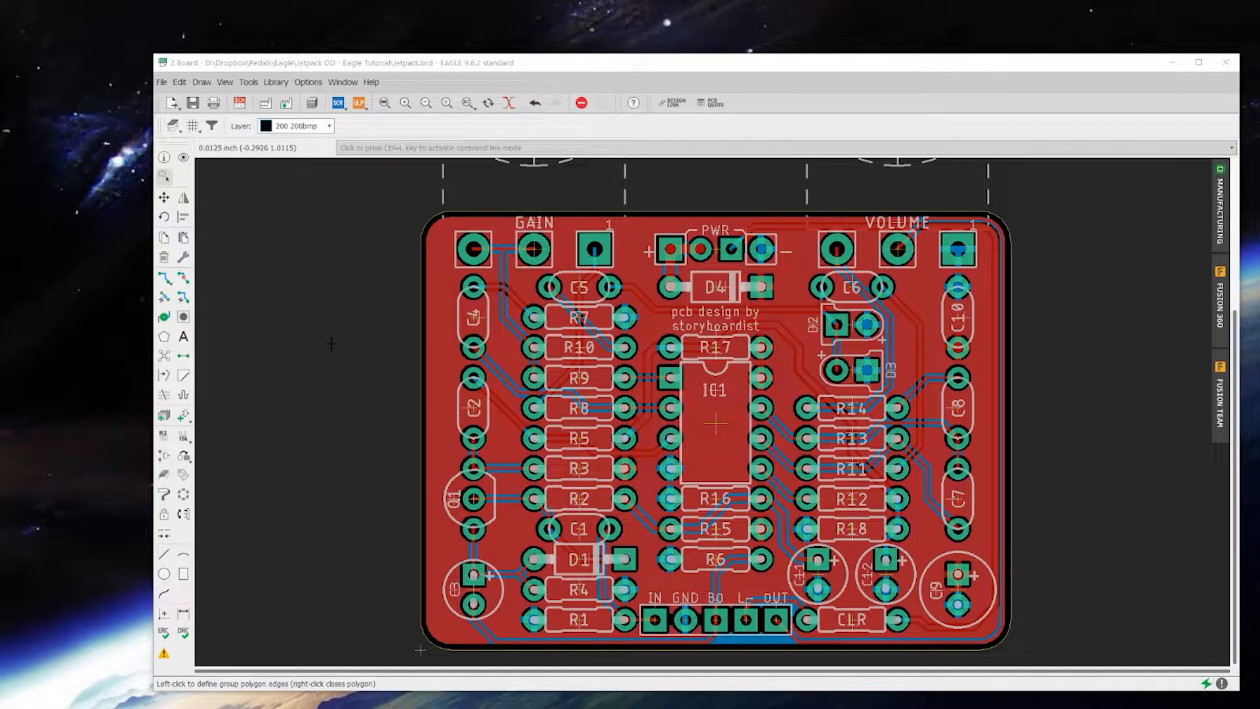
{"action": "mouse_move", "coordinate": [346, 333]}
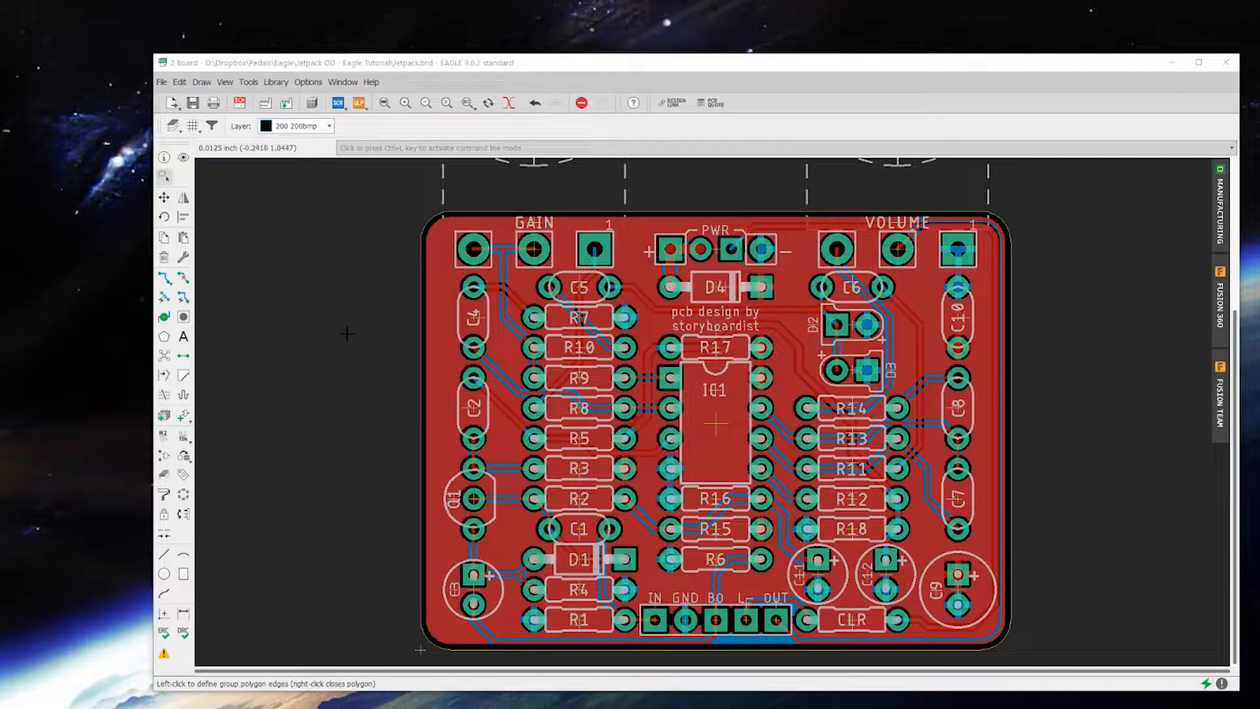
{"action": "mouse_move", "coordinate": [441, 466]}
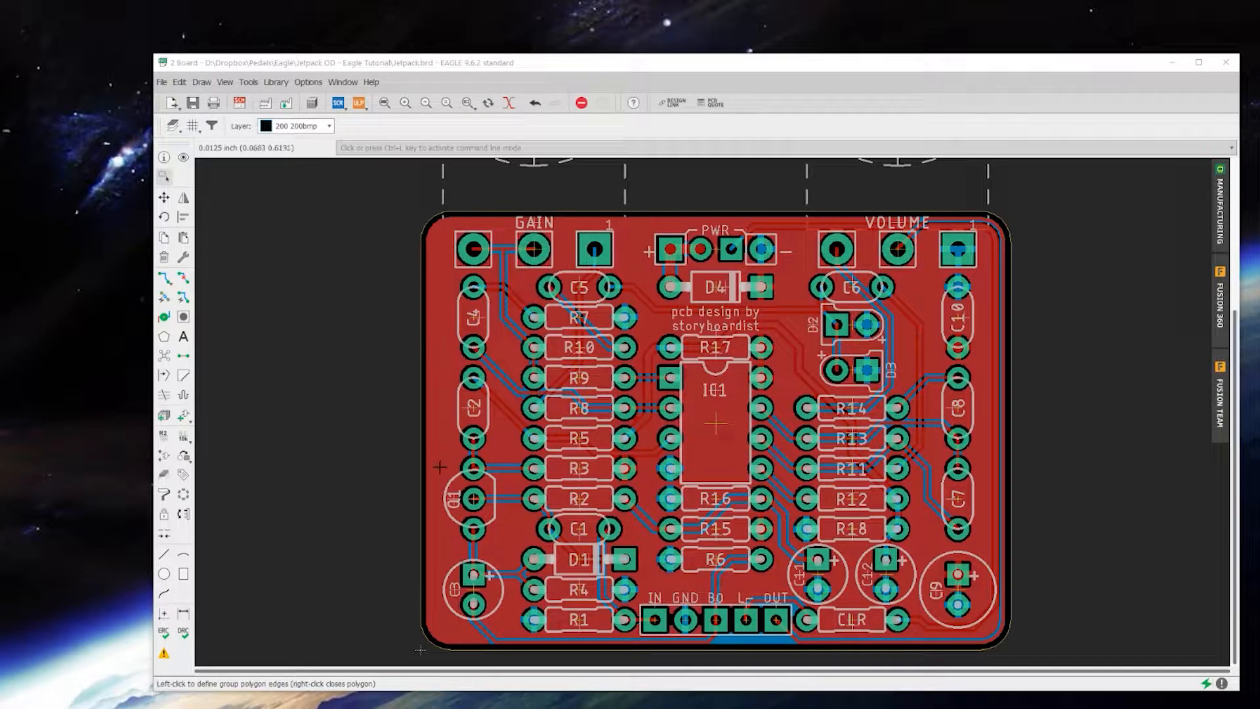
{"action": "mouse_move", "coordinate": [439, 467]}
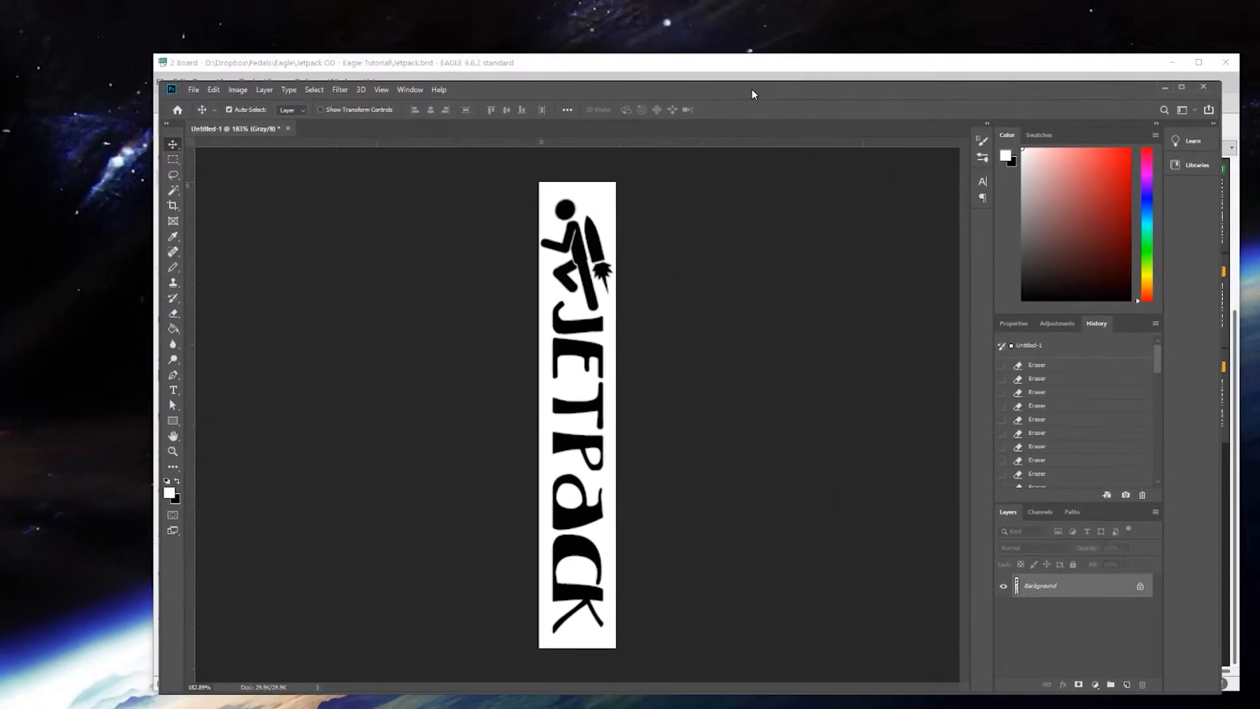
{"action": "mouse_move", "coordinate": [634, 233]}
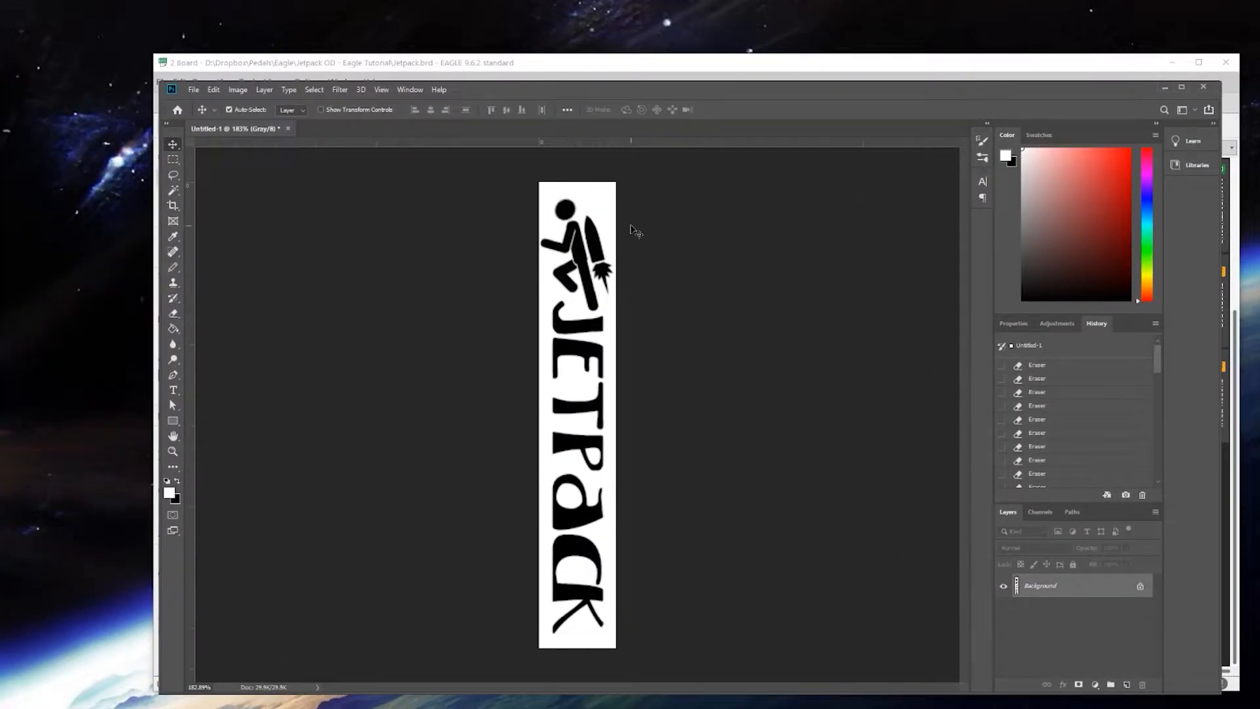
{"action": "mouse_move", "coordinate": [607, 111]}
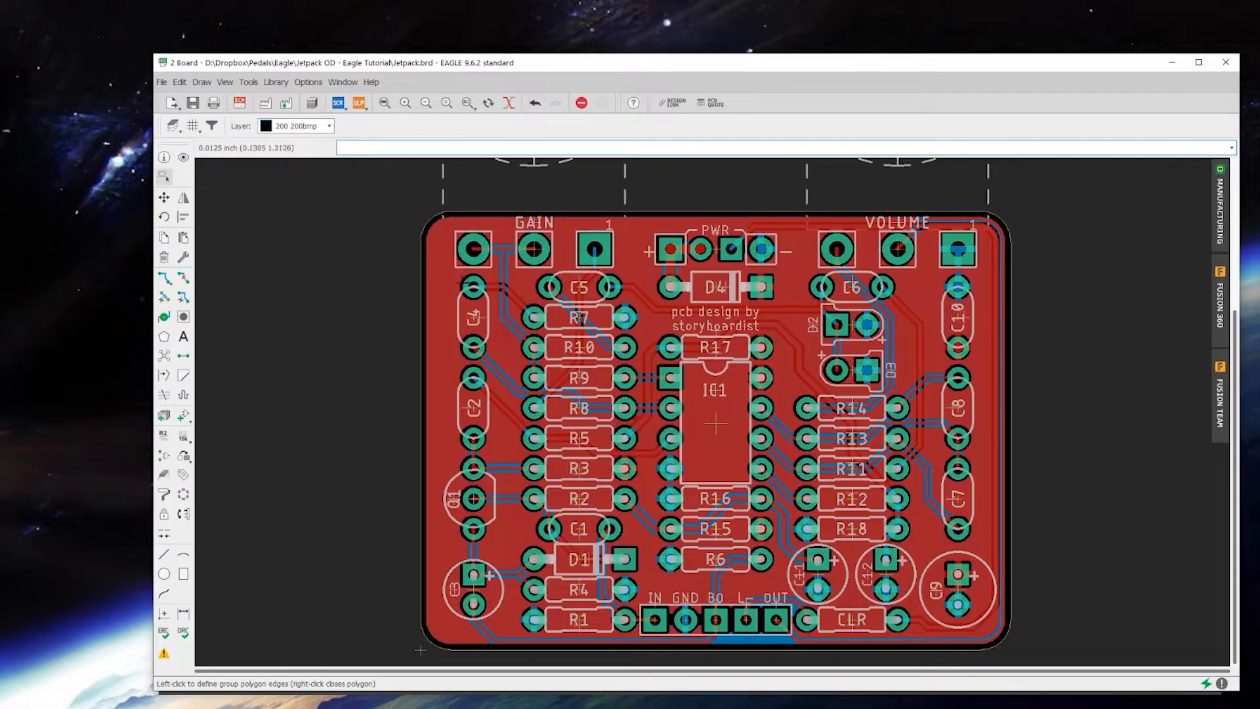
Step: Group-select the whole board and switch to the Move tool
{"action": "left_click", "coordinate": [163, 613]}
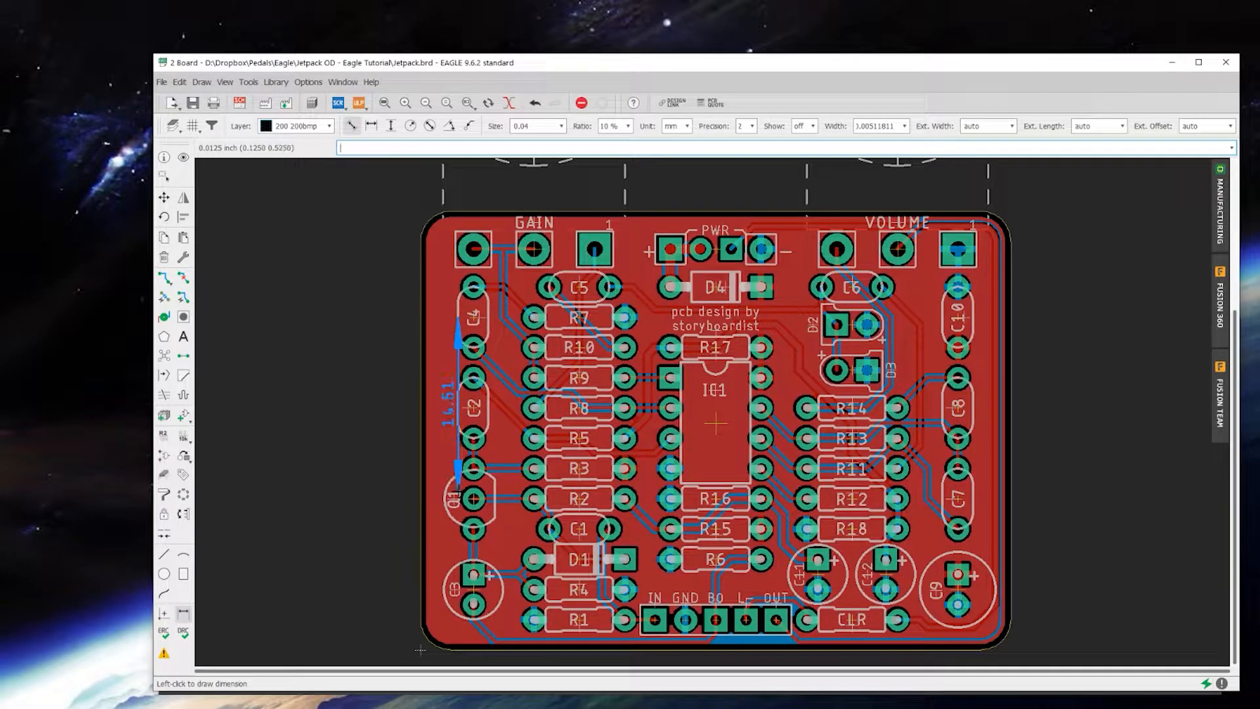
{"action": "mouse_move", "coordinate": [453, 451]}
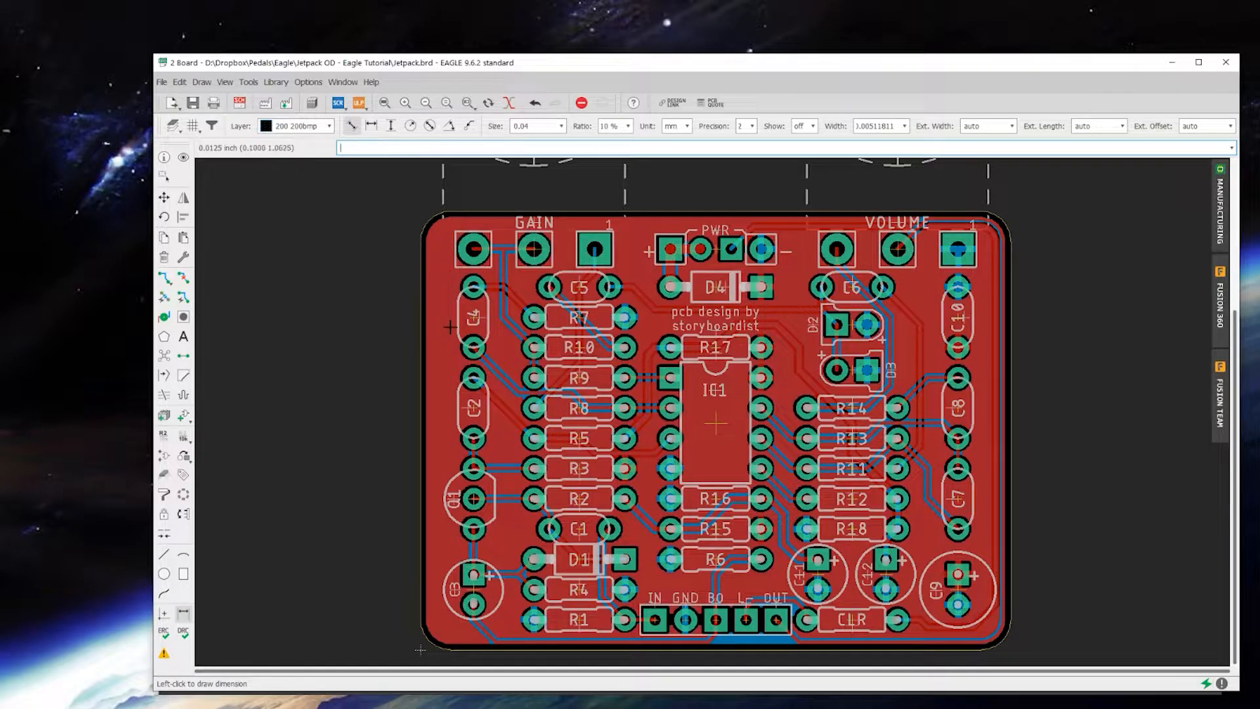
{"action": "mouse_move", "coordinate": [430, 410]}
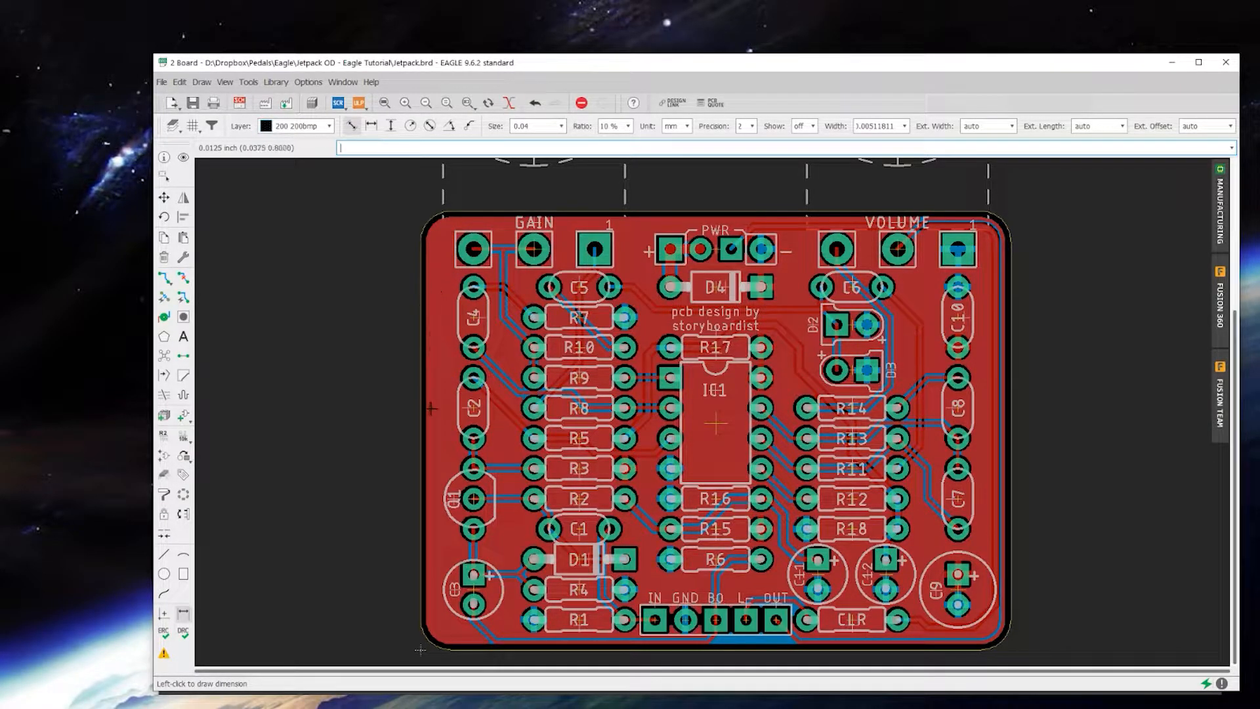
{"action": "mouse_move", "coordinate": [341, 593]}
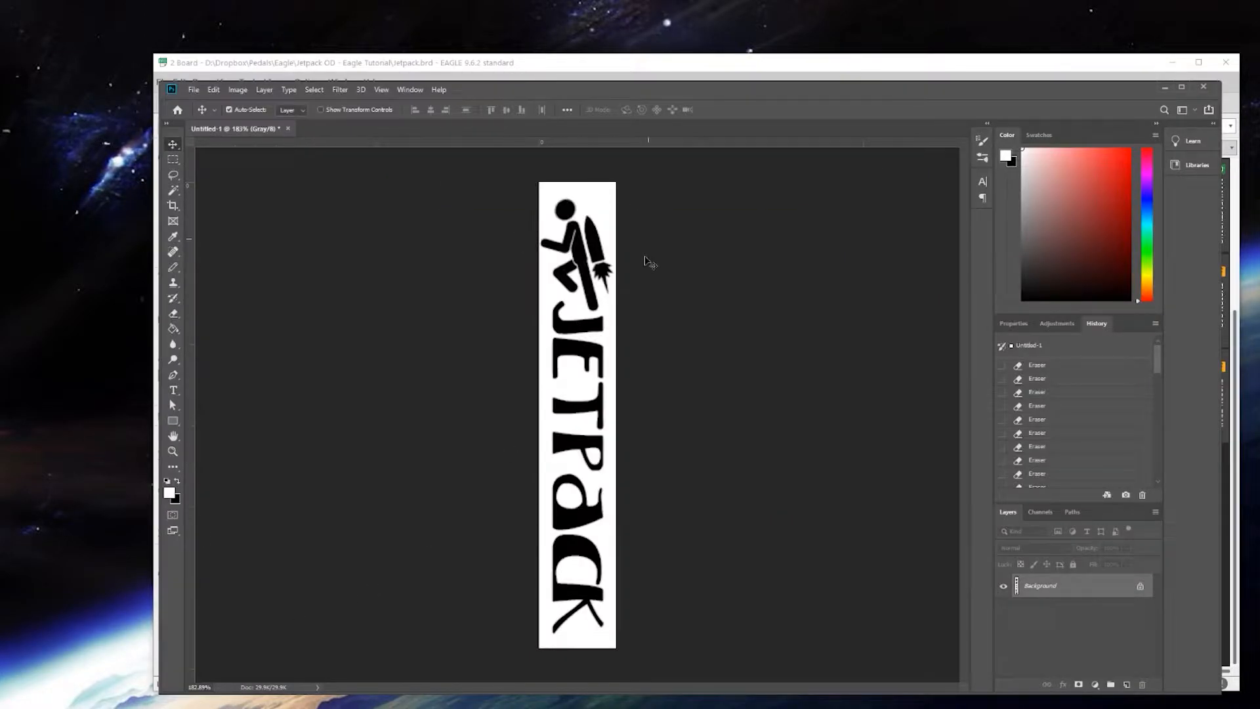
{"action": "mouse_move", "coordinate": [542, 307]}
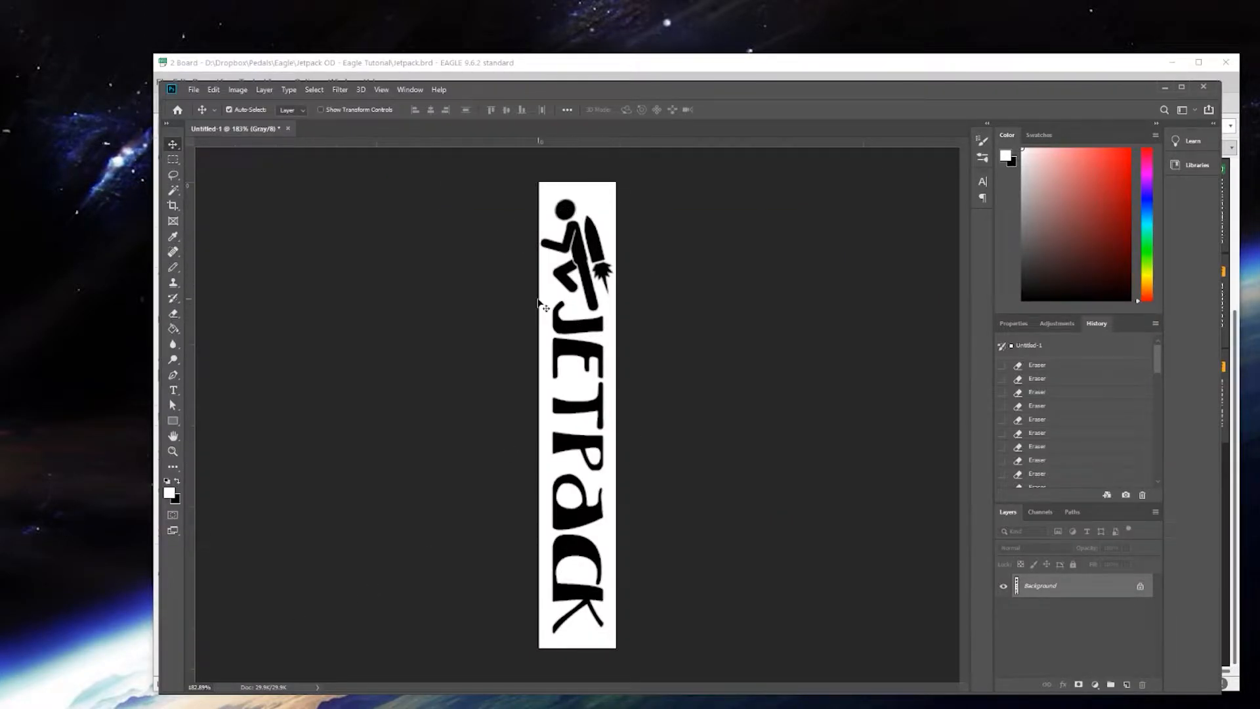
{"action": "mouse_move", "coordinate": [643, 279]}
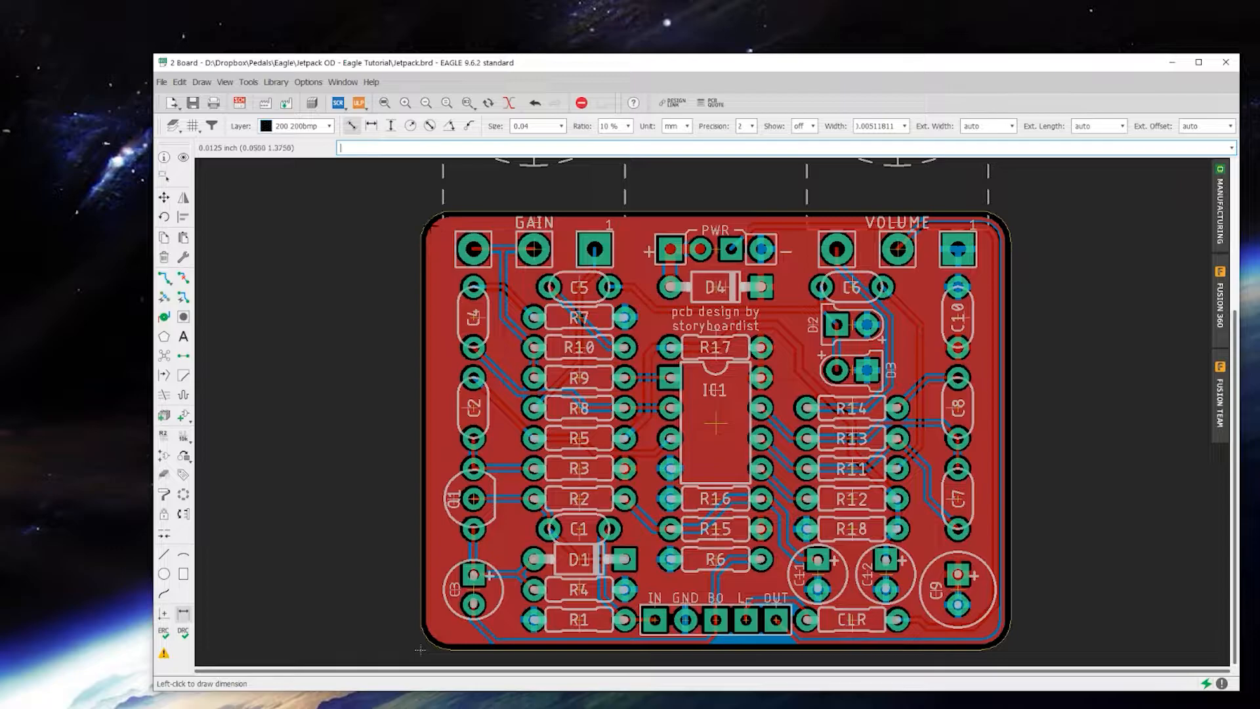
{"action": "scroll", "scroll_direction": "down", "scroll_amount": 3}
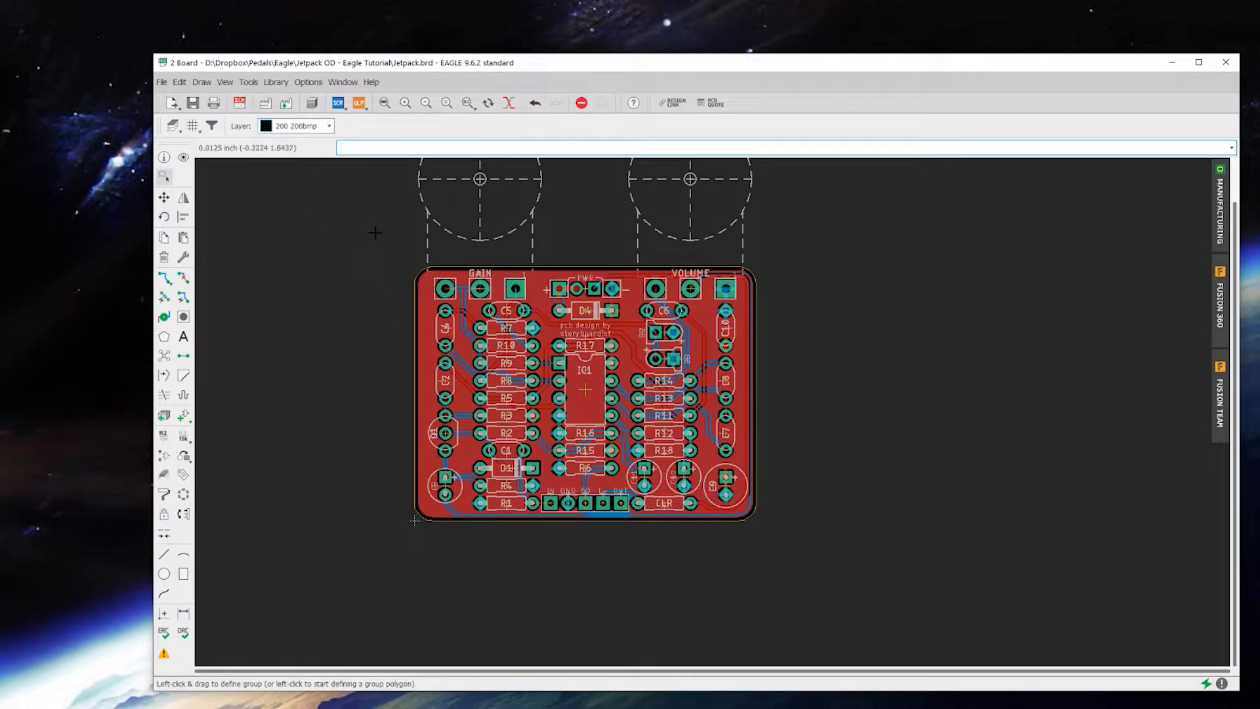
{"action": "left_click", "coordinate": [164, 198]}
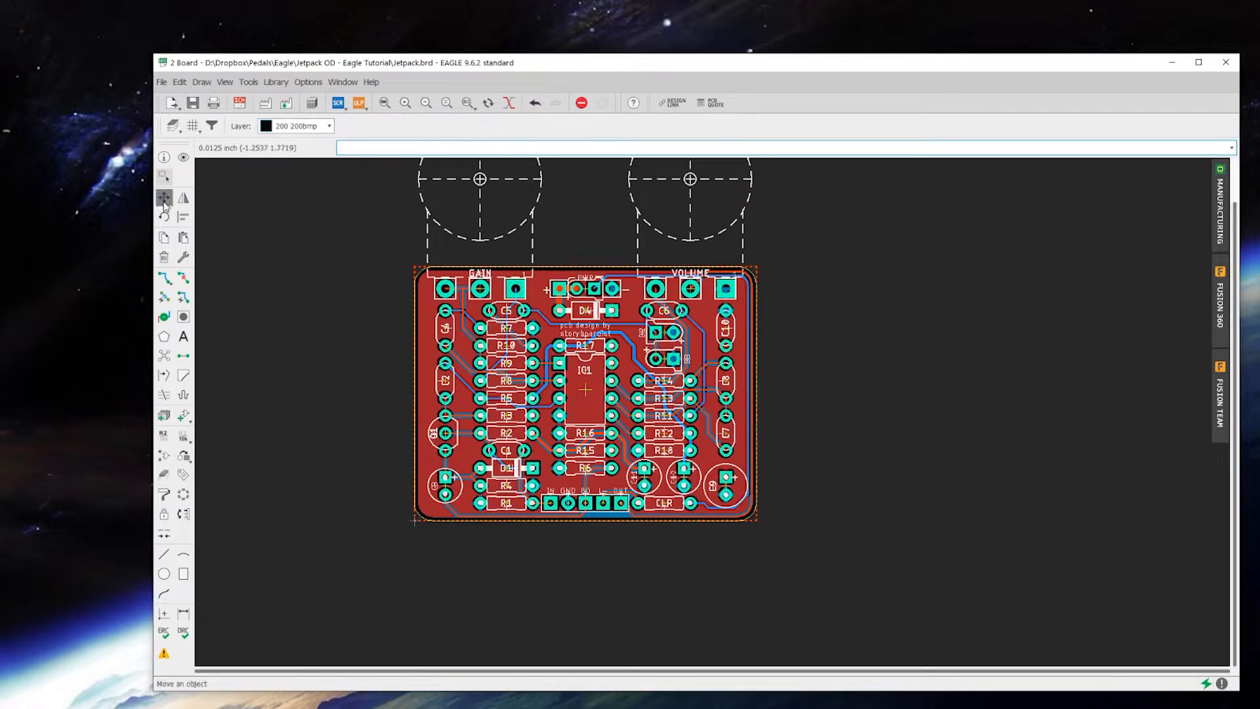
{"action": "left_click", "coordinate": [164, 198]}
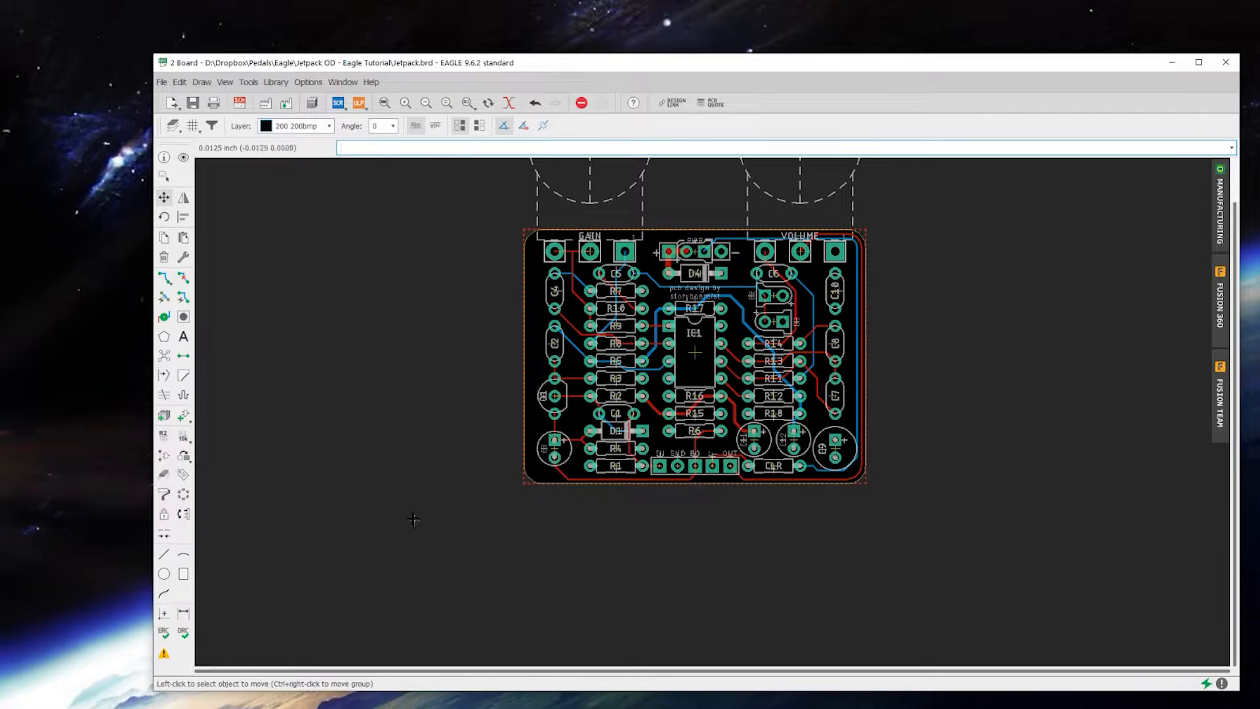
{"action": "mouse_move", "coordinate": [427, 483]}
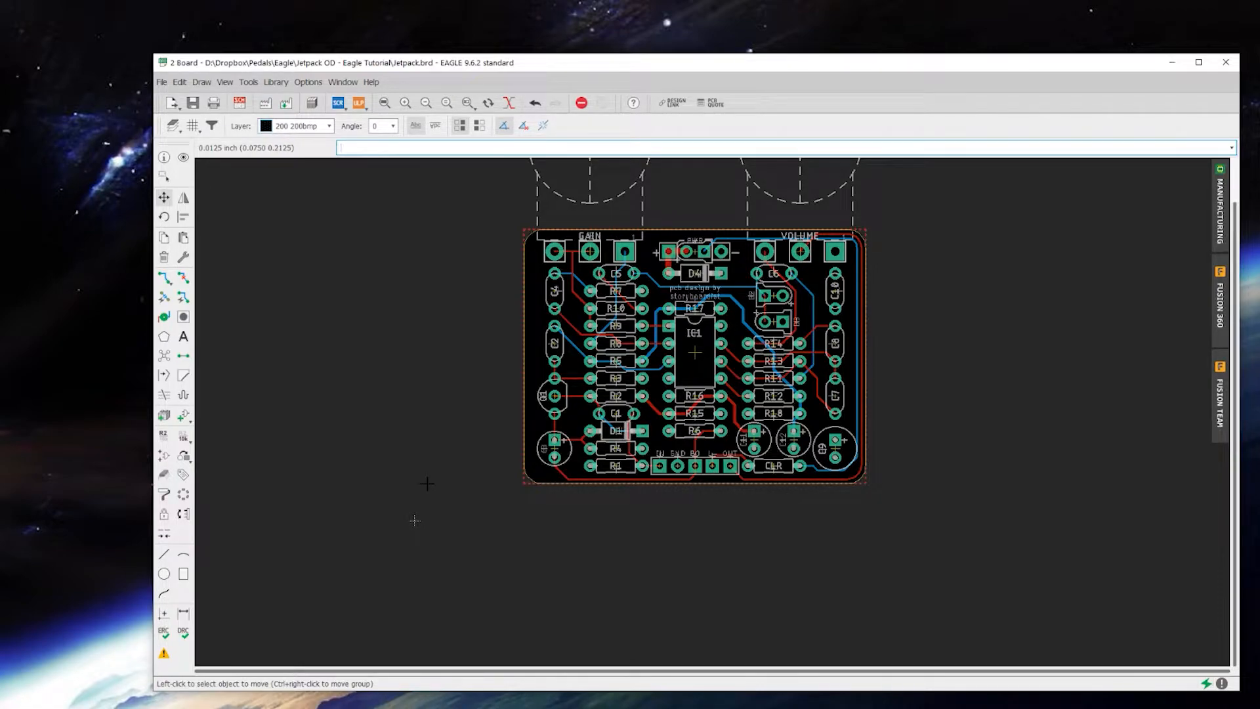
{"action": "mouse_move", "coordinate": [415, 521]}
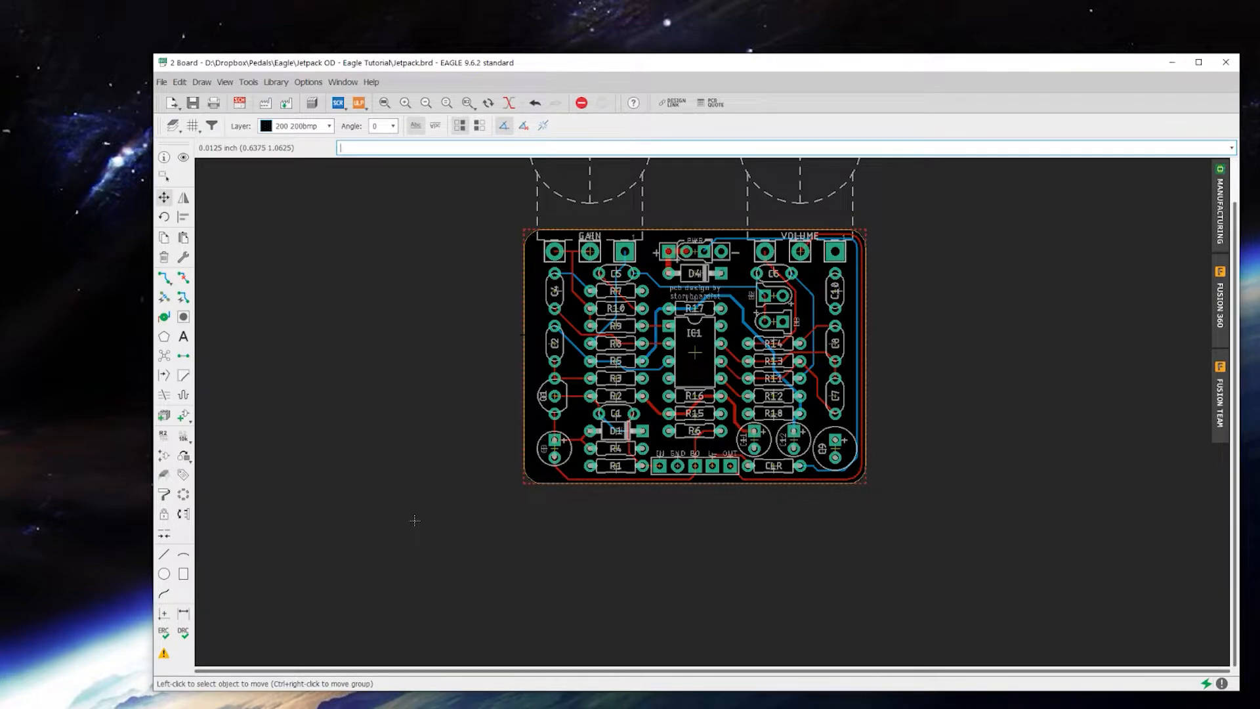
{"action": "mouse_move", "coordinate": [416, 521]}
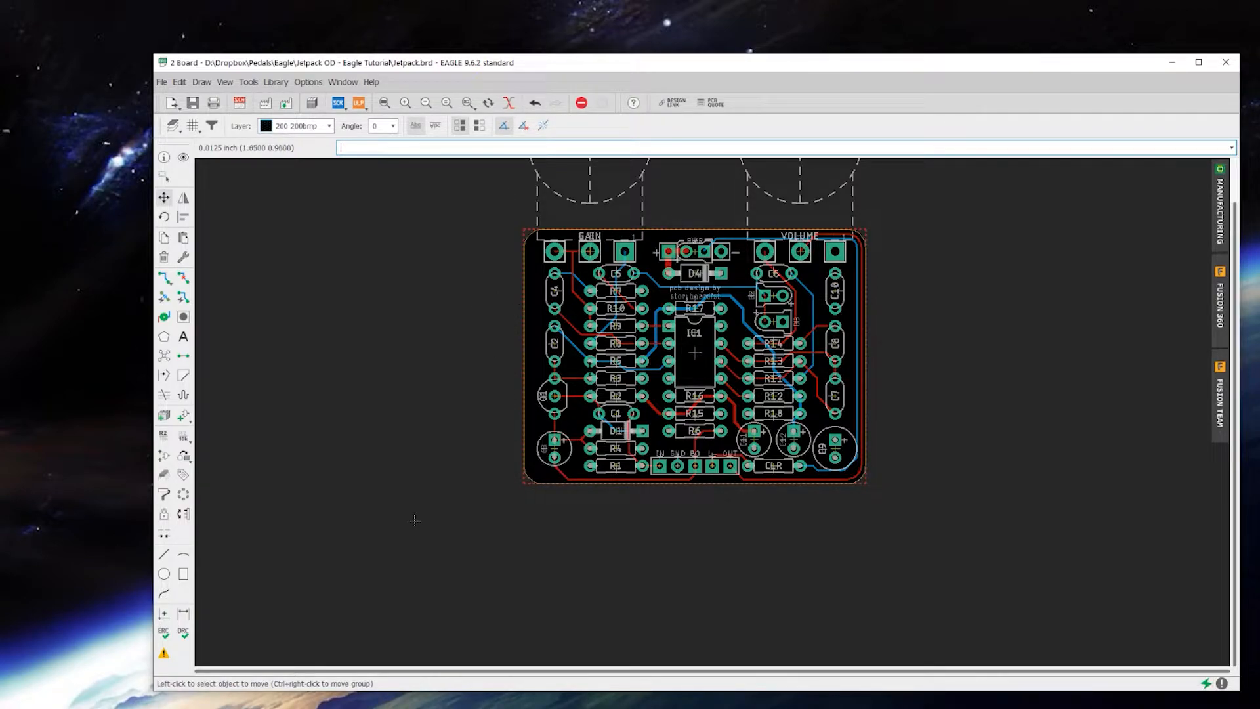
{"action": "mouse_move", "coordinate": [401, 147]}
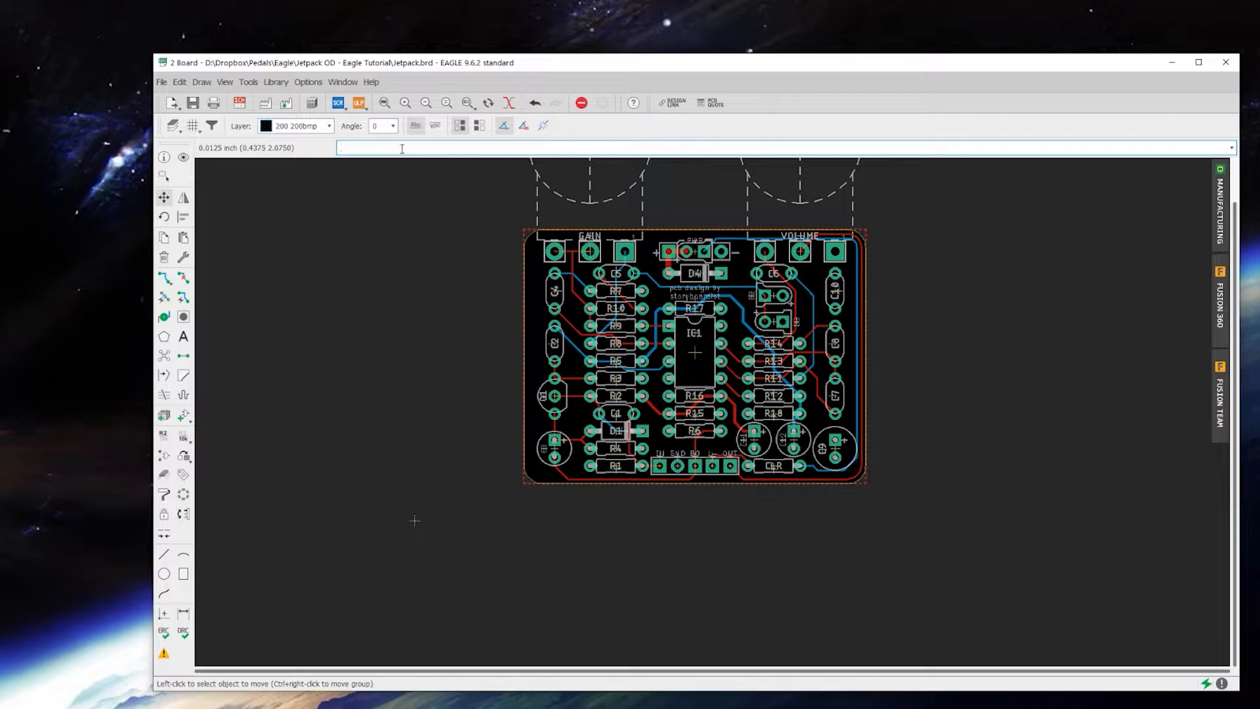
{"action": "mouse_move", "coordinate": [397, 171]}
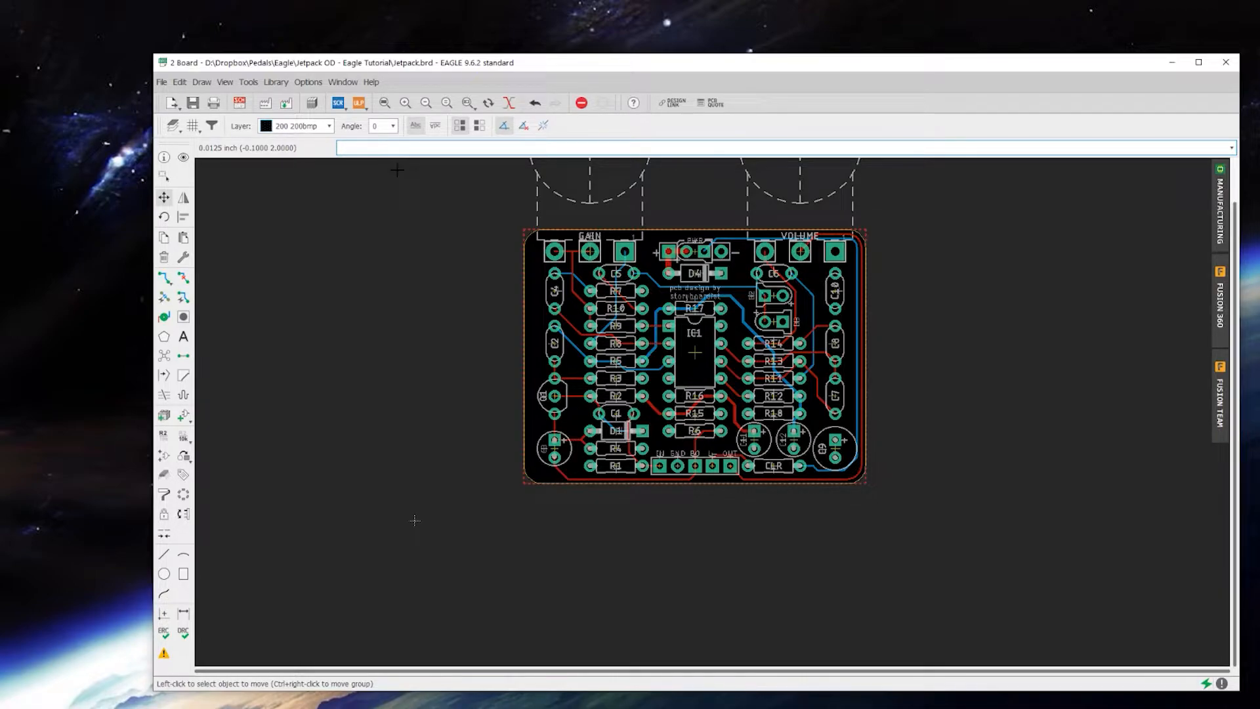
Step: Start the import-bmp ULP with 'run import-bmp' and dismiss its introduction notes
{"action": "type", "text": "run"}
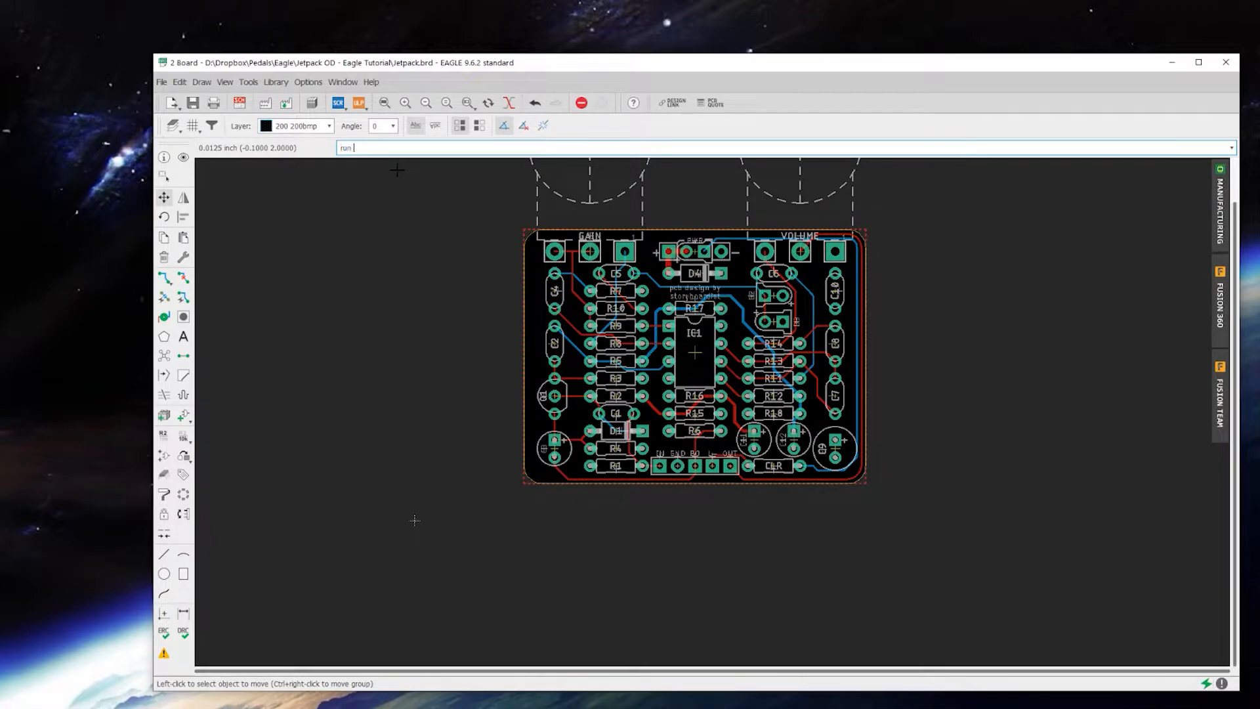
{"action": "type", "text": "import"}
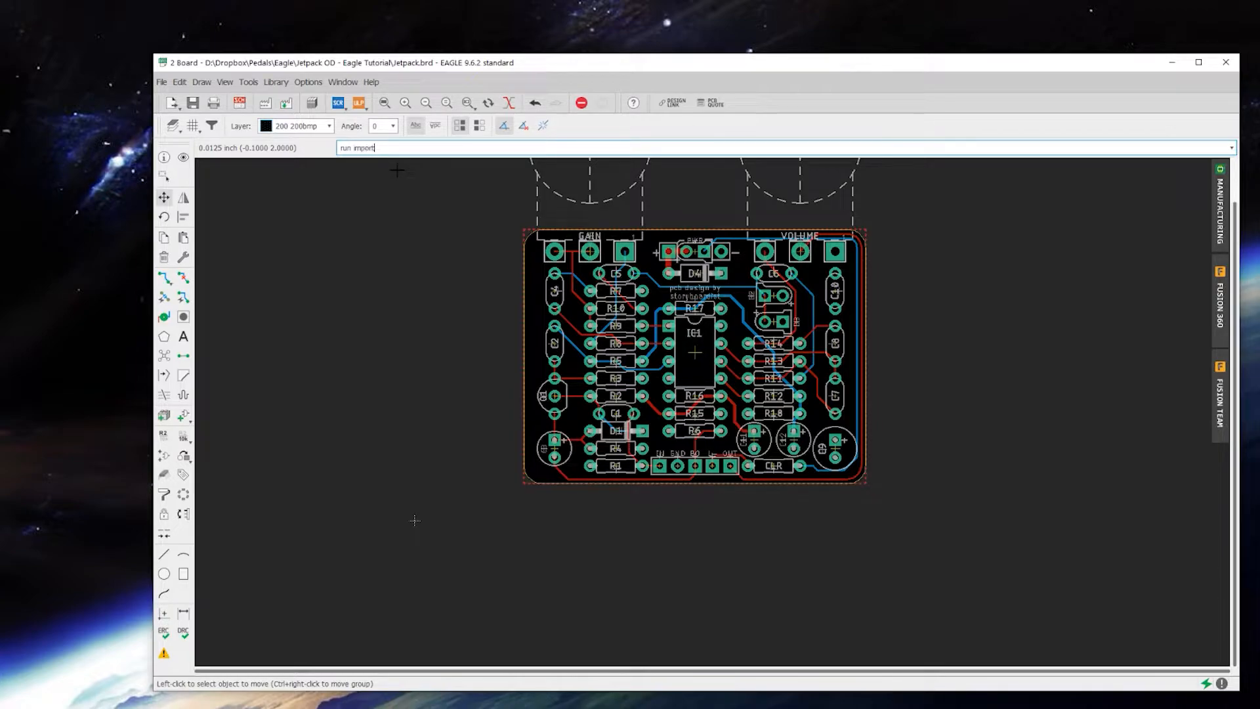
{"action": "type", "text": "-bmp"}
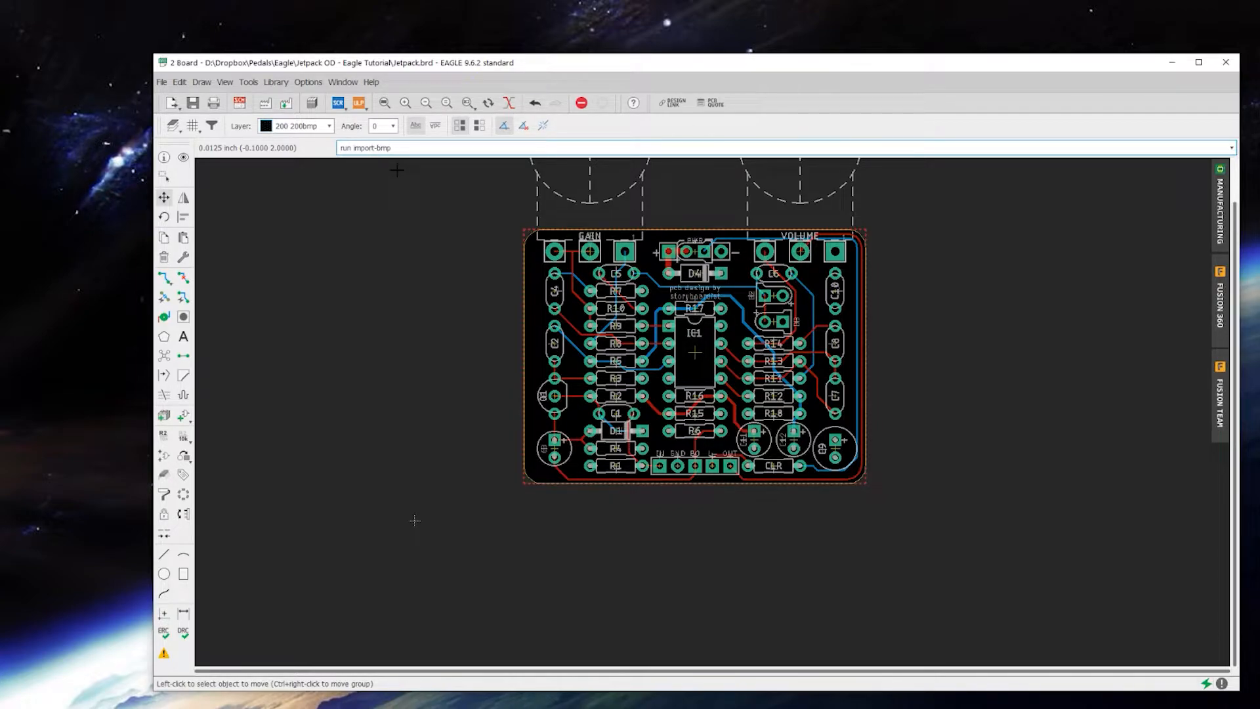
{"action": "key", "text": "Return"}
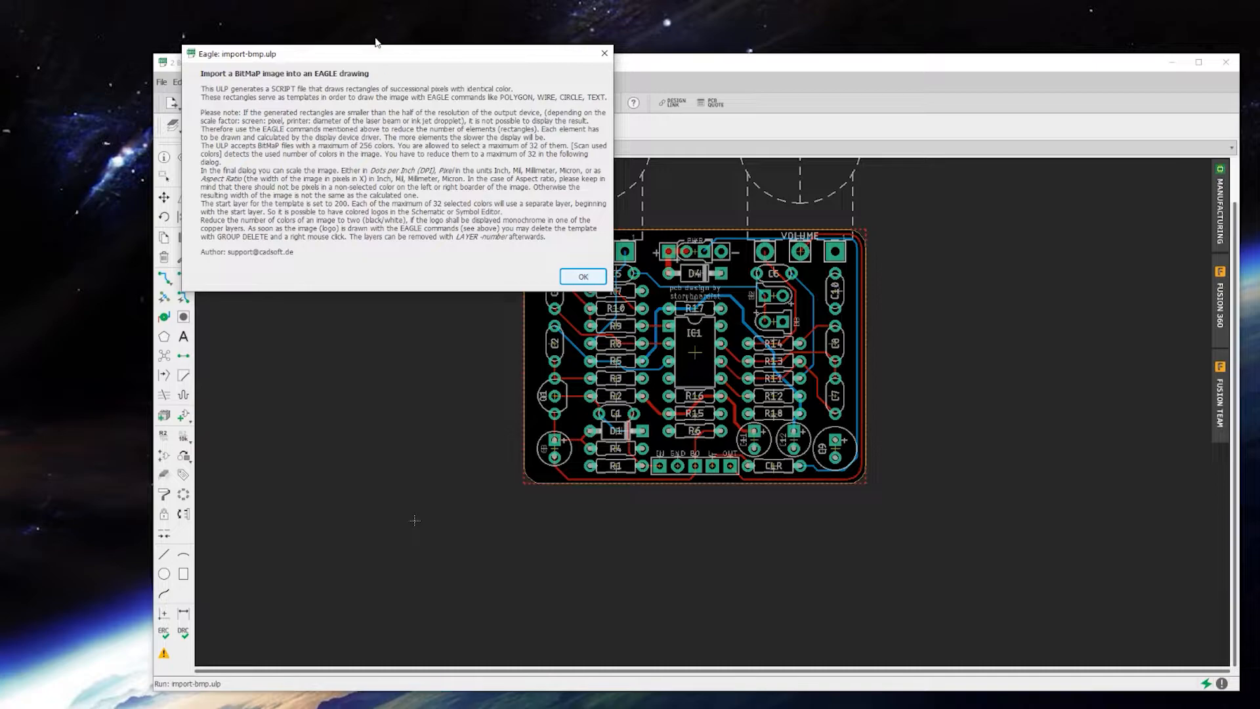
{"action": "left_click", "coordinate": [582, 276]}
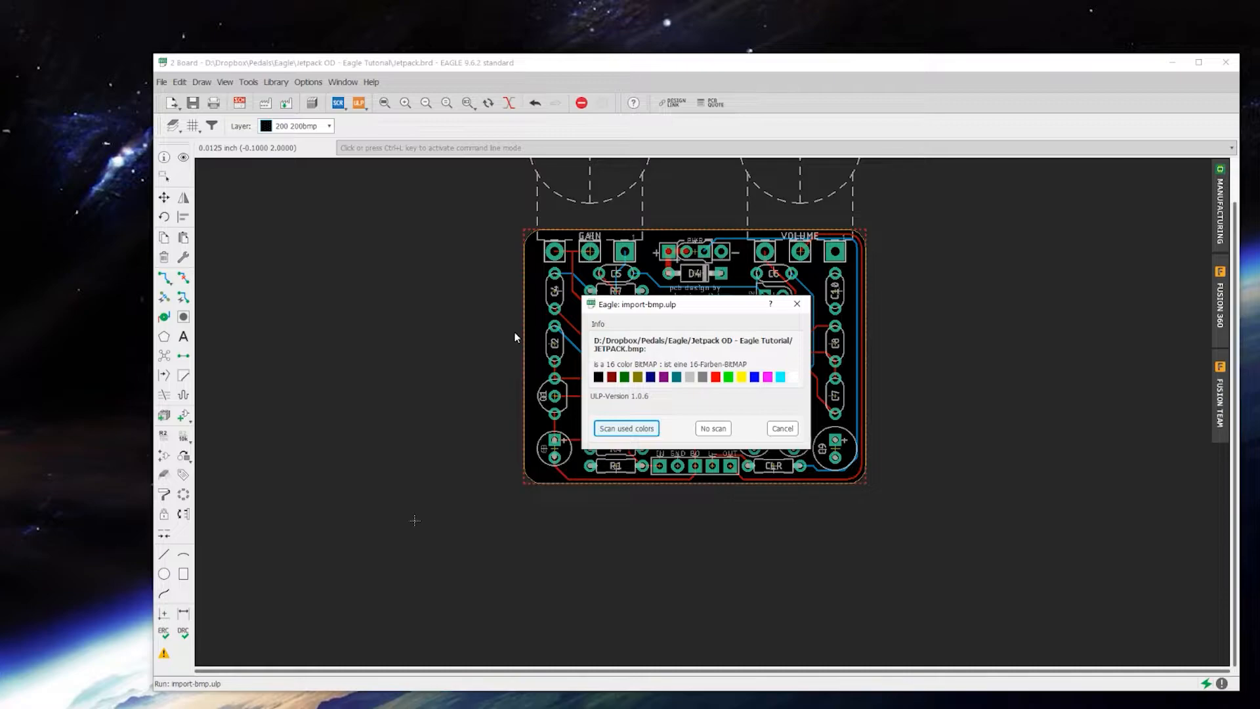
{"action": "mouse_move", "coordinate": [773, 395]}
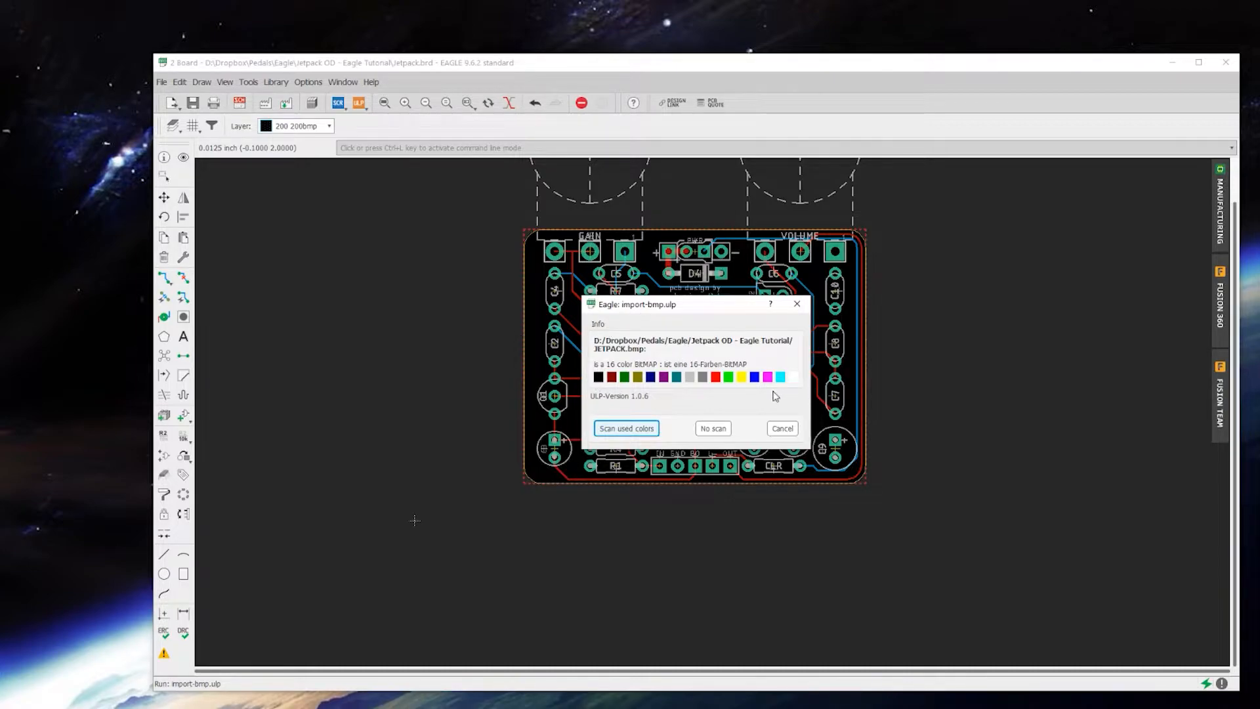
{"action": "mouse_move", "coordinate": [709, 395]}
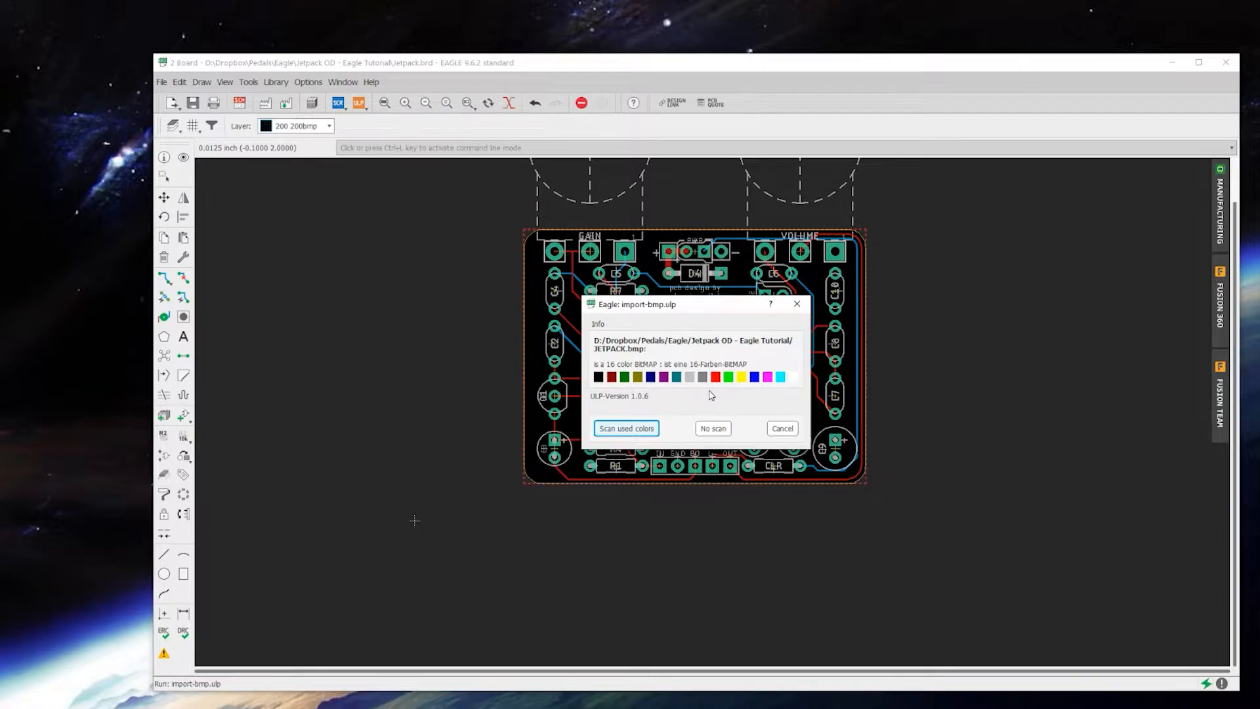
{"action": "mouse_move", "coordinate": [714, 432]}
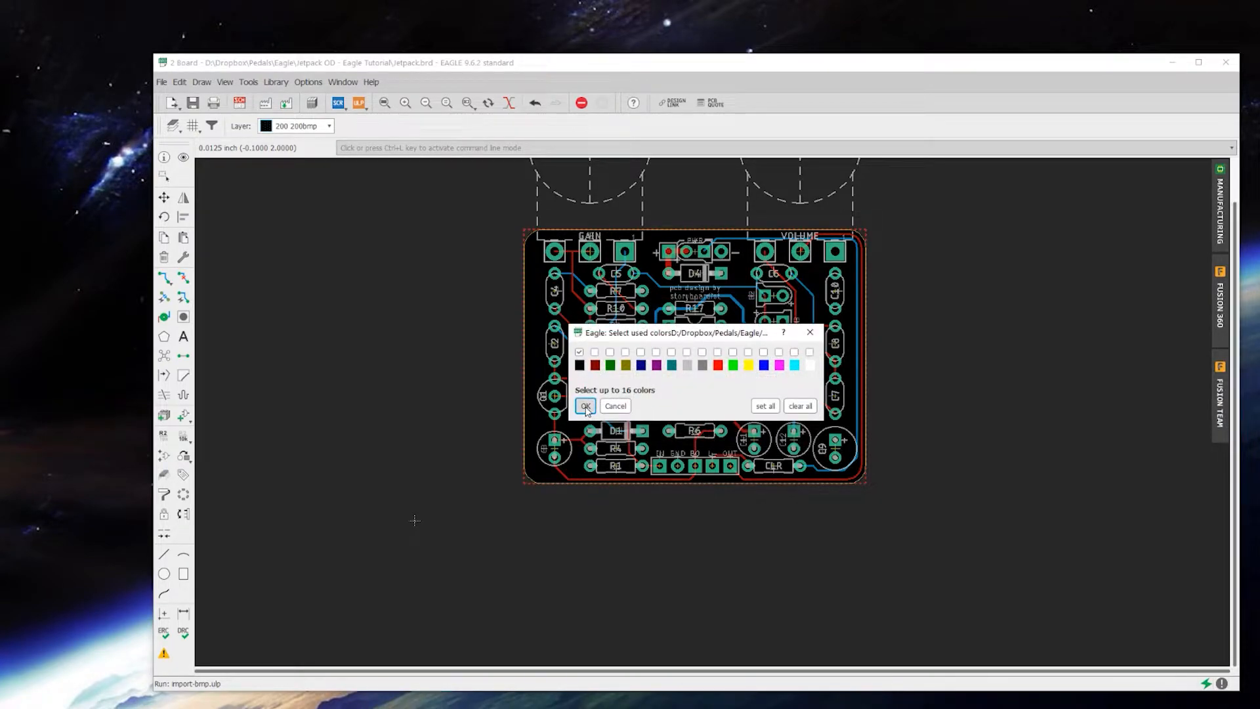
Step: Keep only black as the logo colour and import at 600 DPI, generating the layer-200 script
{"action": "left_click", "coordinate": [584, 405]}
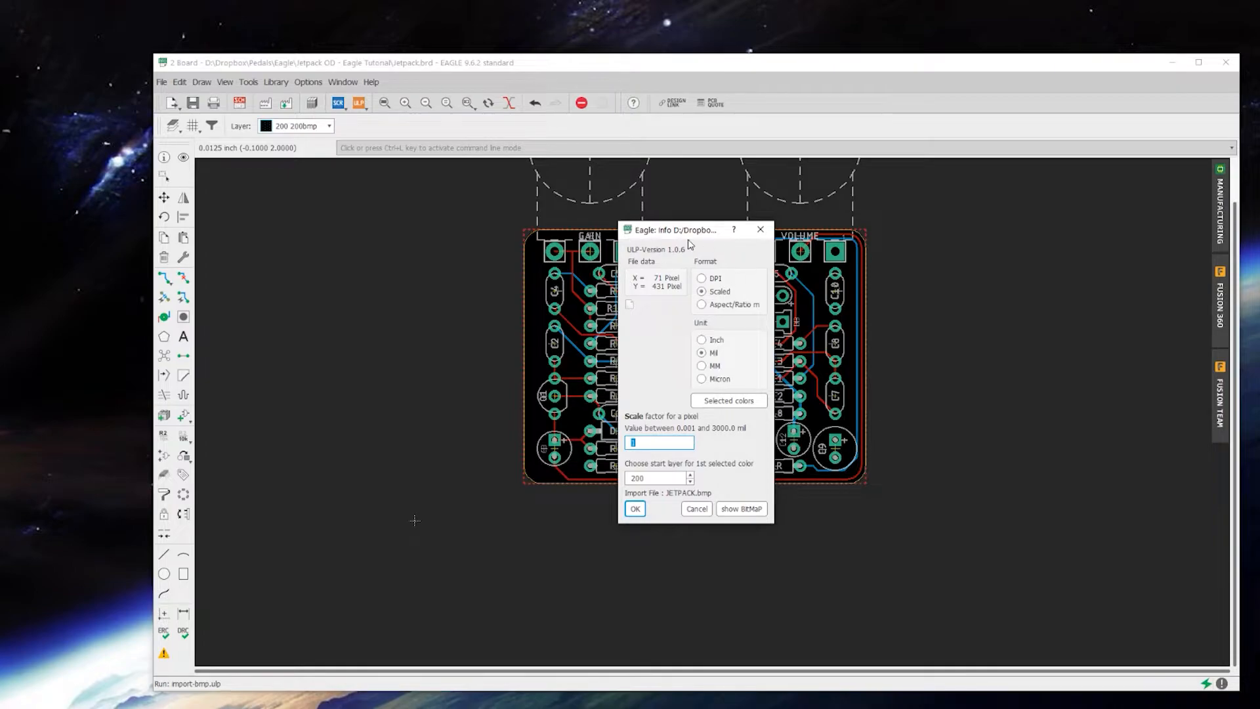
{"action": "mouse_move", "coordinate": [666, 253]}
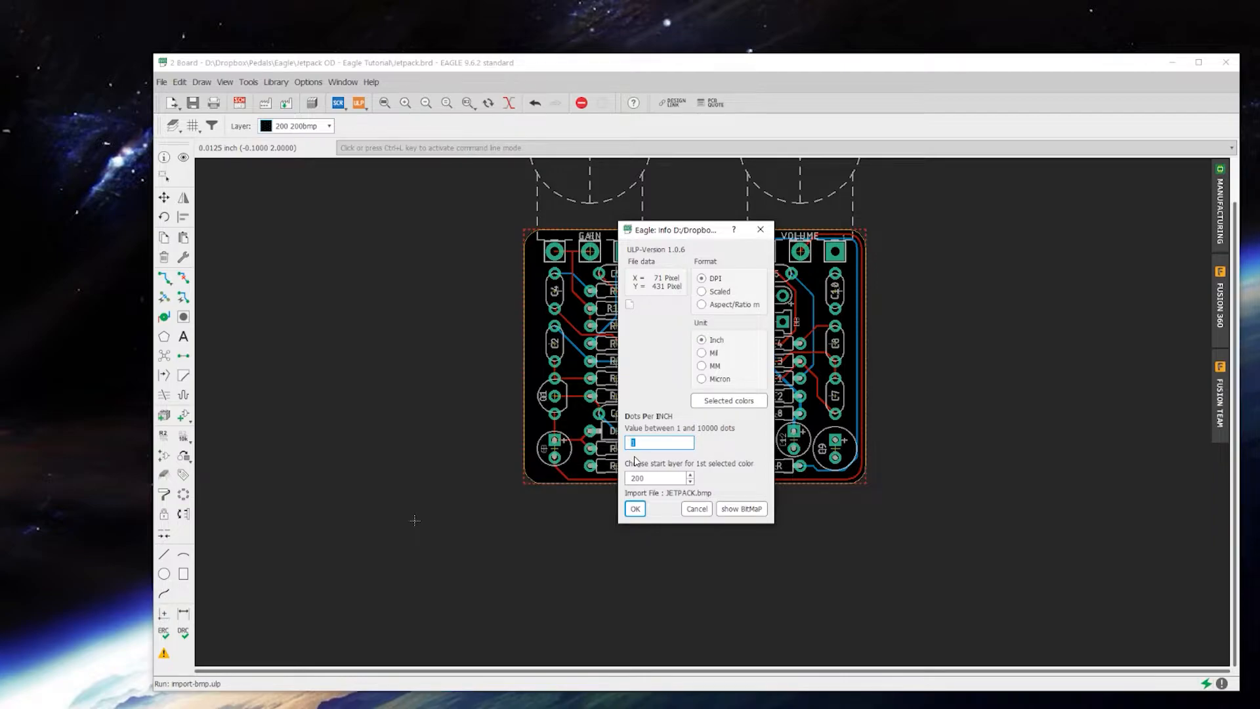
{"action": "type", "text": "600"}
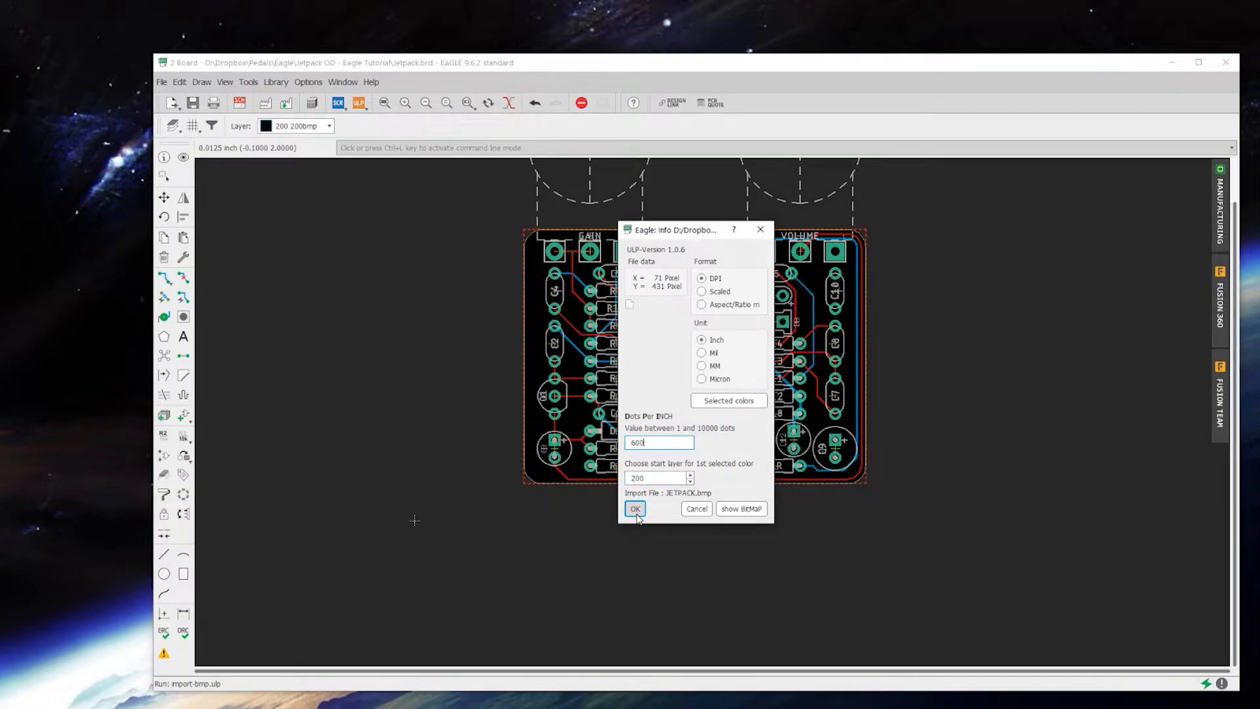
{"action": "left_click", "coordinate": [634, 508]}
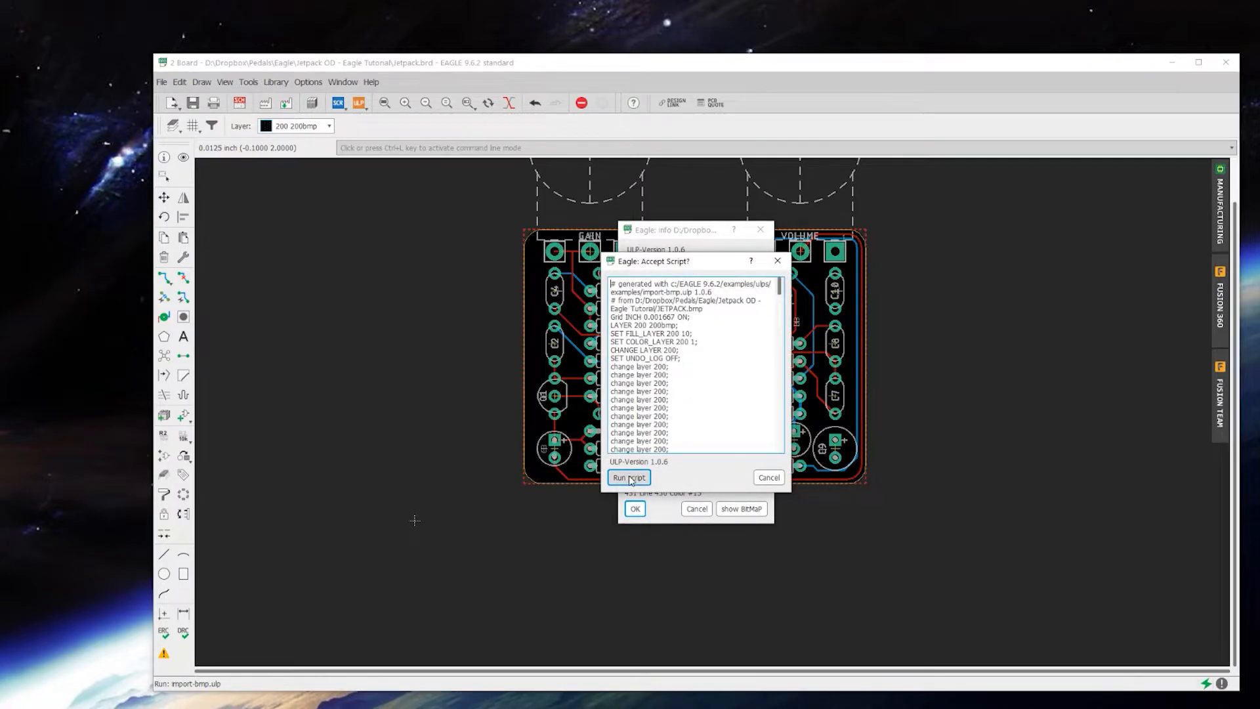
Step: Run the generated script to draw the JETPACK logo on layer 200 beside the board
{"action": "left_click", "coordinate": [630, 477]}
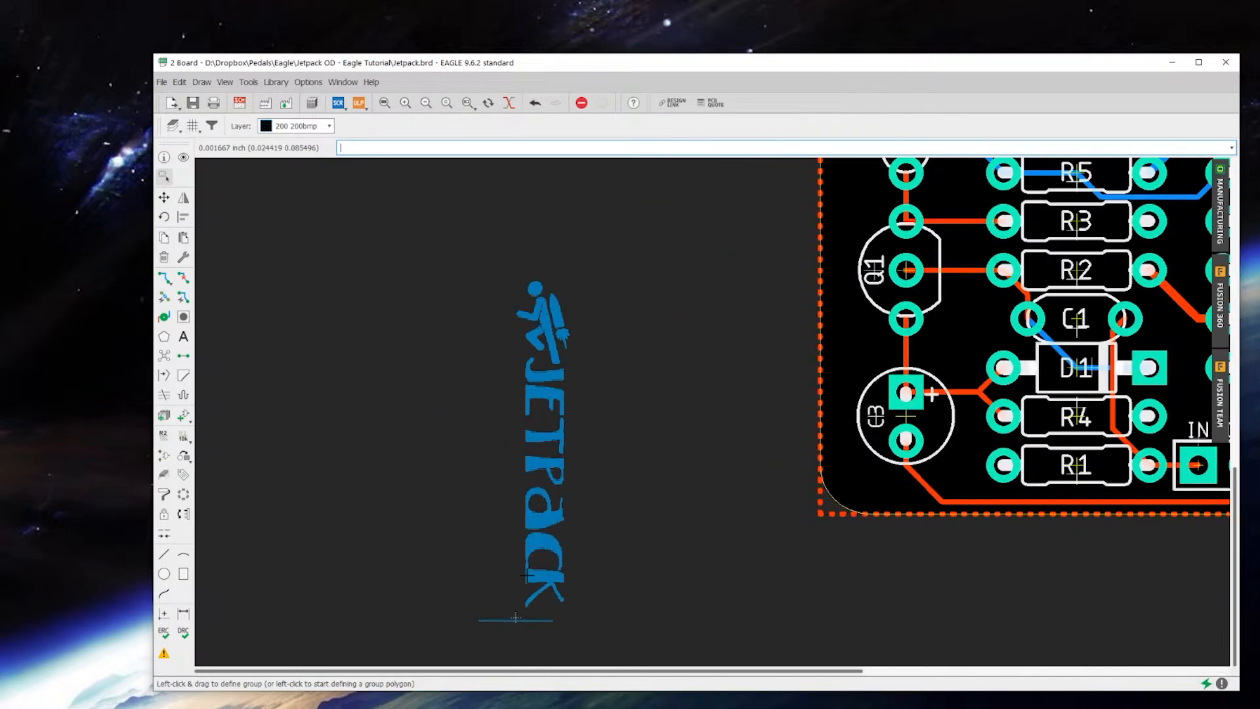
{"action": "mouse_move", "coordinate": [569, 589]}
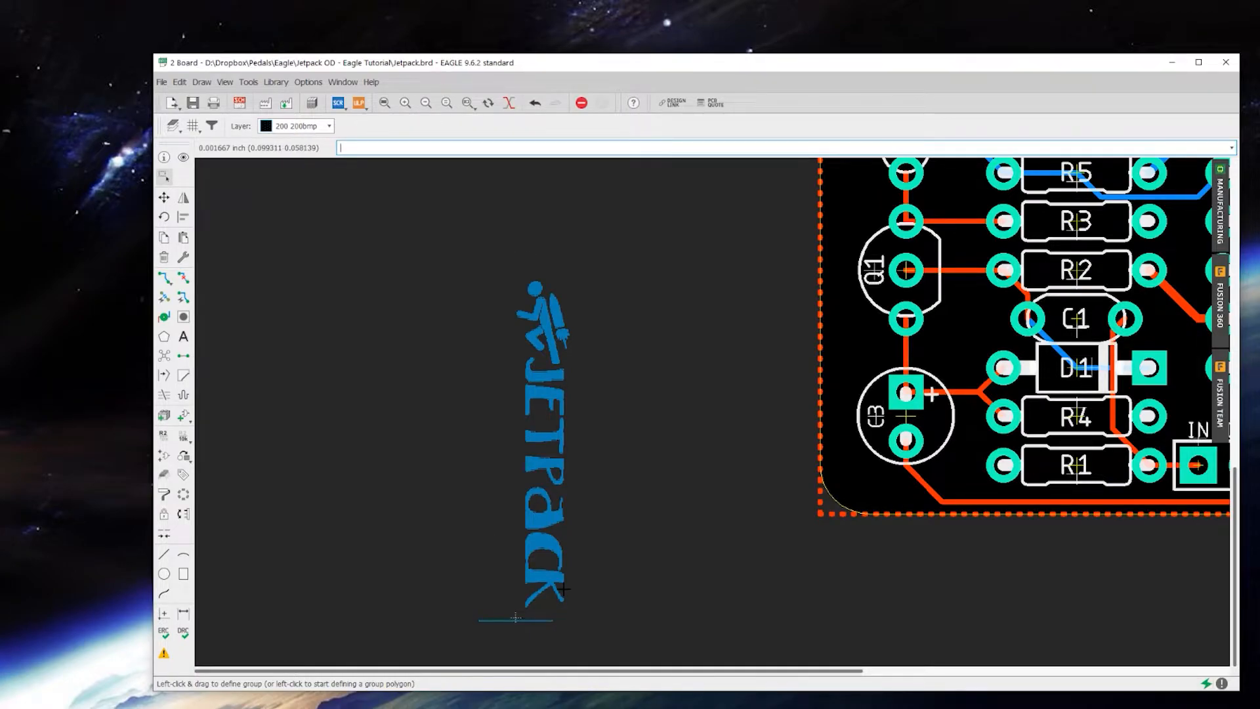
{"action": "mouse_move", "coordinate": [573, 574]}
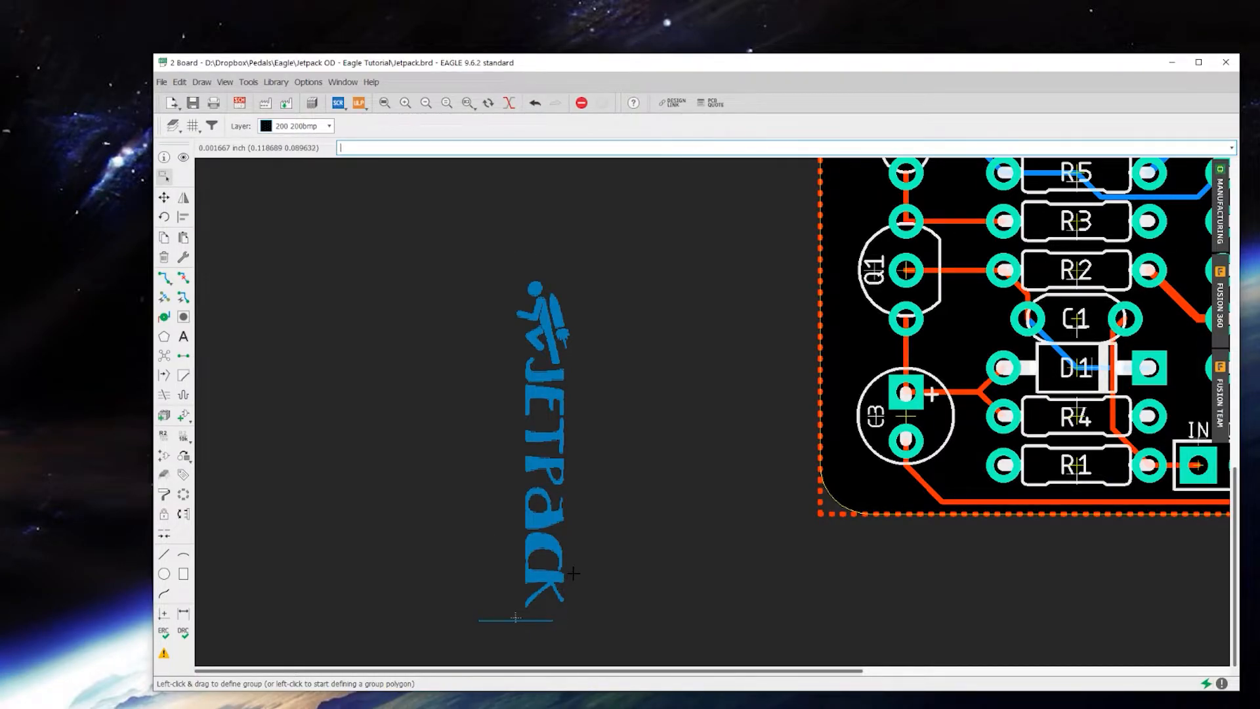
{"action": "mouse_move", "coordinate": [523, 287]}
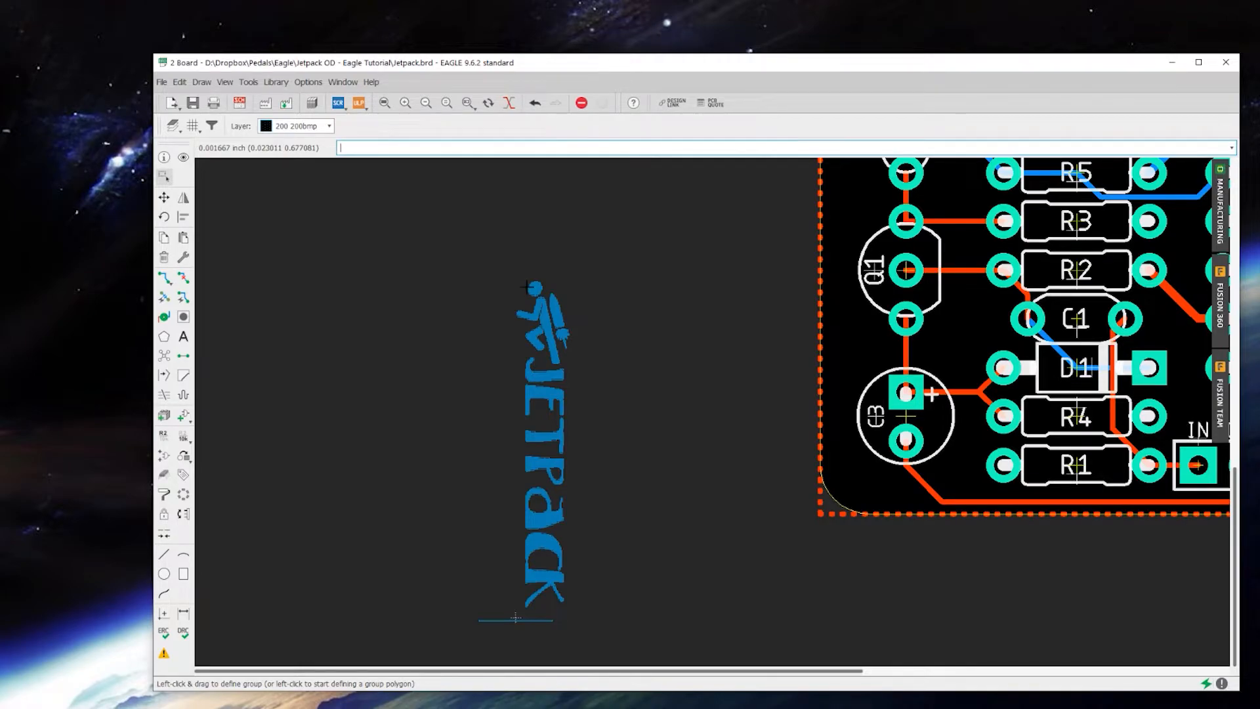
{"action": "mouse_move", "coordinate": [221, 157]}
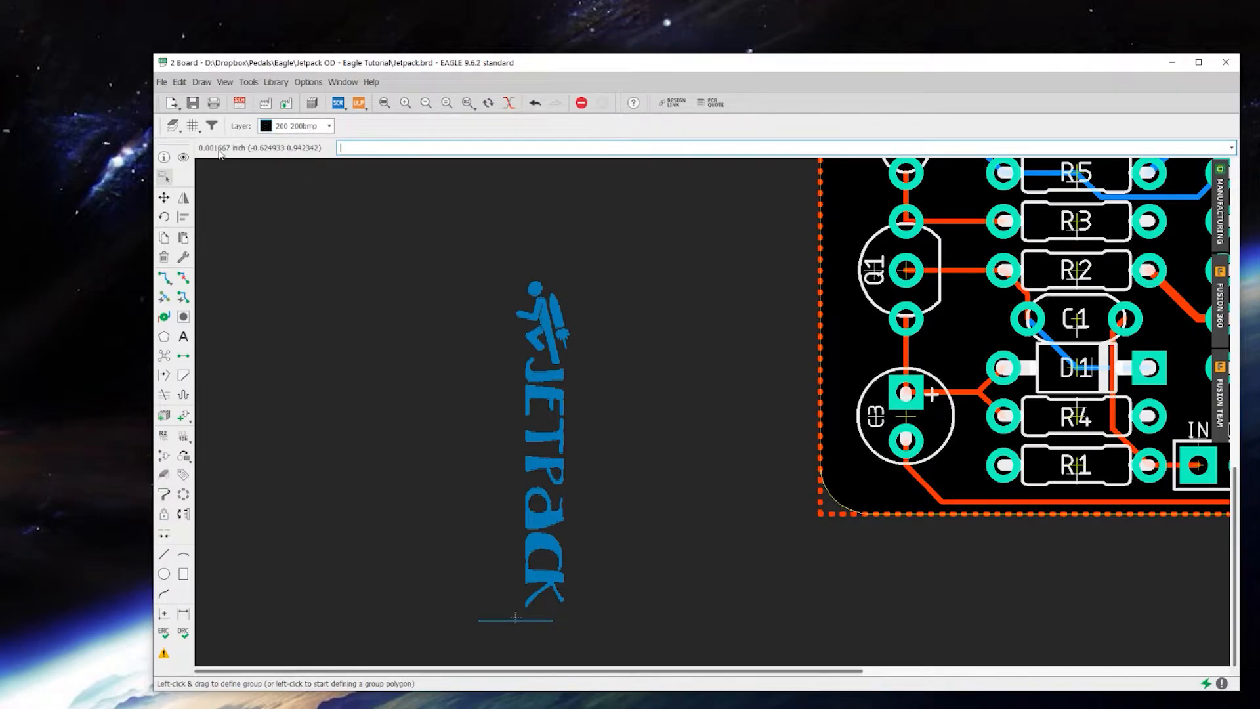
{"action": "mouse_move", "coordinate": [255, 157]}
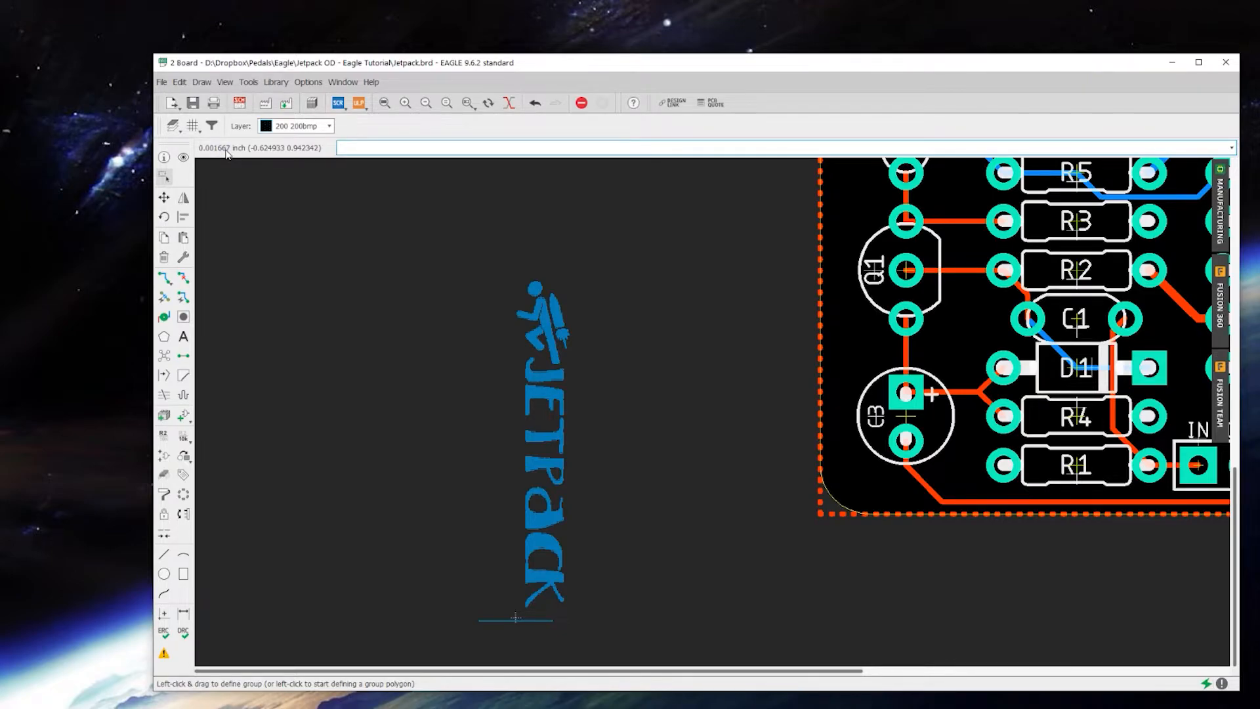
{"action": "mouse_move", "coordinate": [193, 126]}
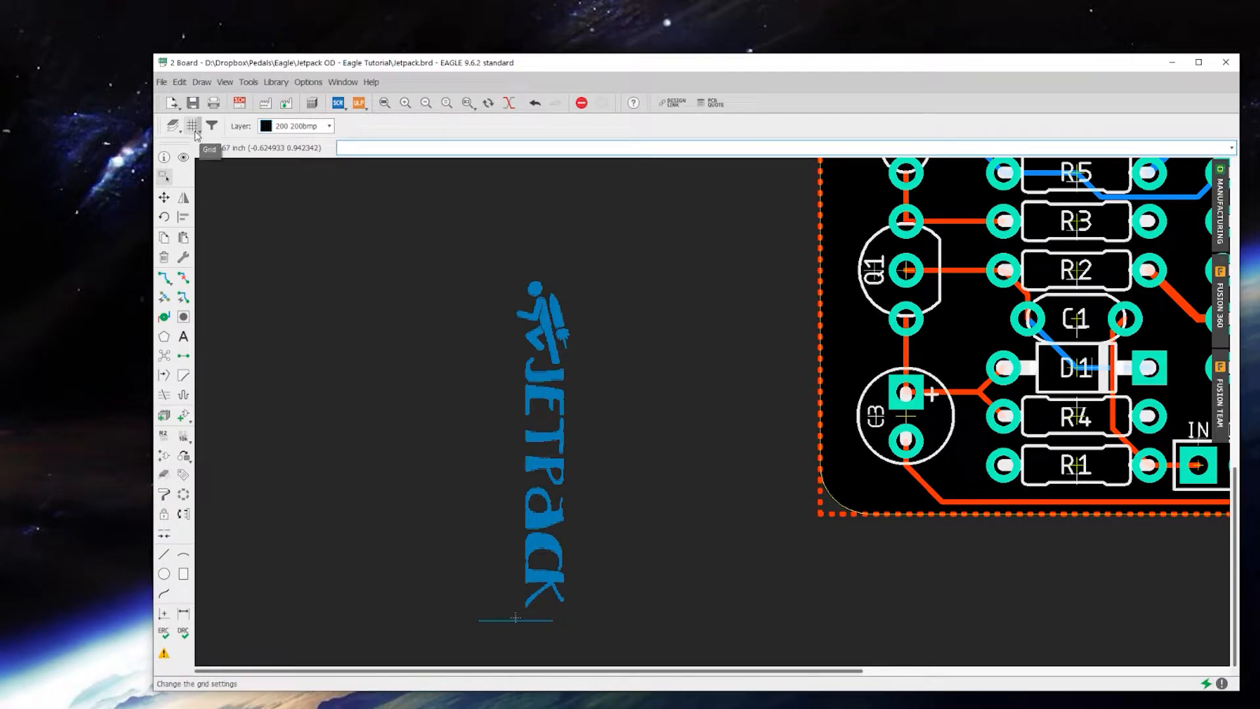
Step: Restore the previous 0.00625-inch grid spacing from the saved grid settings
{"action": "left_click", "coordinate": [193, 125]}
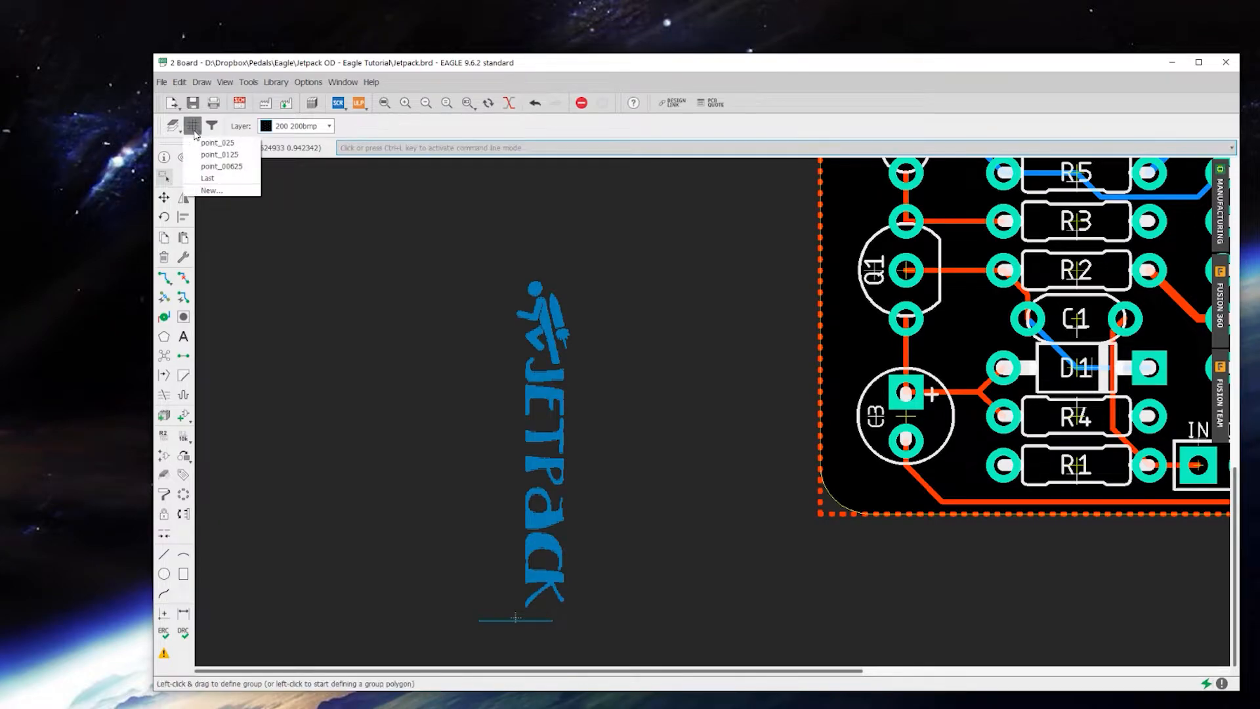
{"action": "mouse_move", "coordinate": [207, 178]}
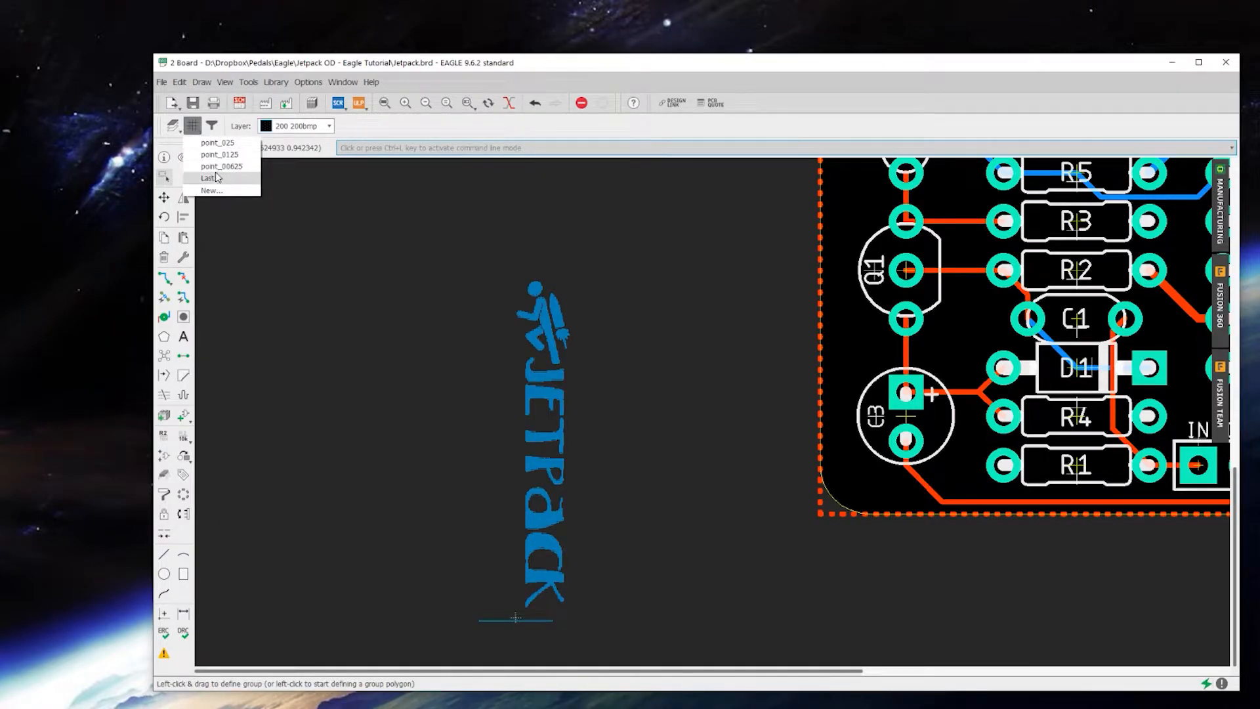
{"action": "left_click", "coordinate": [221, 166]}
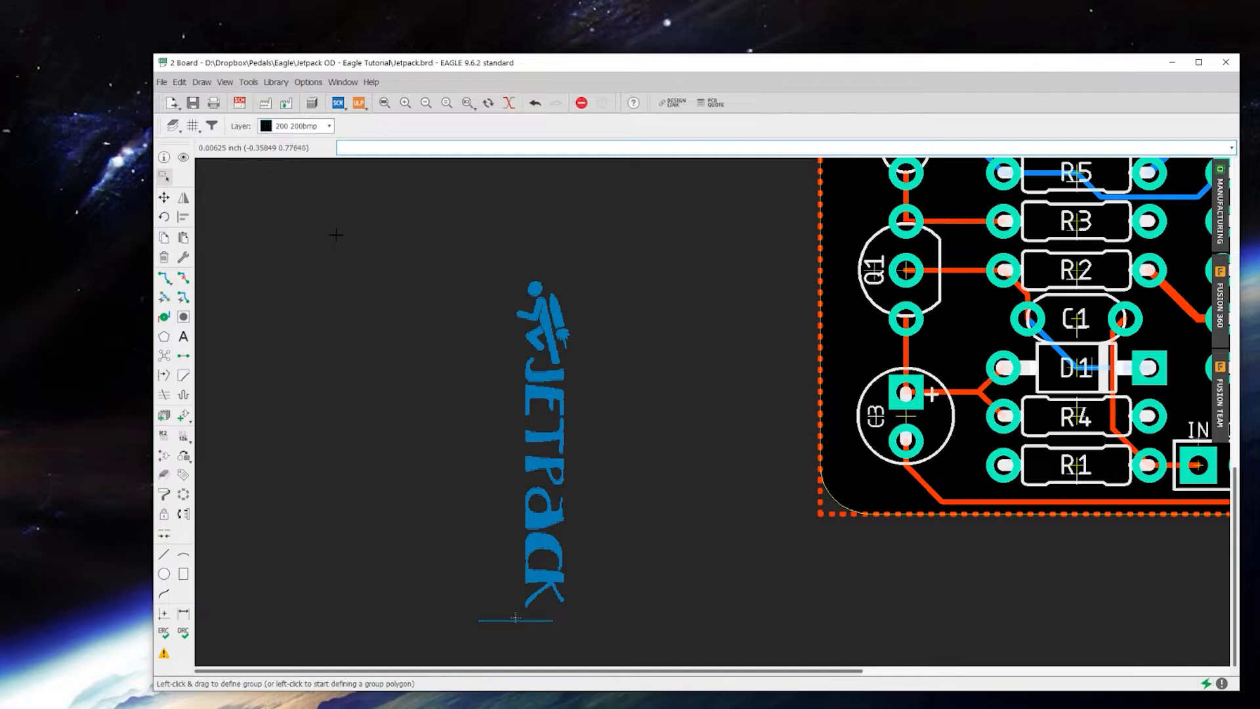
{"action": "mouse_move", "coordinate": [263, 454]}
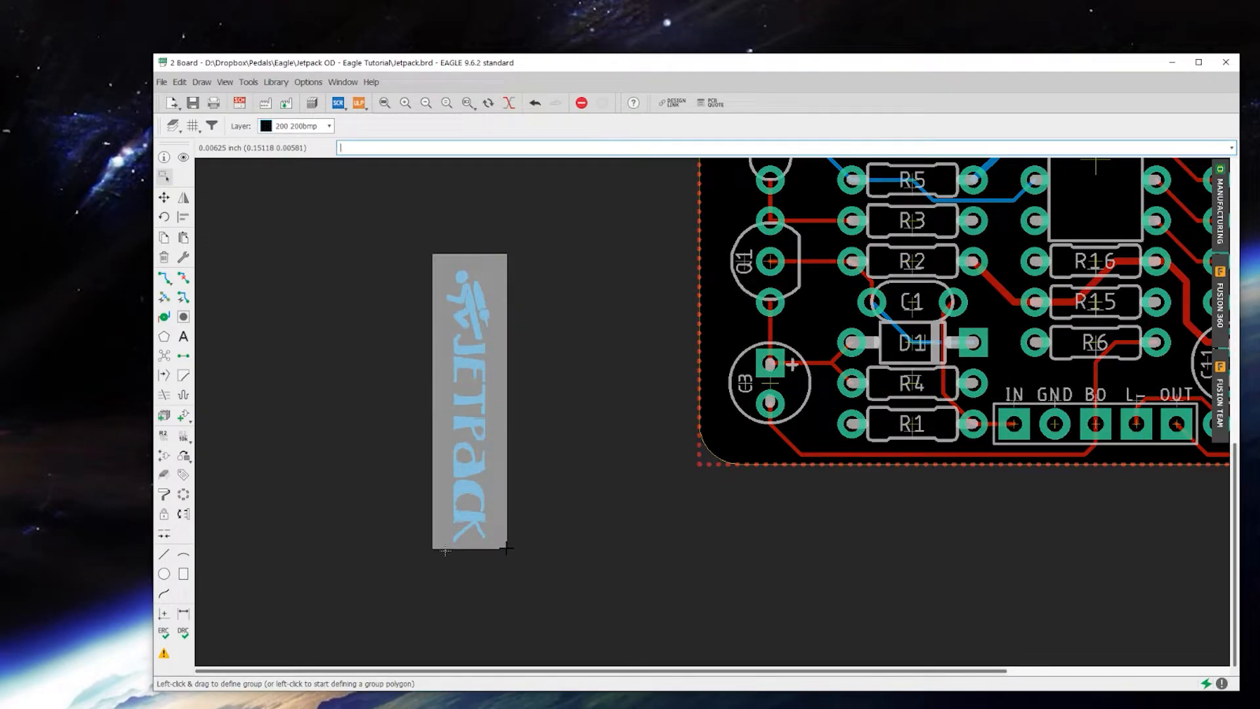
Step: Move the grouped JETPACK logo onto the board's left edge next to C4 and C2
{"action": "left_click", "coordinate": [164, 198]}
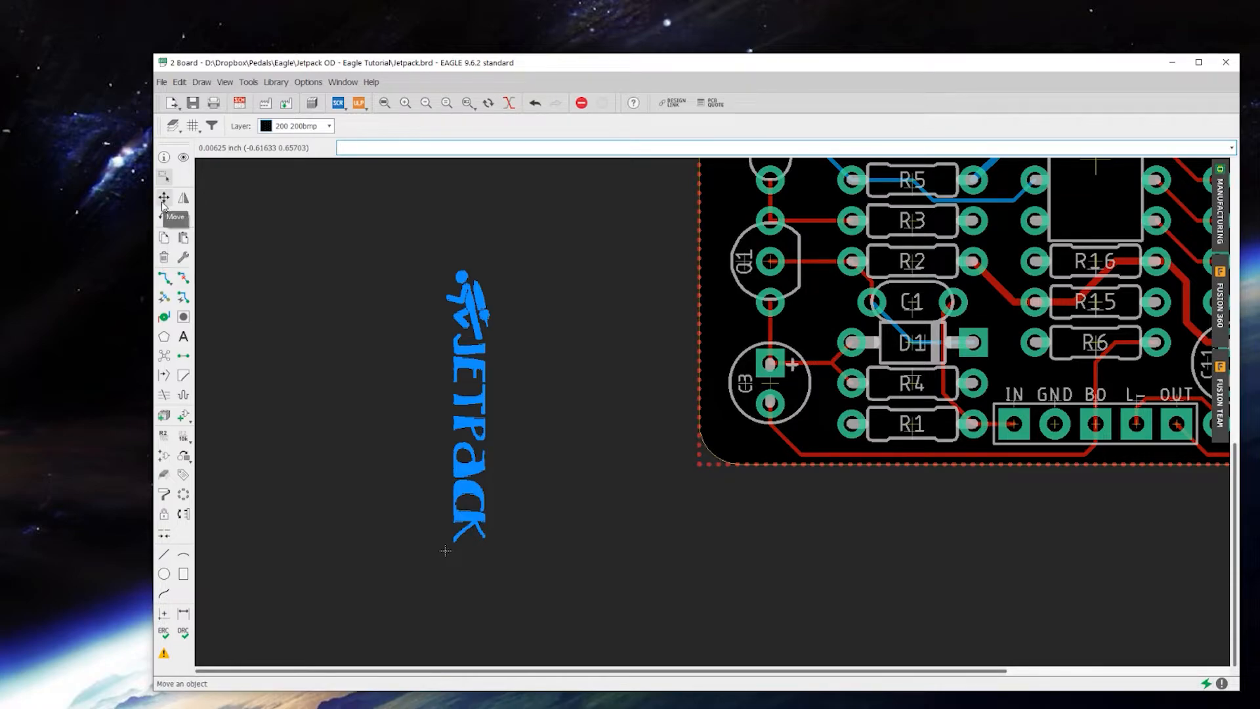
{"action": "left_click", "coordinate": [164, 199]}
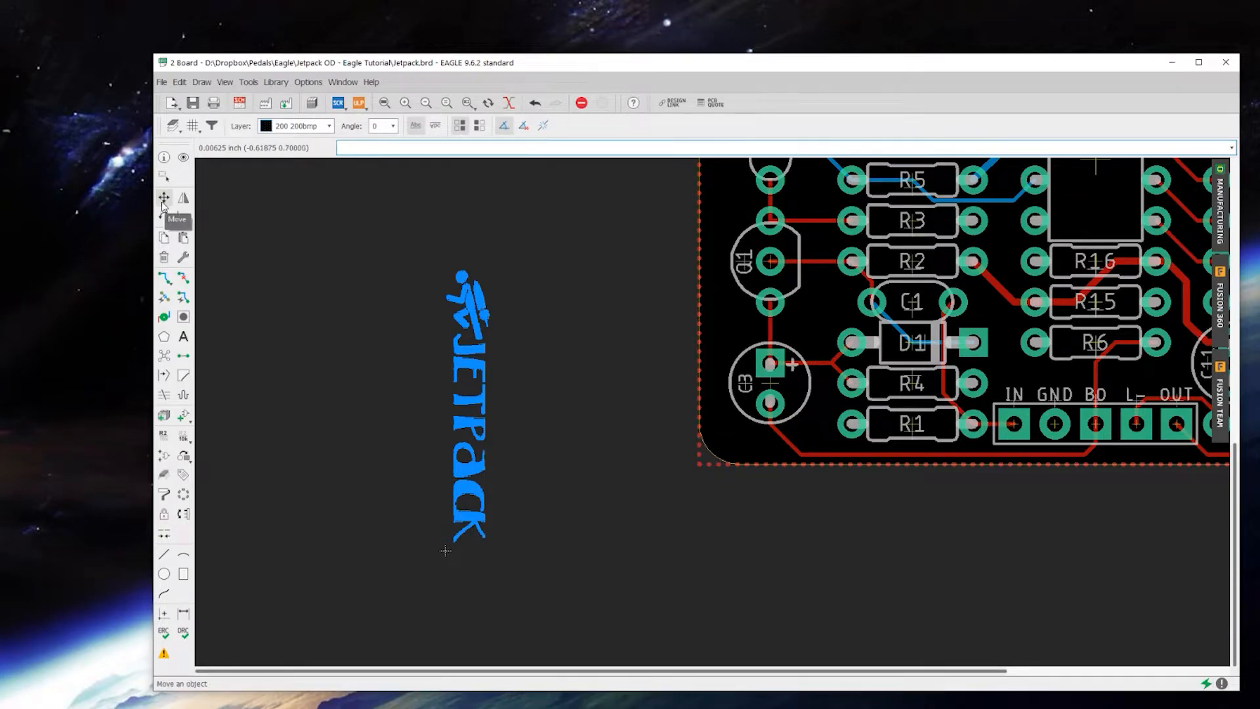
{"action": "left_click", "coordinate": [164, 197]}
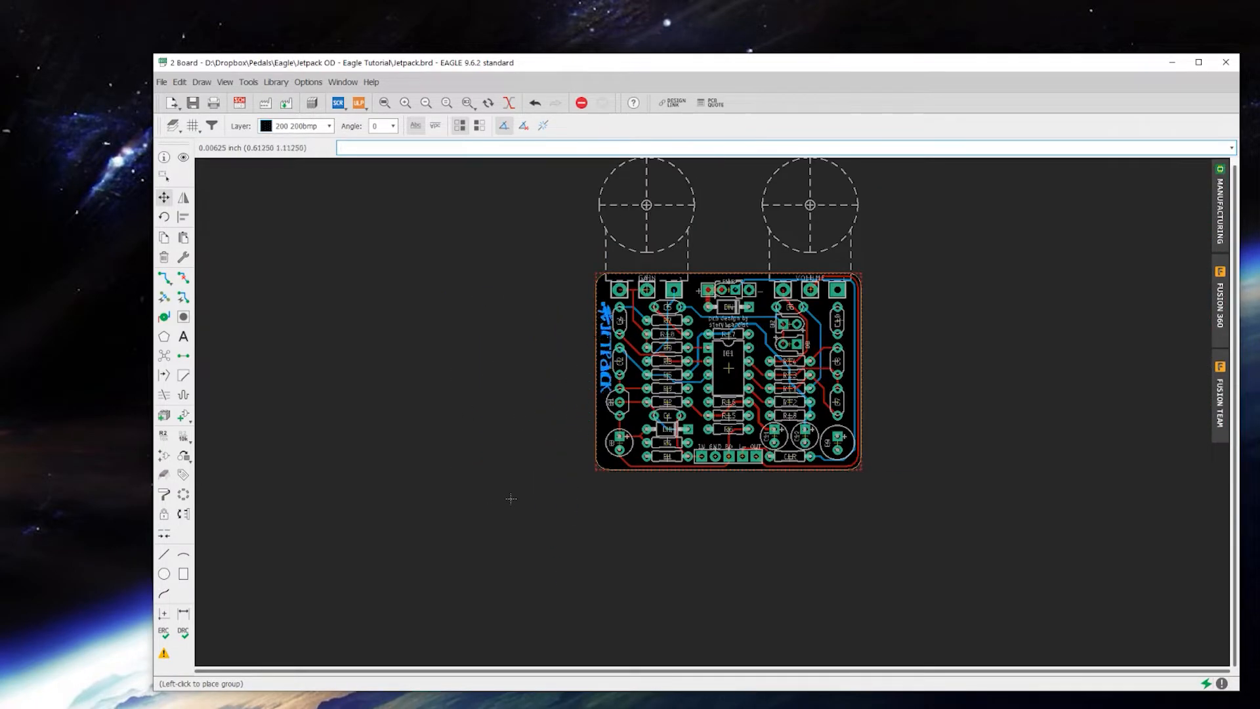
{"action": "scroll", "scroll_direction": "up", "scroll_amount": 3}
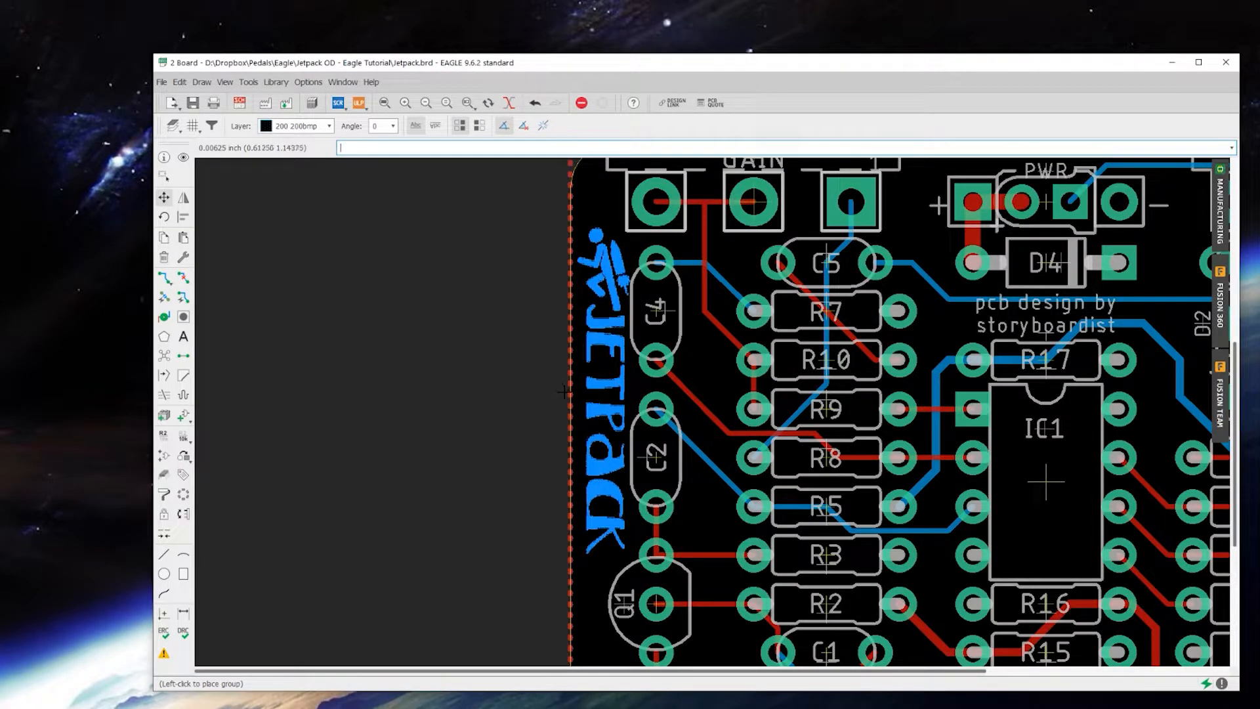
{"action": "left_click", "coordinate": [559, 391]}
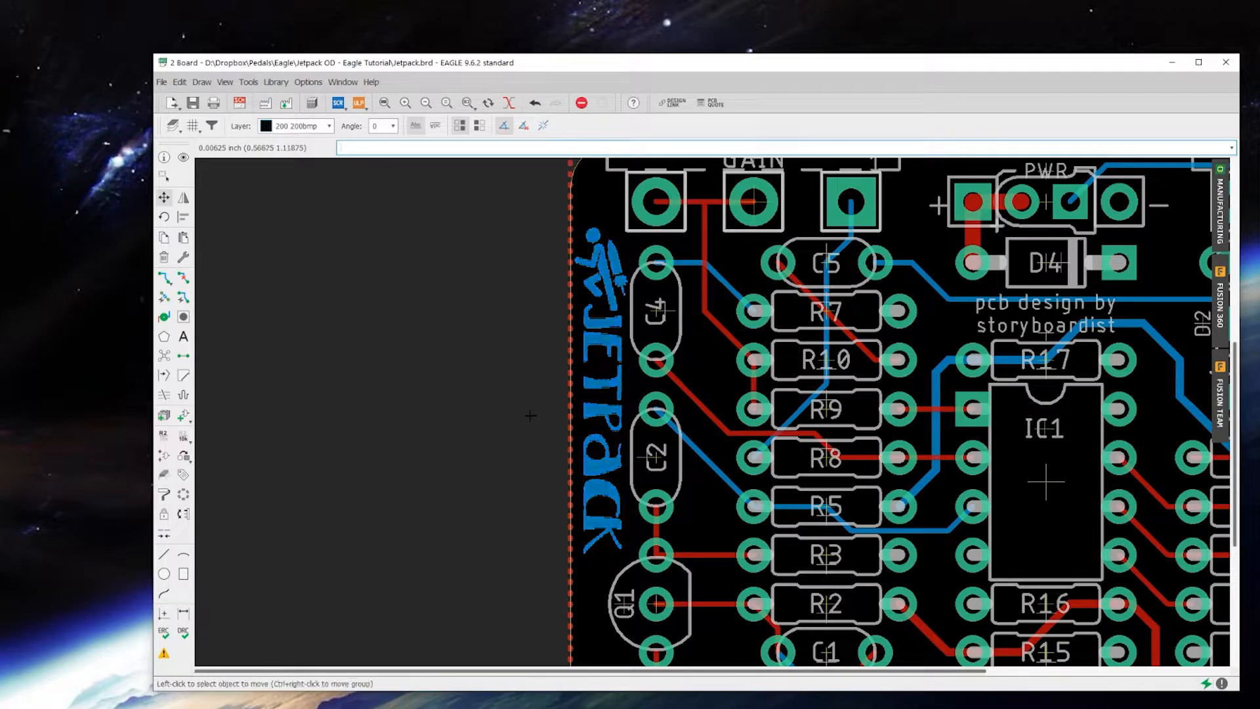
{"action": "scroll", "scroll_direction": "down", "scroll_amount": 3}
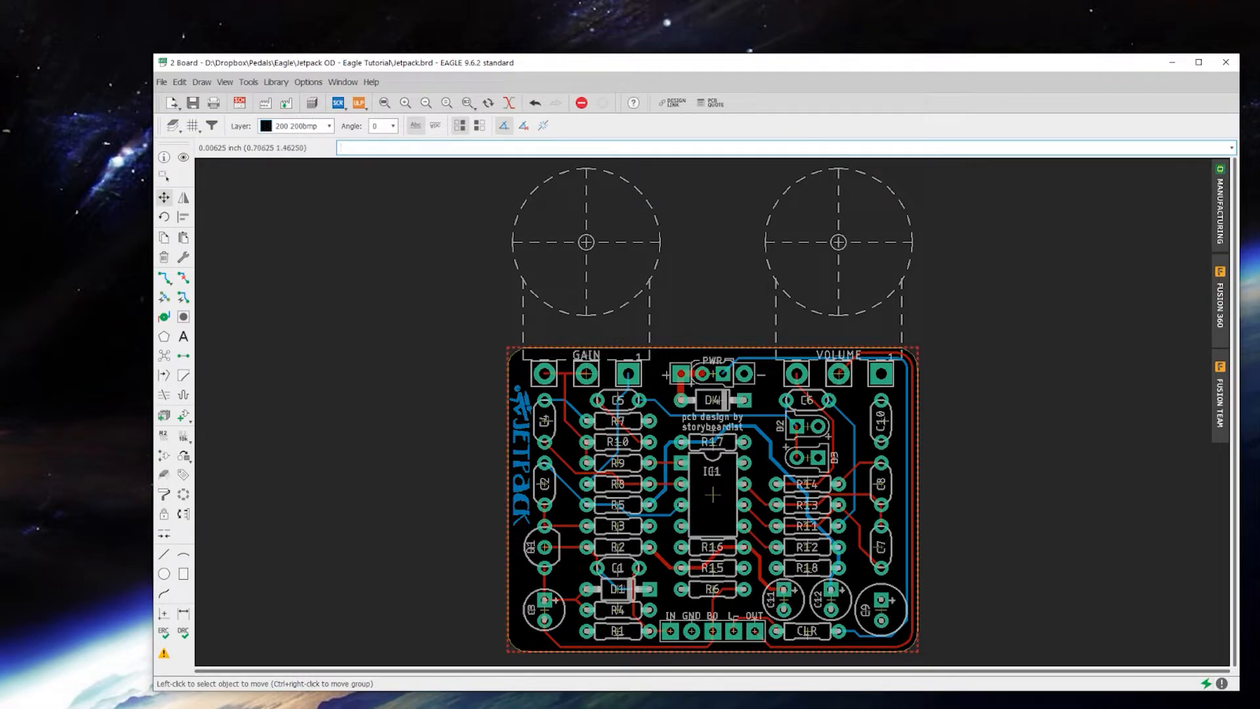
{"action": "mouse_move", "coordinate": [306, 125]}
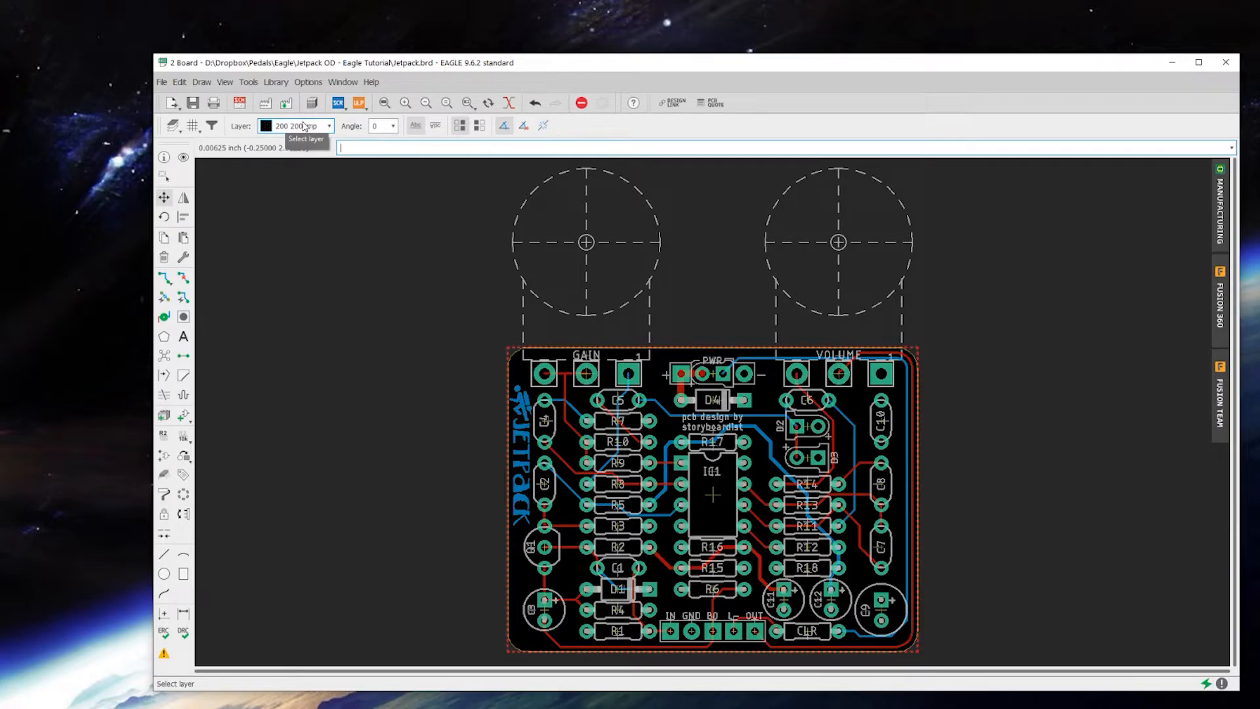
{"action": "left_click", "coordinate": [329, 126]}
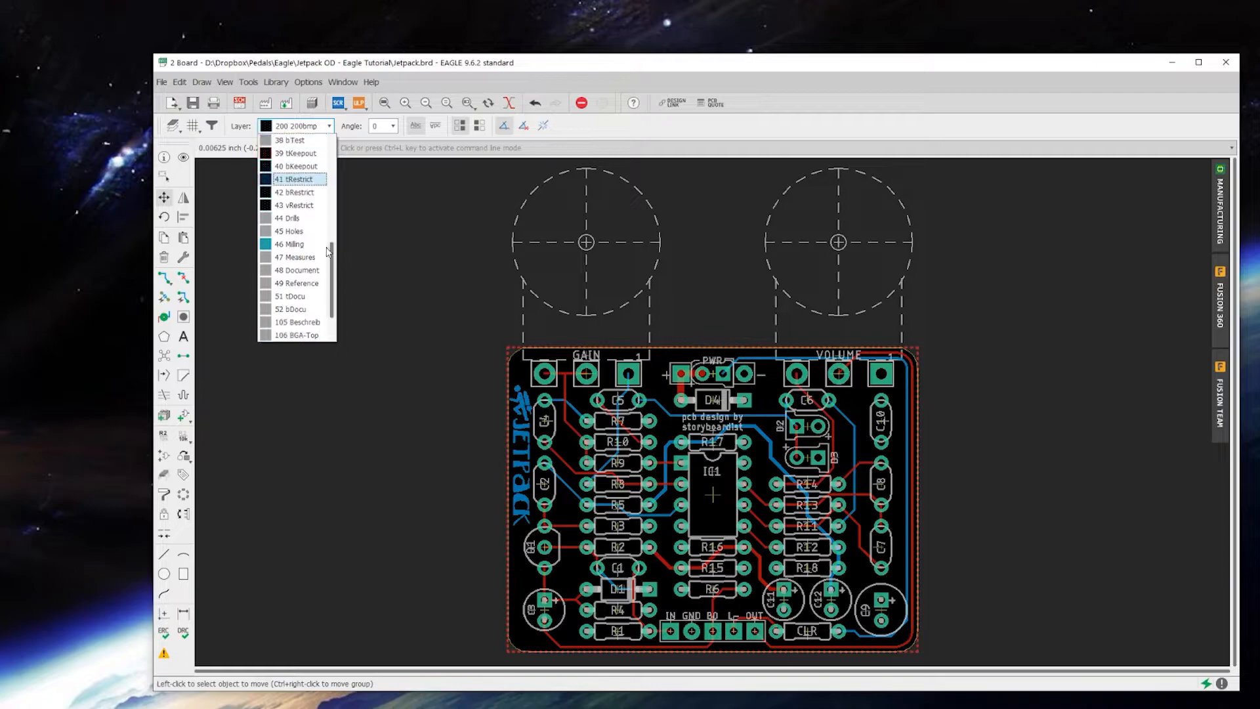
{"action": "scroll", "scroll_direction": "up", "scroll_amount": 3}
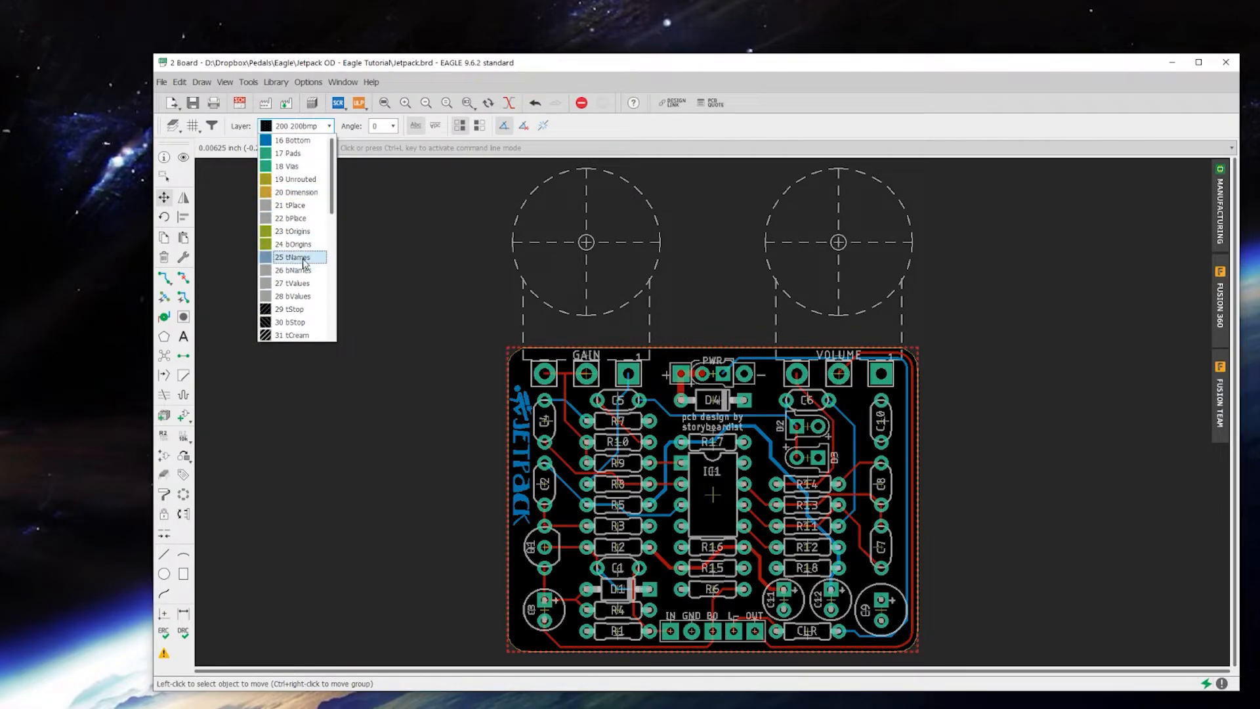
{"action": "mouse_move", "coordinate": [294, 231]}
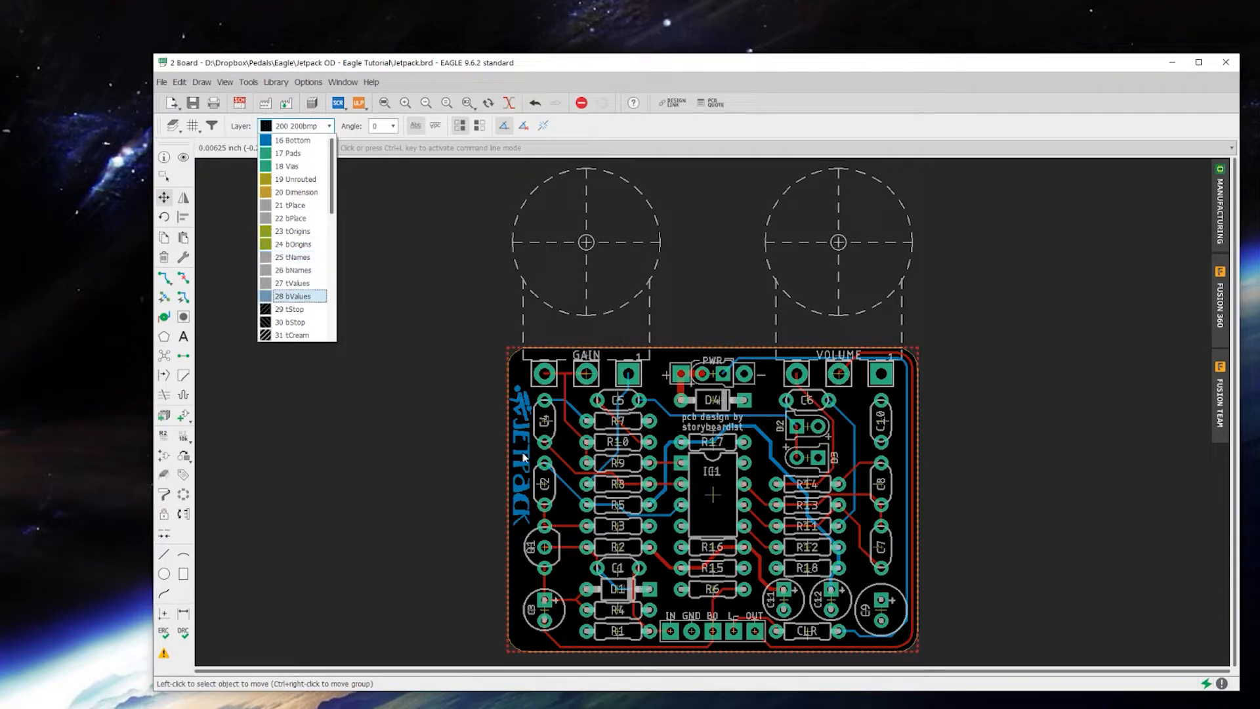
{"action": "mouse_move", "coordinate": [437, 351]}
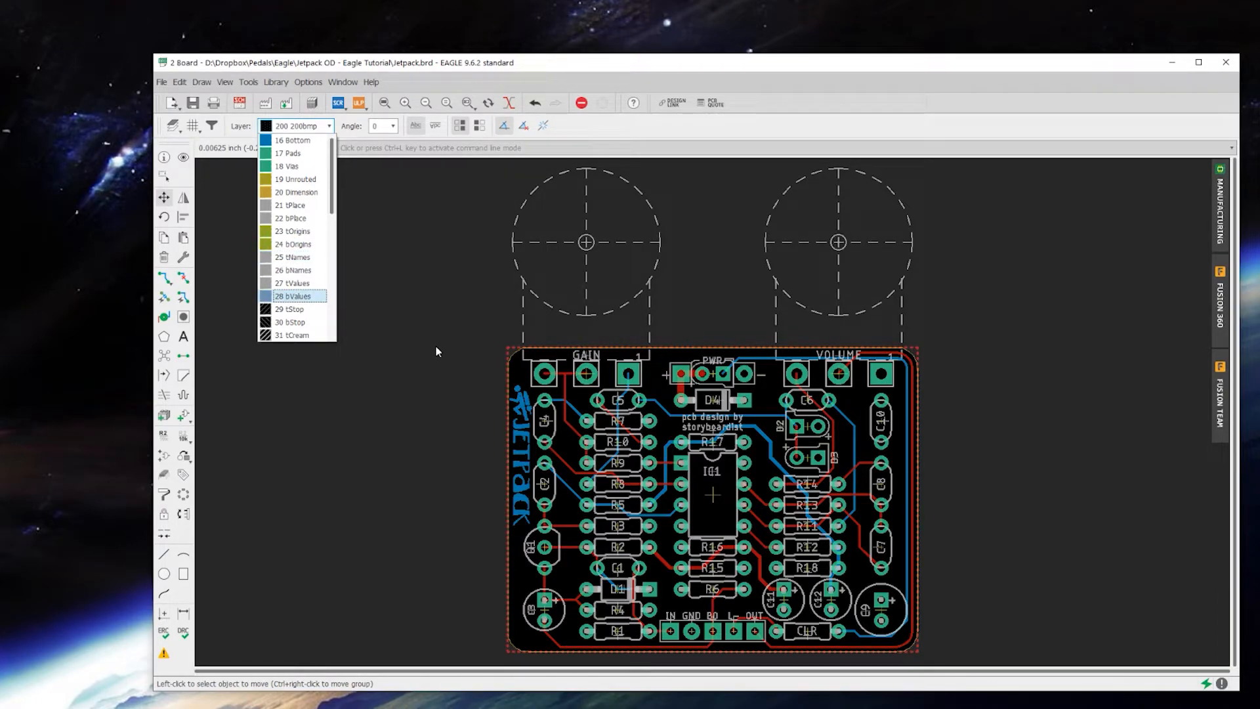
{"action": "left_click", "coordinate": [427, 344]}
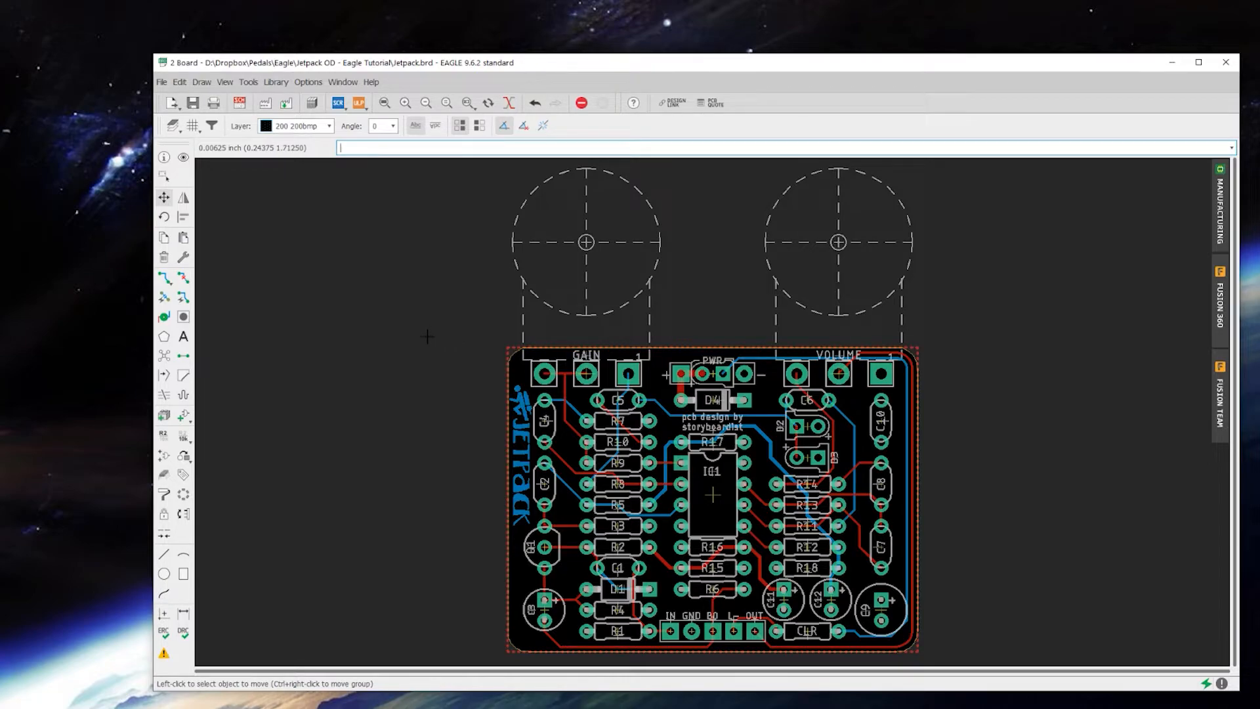
{"action": "type", "text": "ru n"}
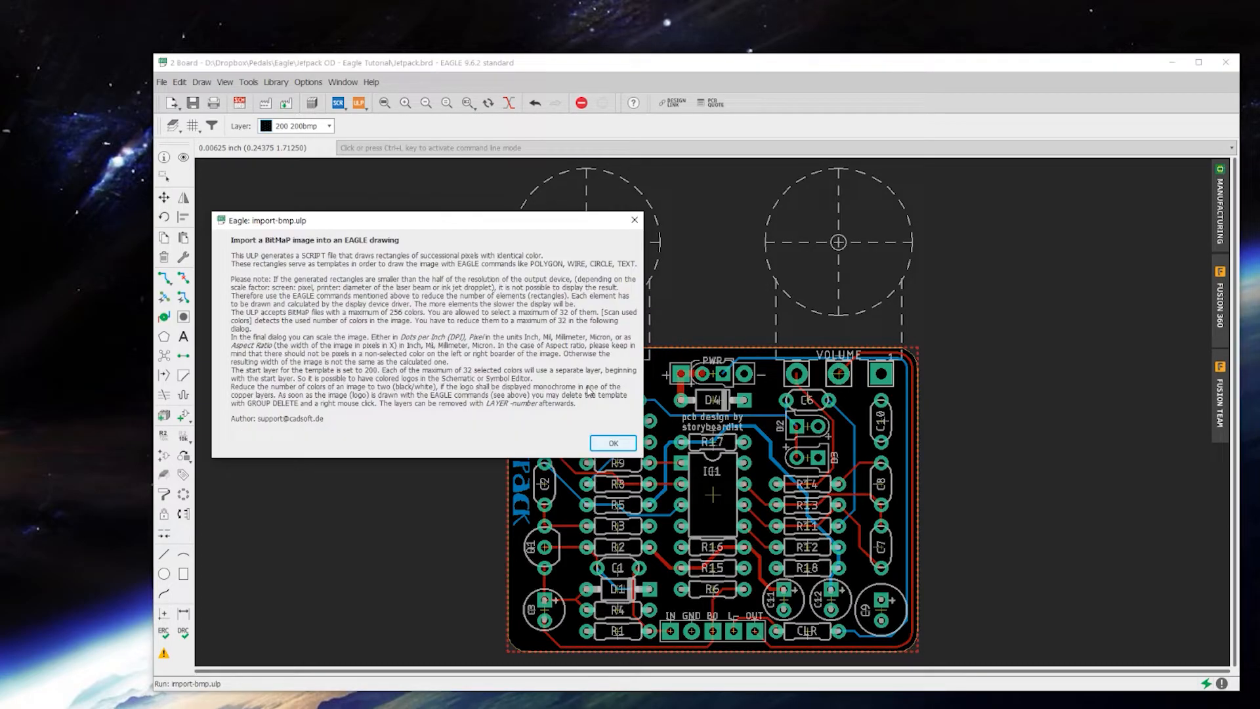
{"action": "left_click", "coordinate": [612, 443]}
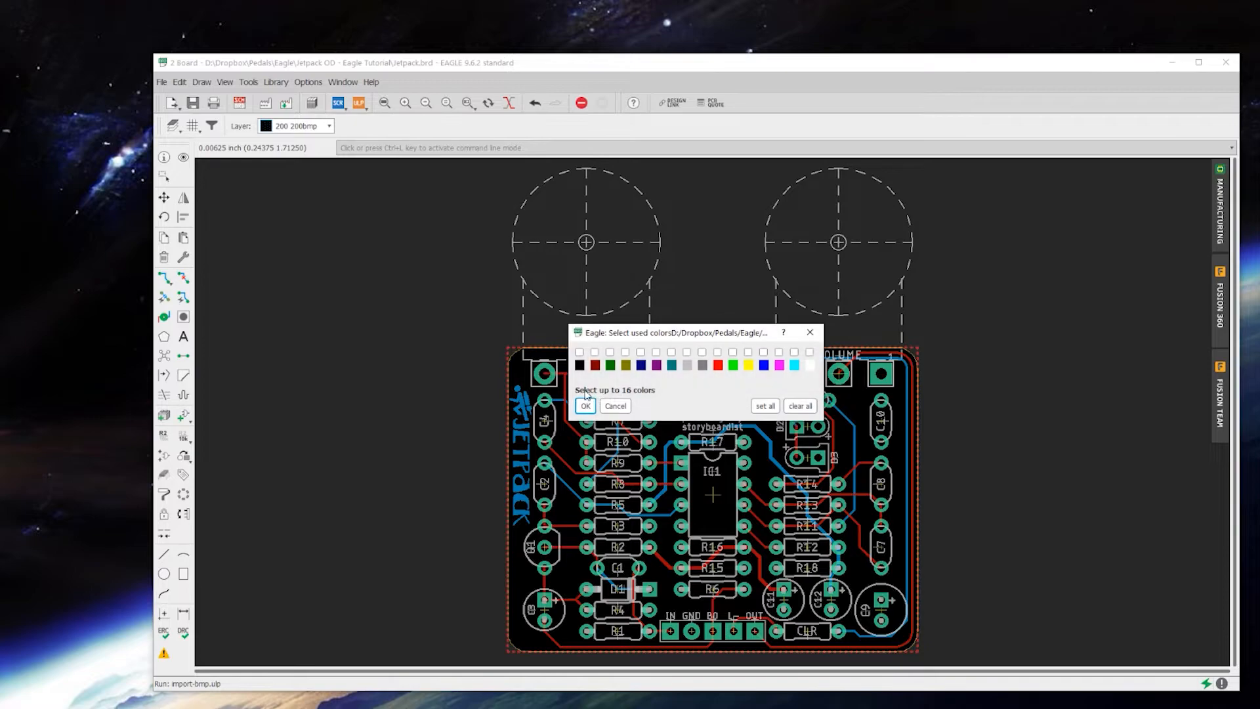
{"action": "left_click", "coordinate": [579, 352]}
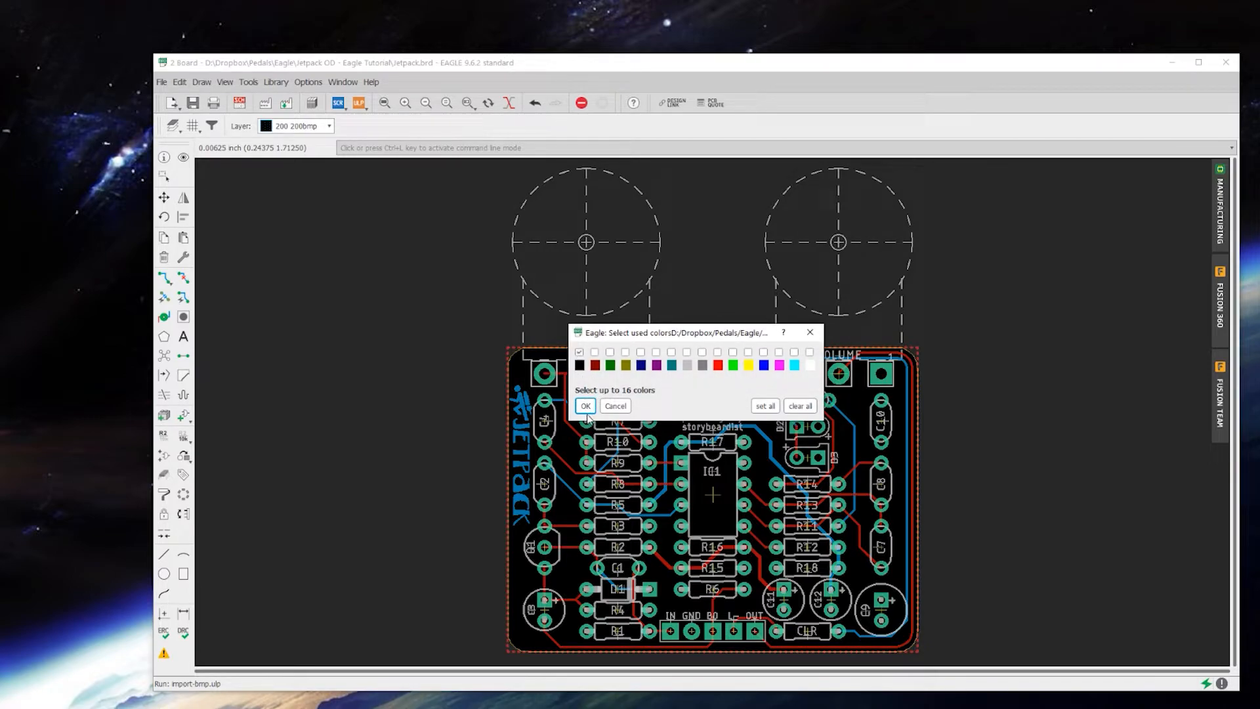
{"action": "left_click", "coordinate": [584, 405]}
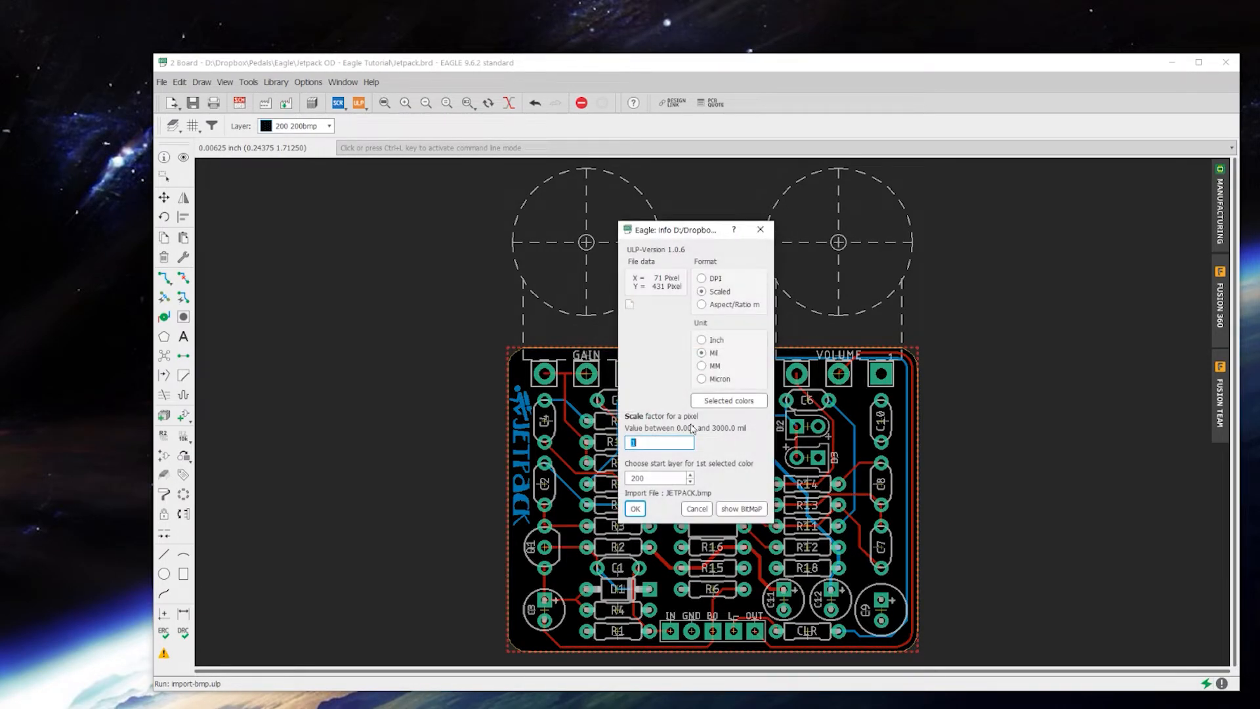
{"action": "left_click", "coordinate": [655, 478]}
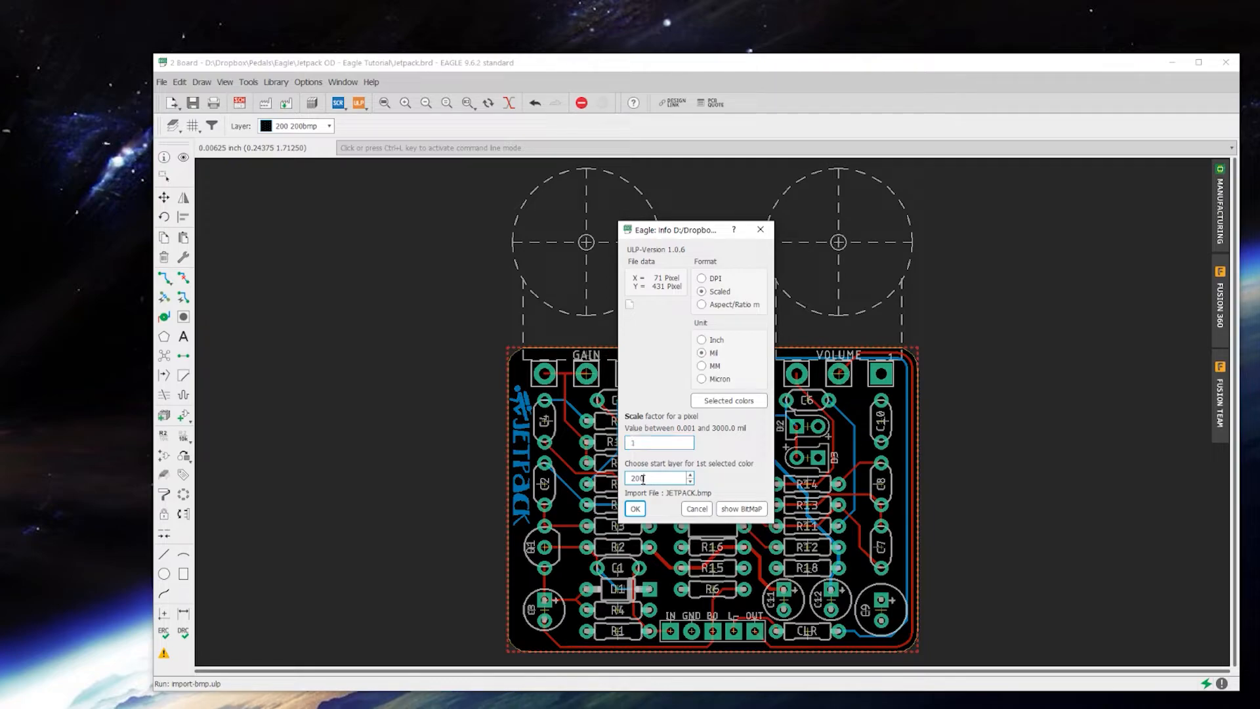
{"action": "triple_click", "coordinate": [657, 478]}
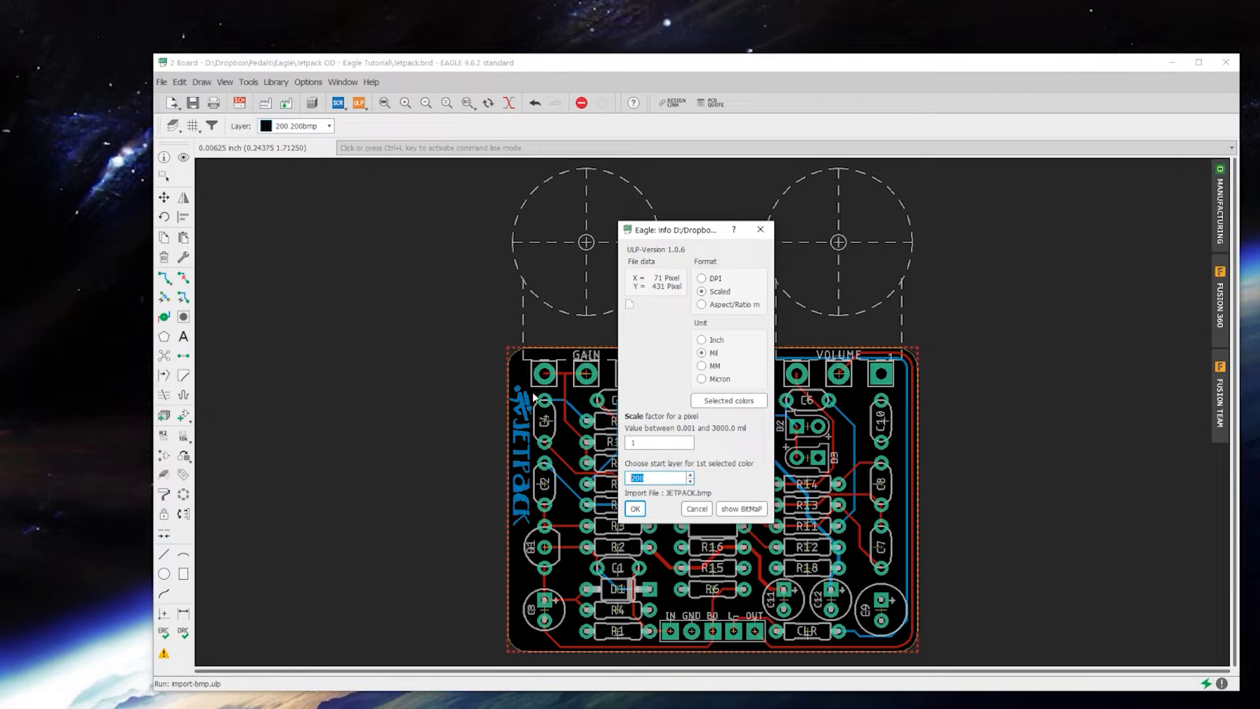
{"action": "left_click", "coordinate": [634, 508]}
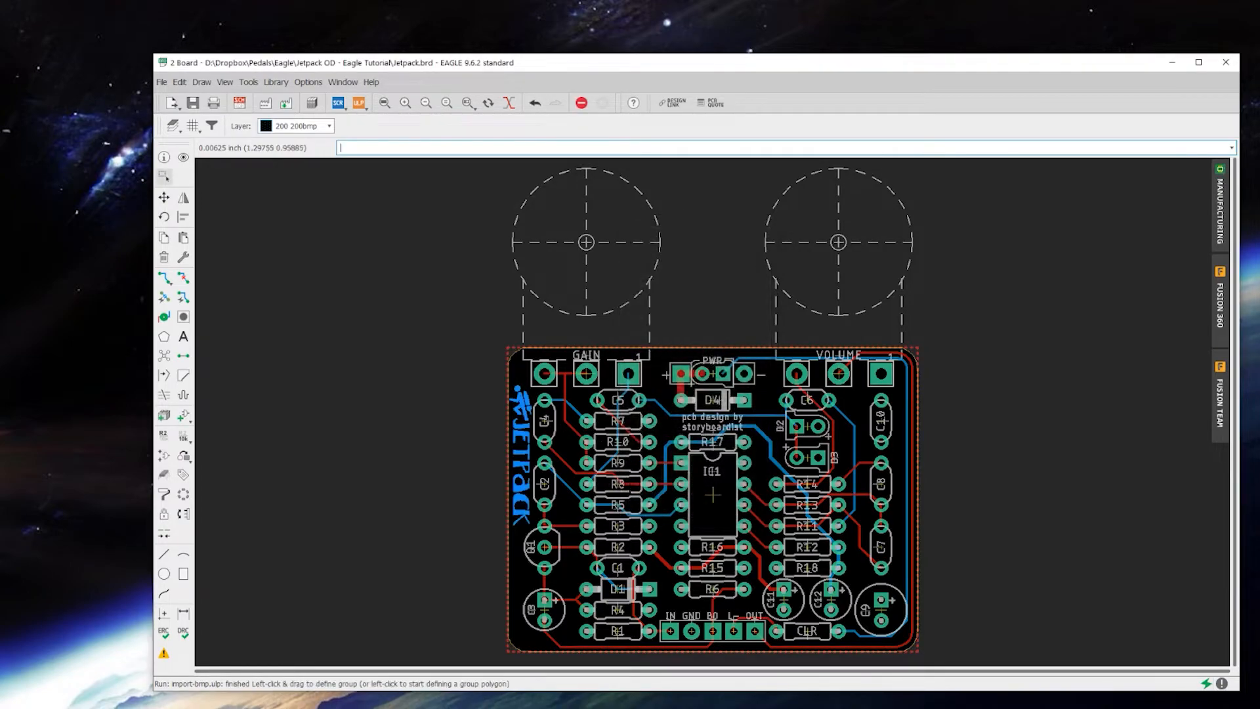
{"action": "mouse_move", "coordinate": [626, 499]}
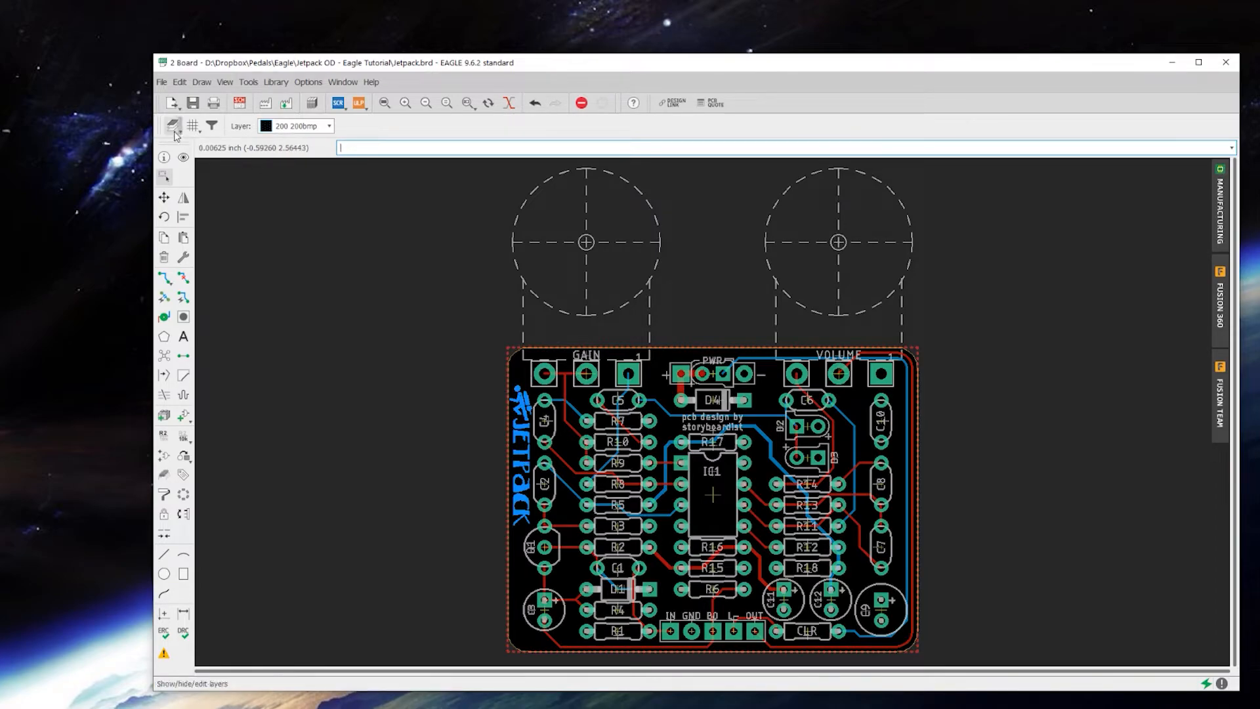
{"action": "left_click", "coordinate": [173, 126]}
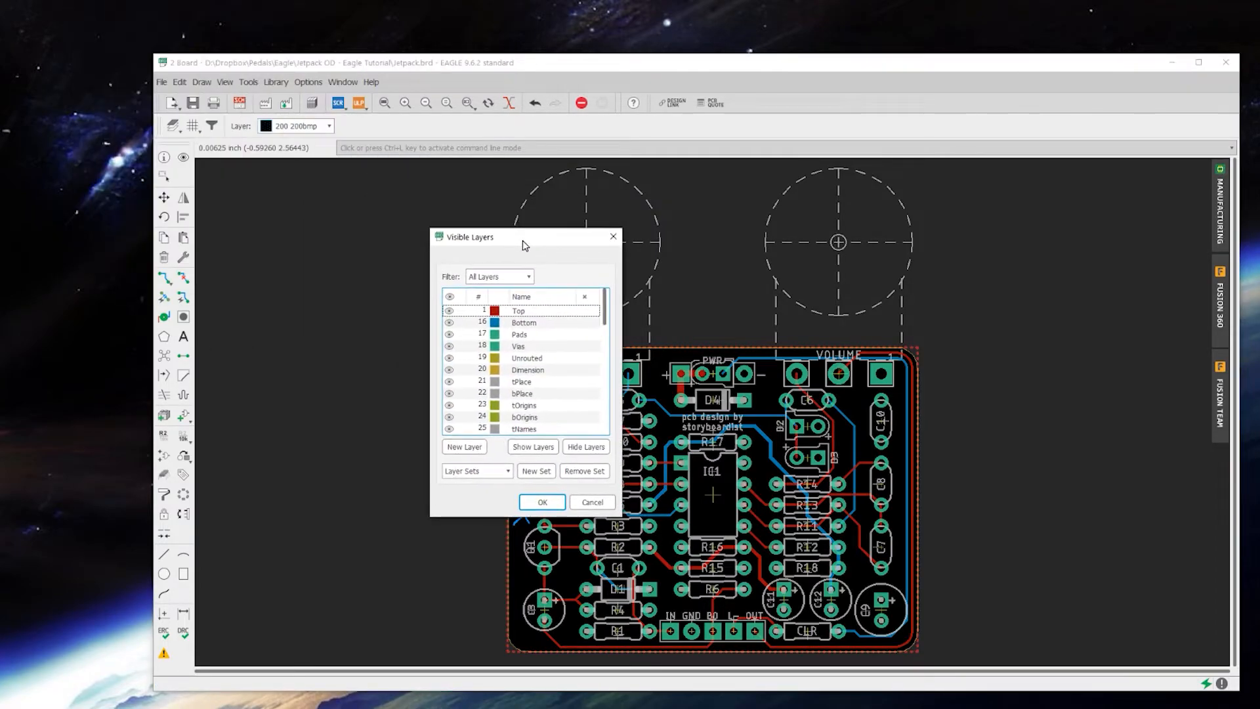
{"action": "left_click", "coordinate": [451, 311]}
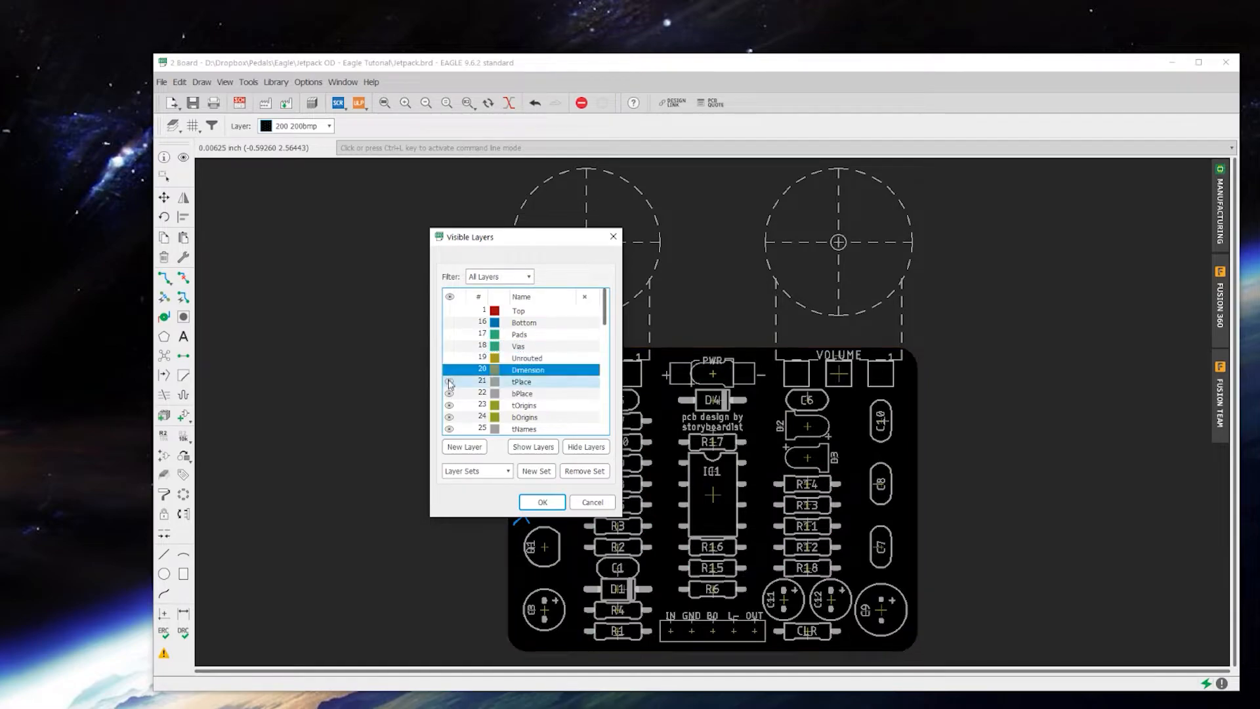
{"action": "left_click", "coordinate": [450, 380]}
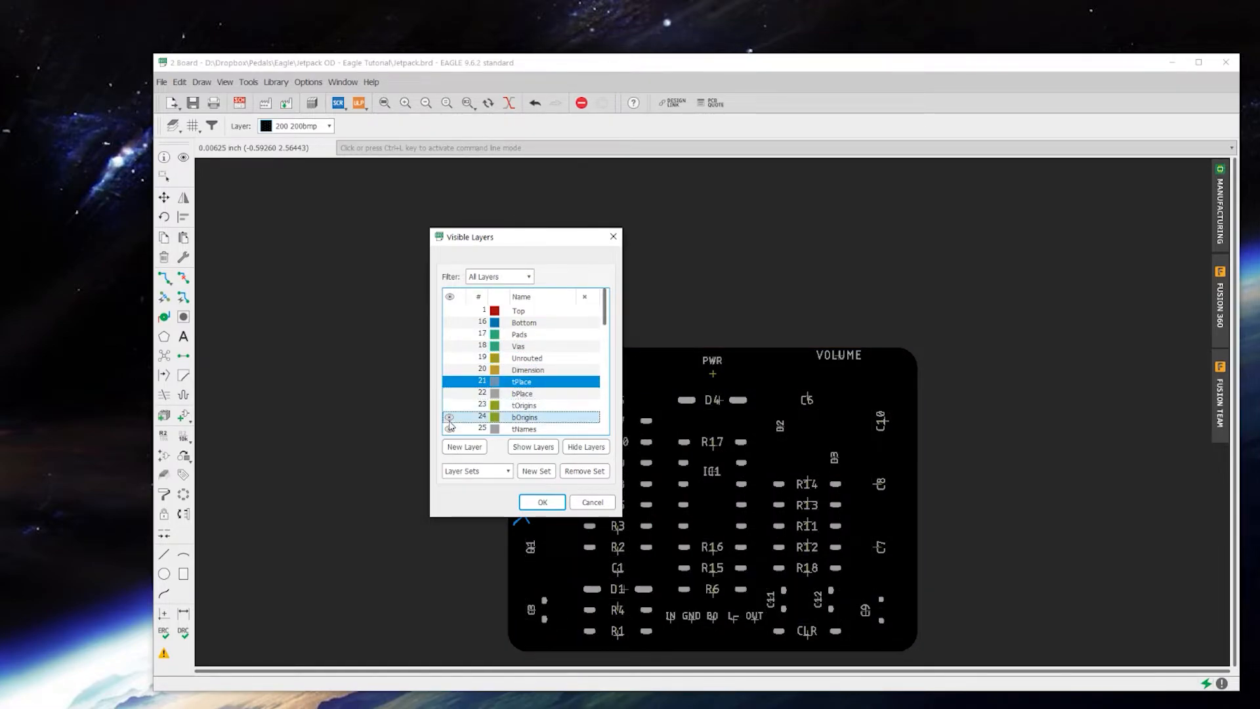
{"action": "scroll", "scroll_direction": "down", "scroll_amount": 3}
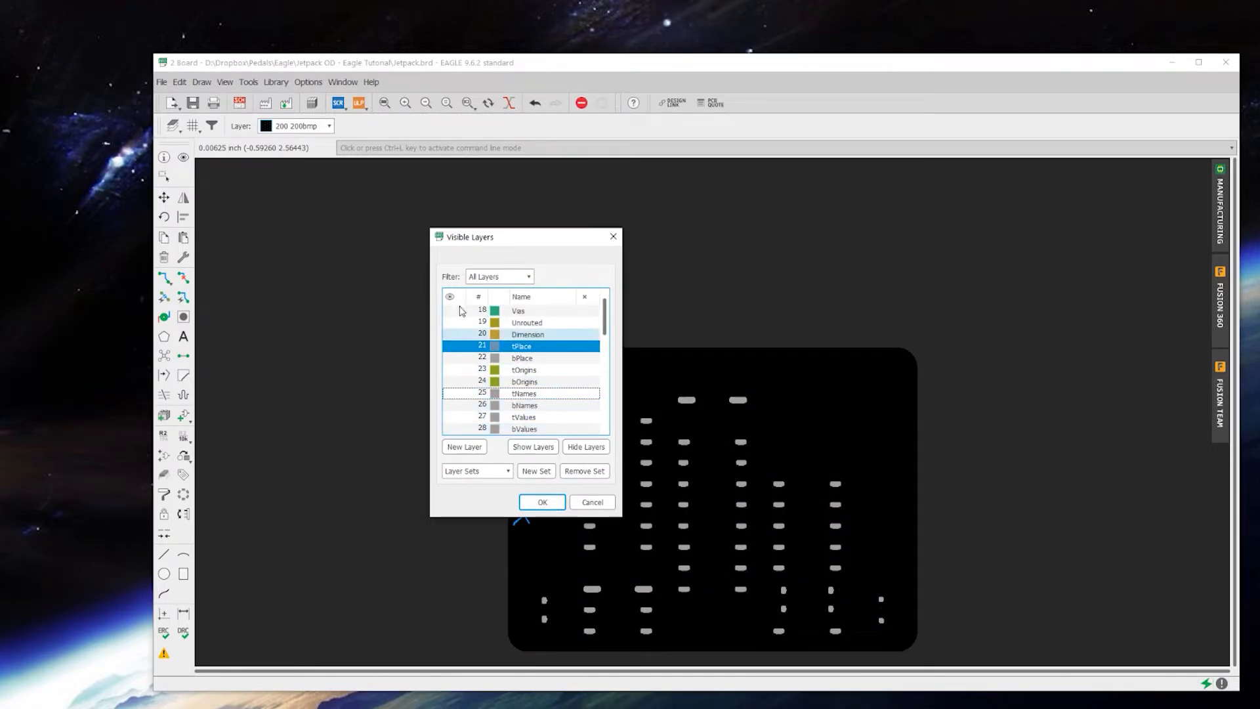
{"action": "left_click_drag", "start_coordinate": [482, 236], "coordinate": [341, 251]}
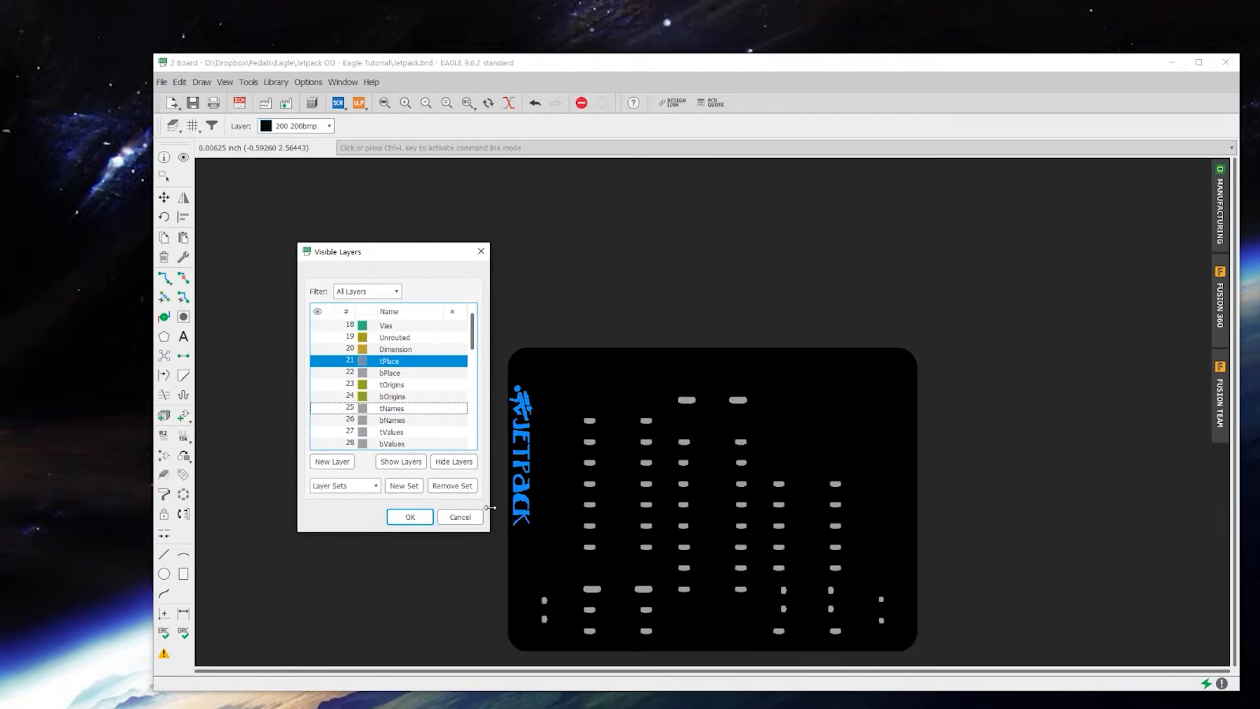
{"action": "mouse_move", "coordinate": [575, 401]}
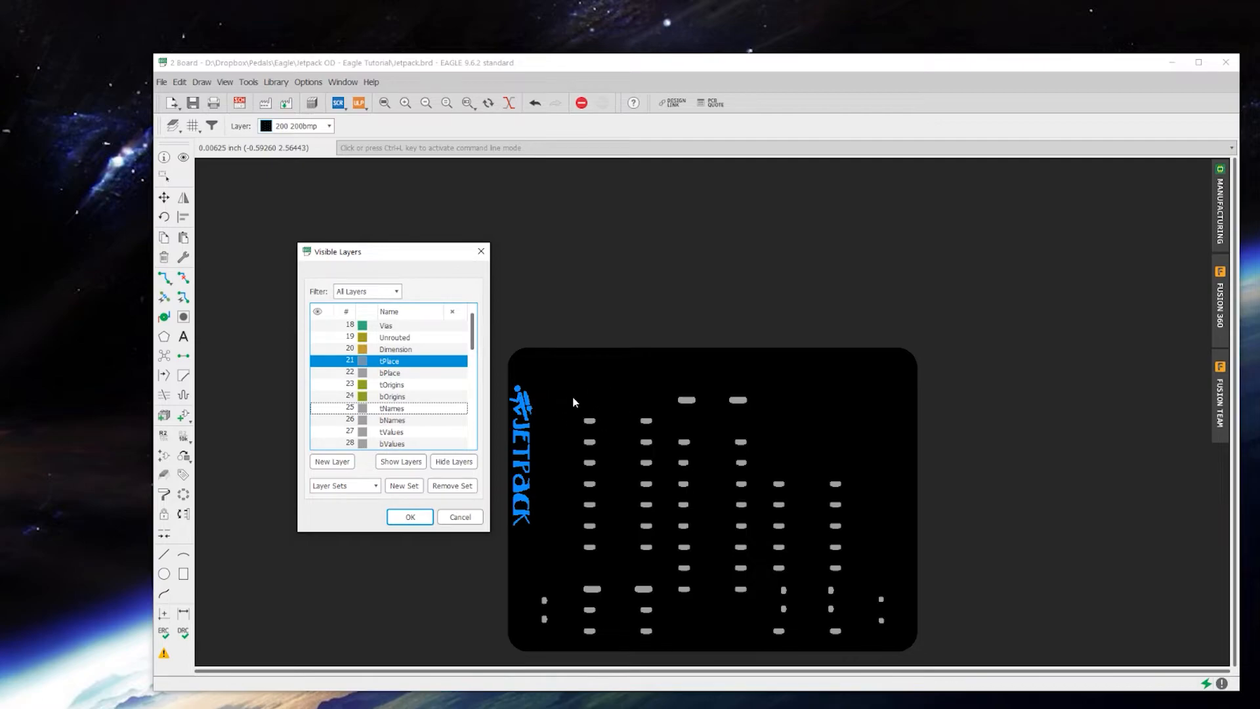
{"action": "left_click", "coordinate": [409, 516]}
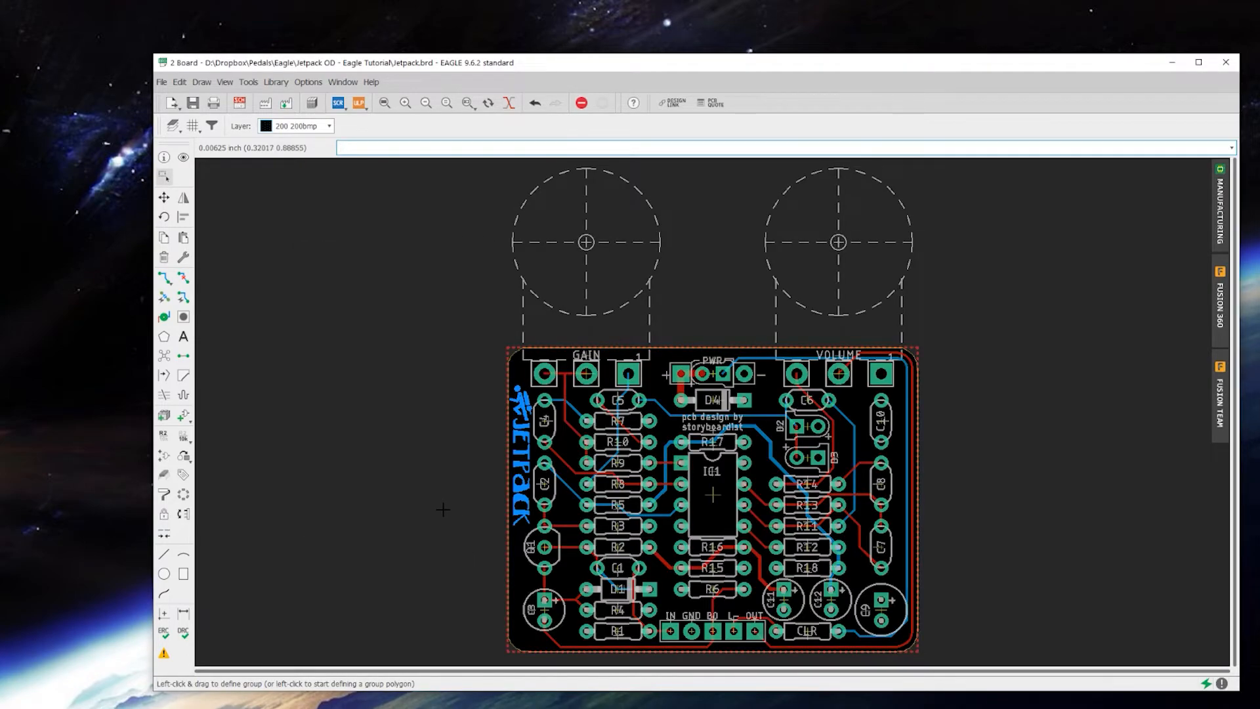
{"action": "mouse_move", "coordinate": [298, 403]}
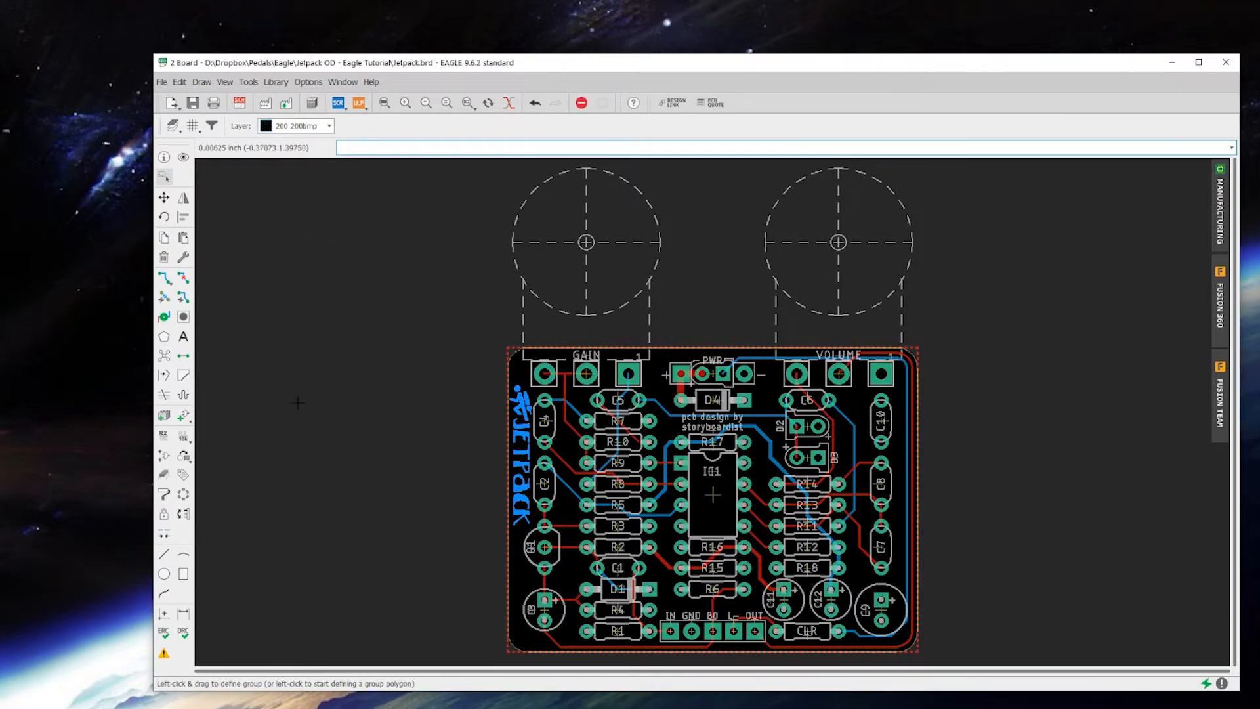
{"action": "mouse_move", "coordinate": [183, 257]}
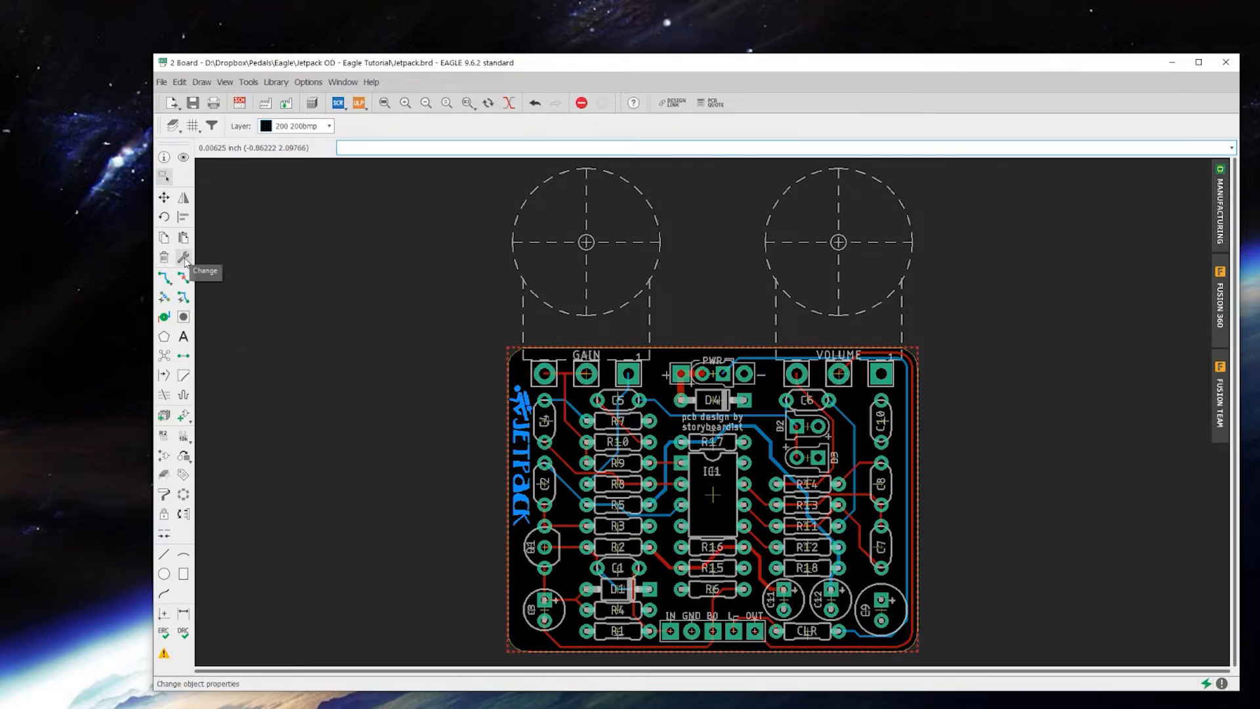
Step: Change the JETPACK logo group onto layer 25 tNames
{"action": "left_click", "coordinate": [183, 257]}
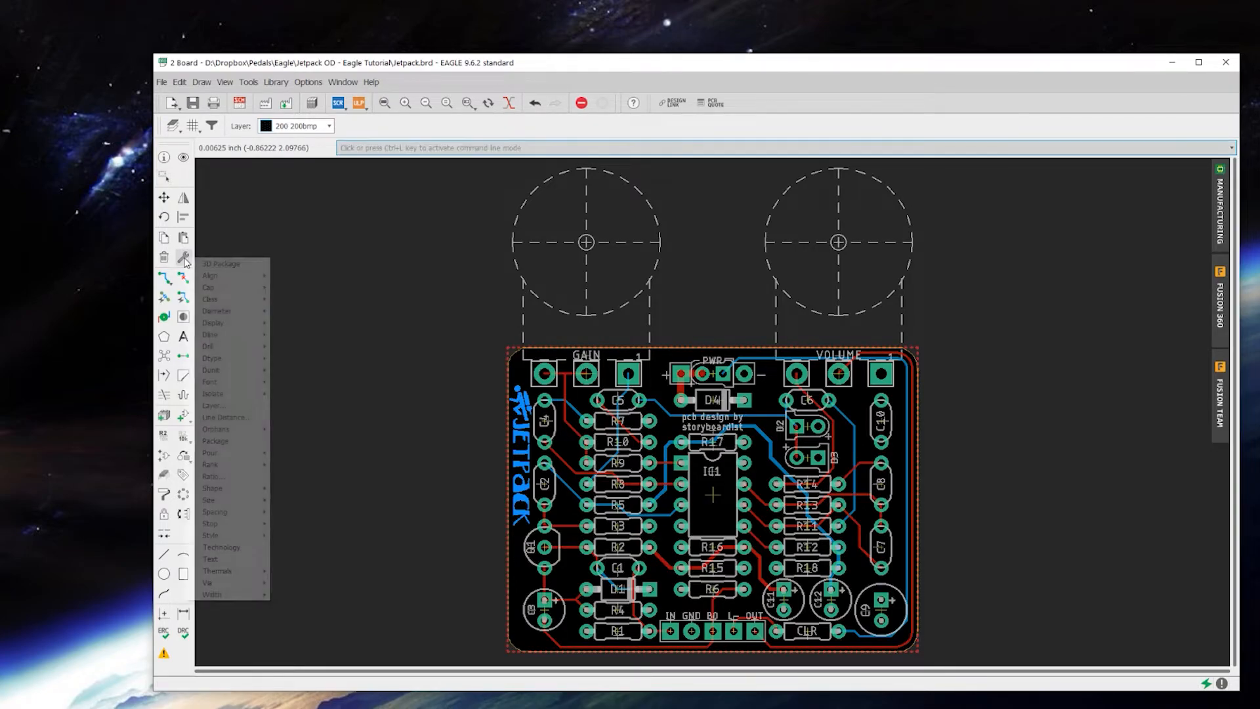
{"action": "mouse_move", "coordinate": [238, 405]}
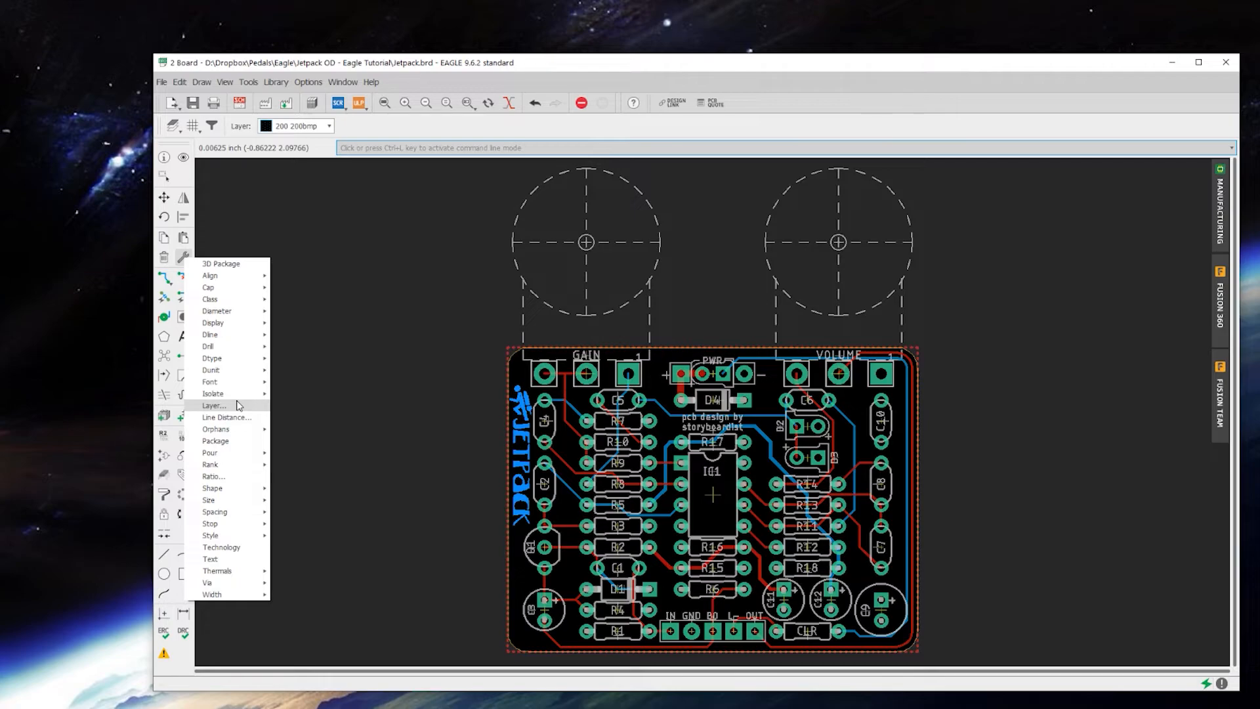
{"action": "left_click", "coordinate": [214, 405]}
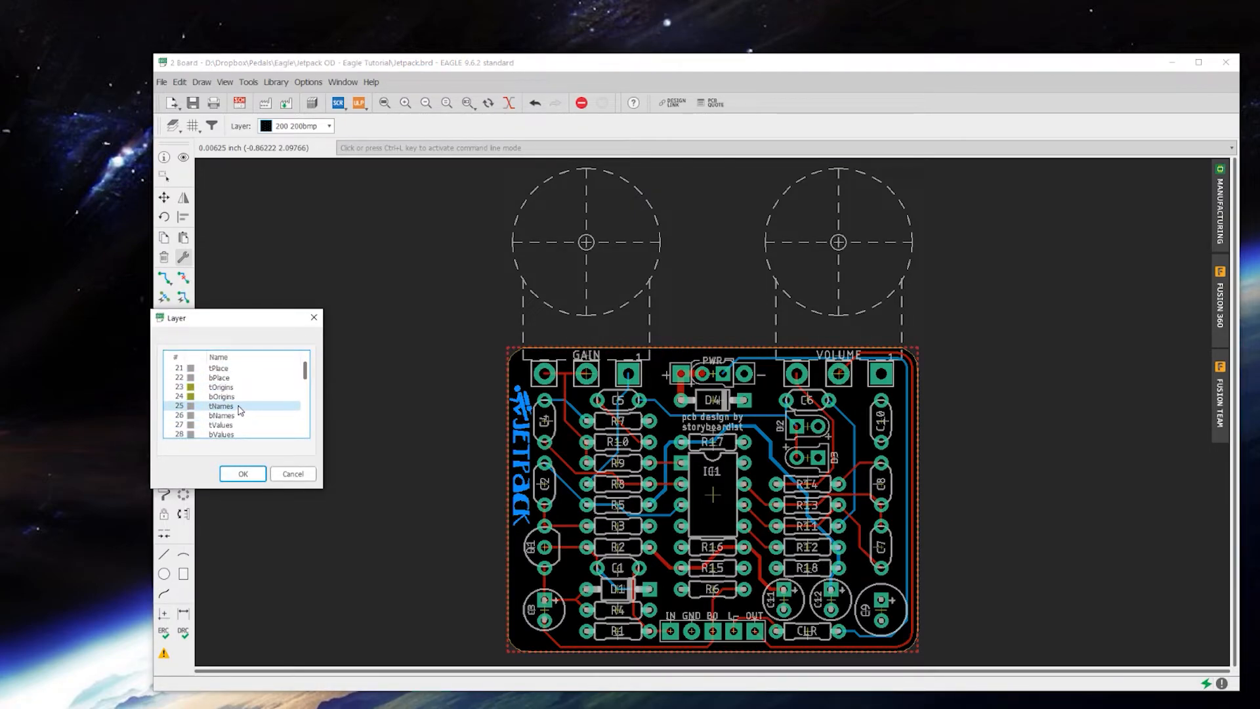
{"action": "left_click", "coordinate": [242, 474]}
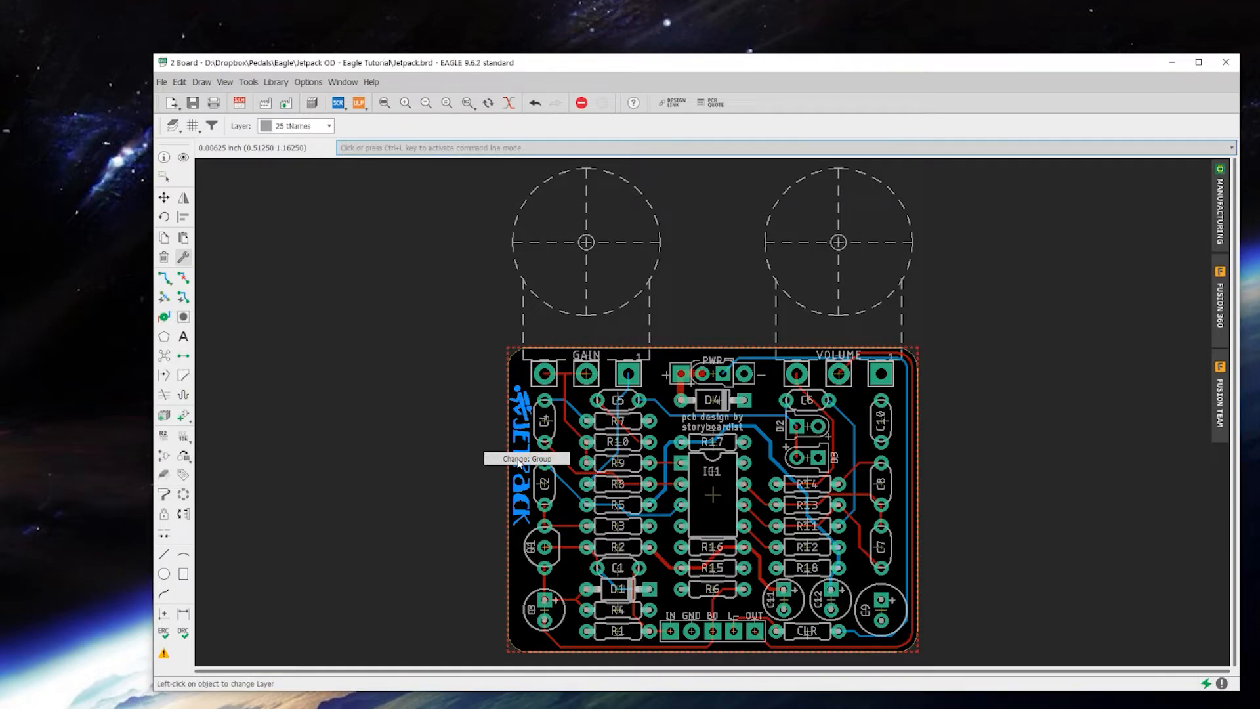
{"action": "left_click", "coordinate": [521, 458]}
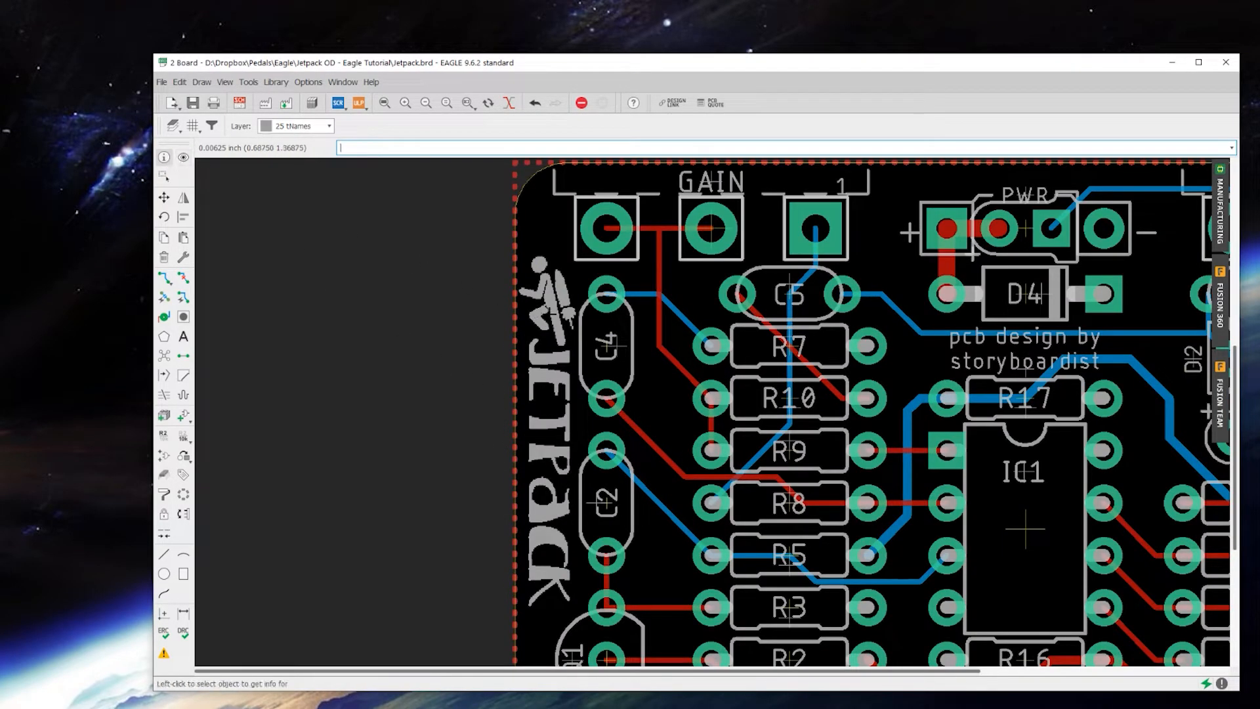
{"action": "left_click", "coordinate": [560, 302]}
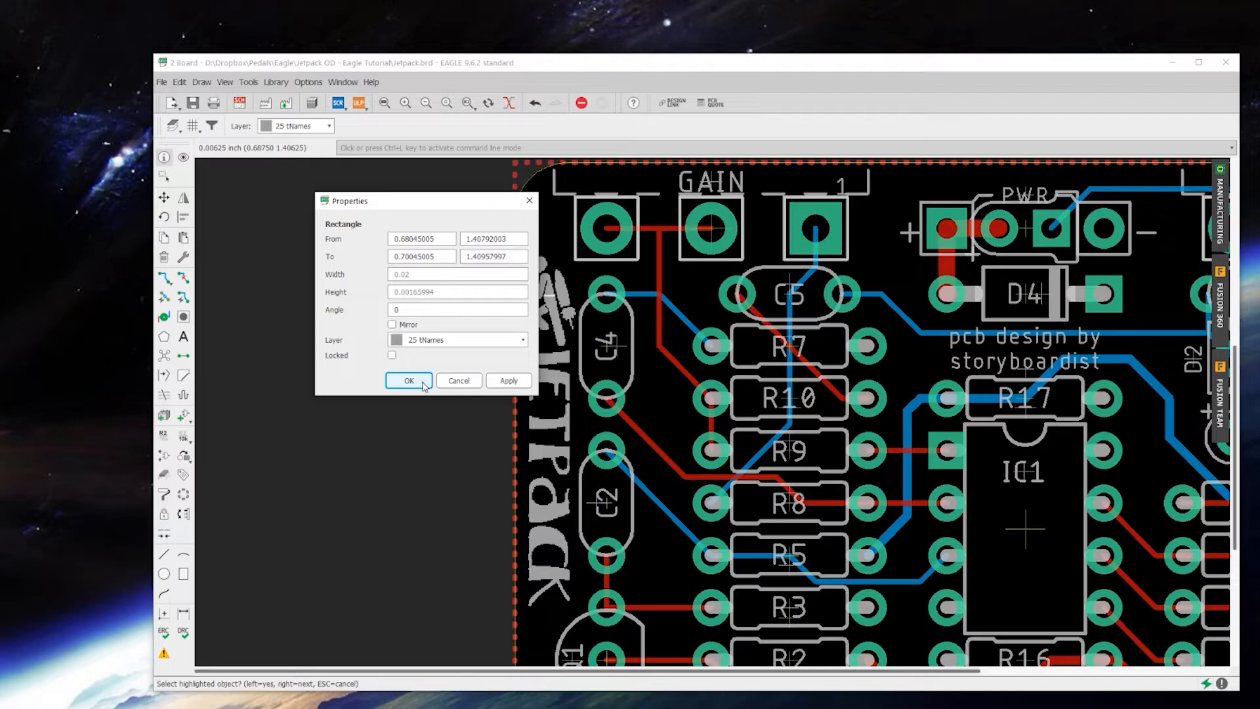
{"action": "left_click", "coordinate": [408, 380]}
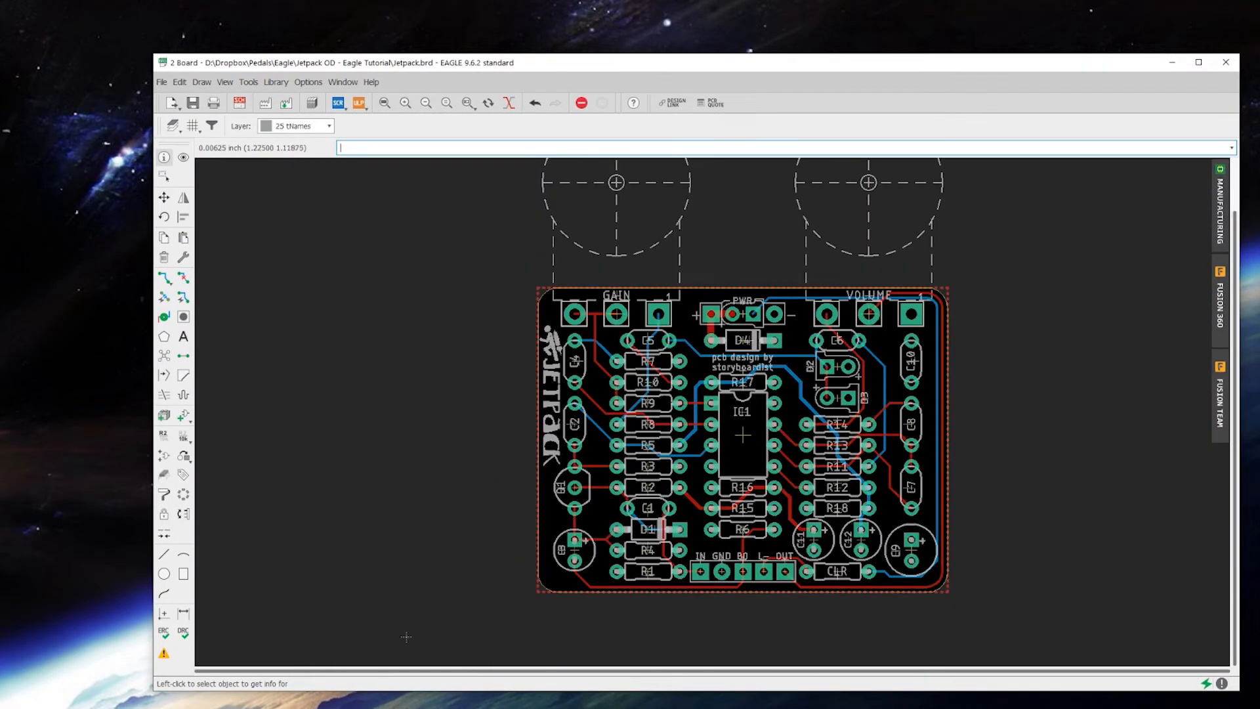
{"action": "mouse_move", "coordinate": [647, 401]}
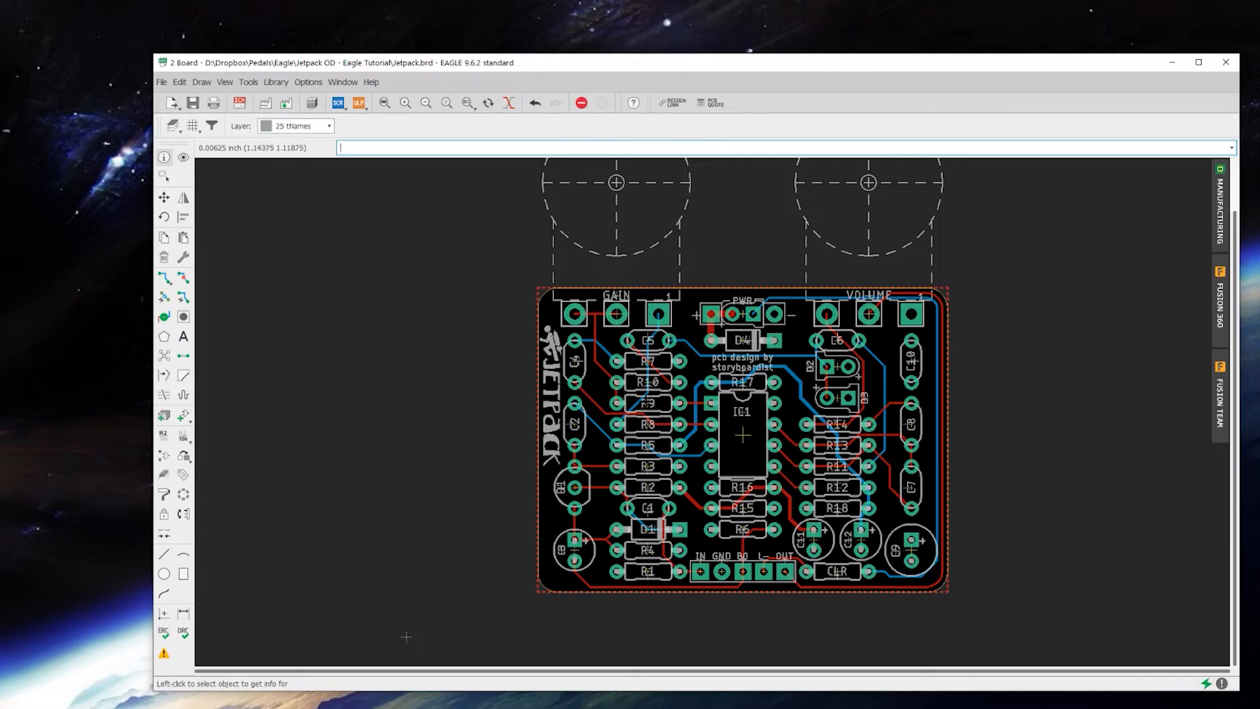
{"action": "left_click", "coordinate": [165, 175]}
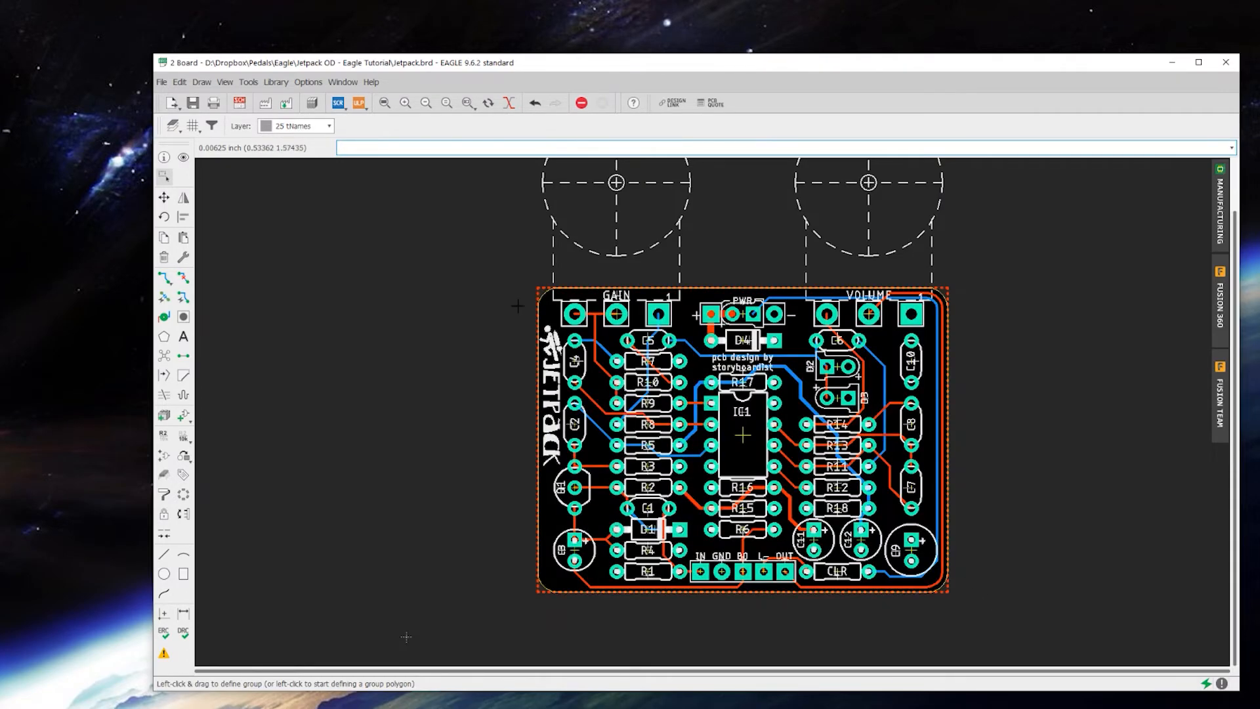
{"action": "left_click", "coordinate": [163, 197]}
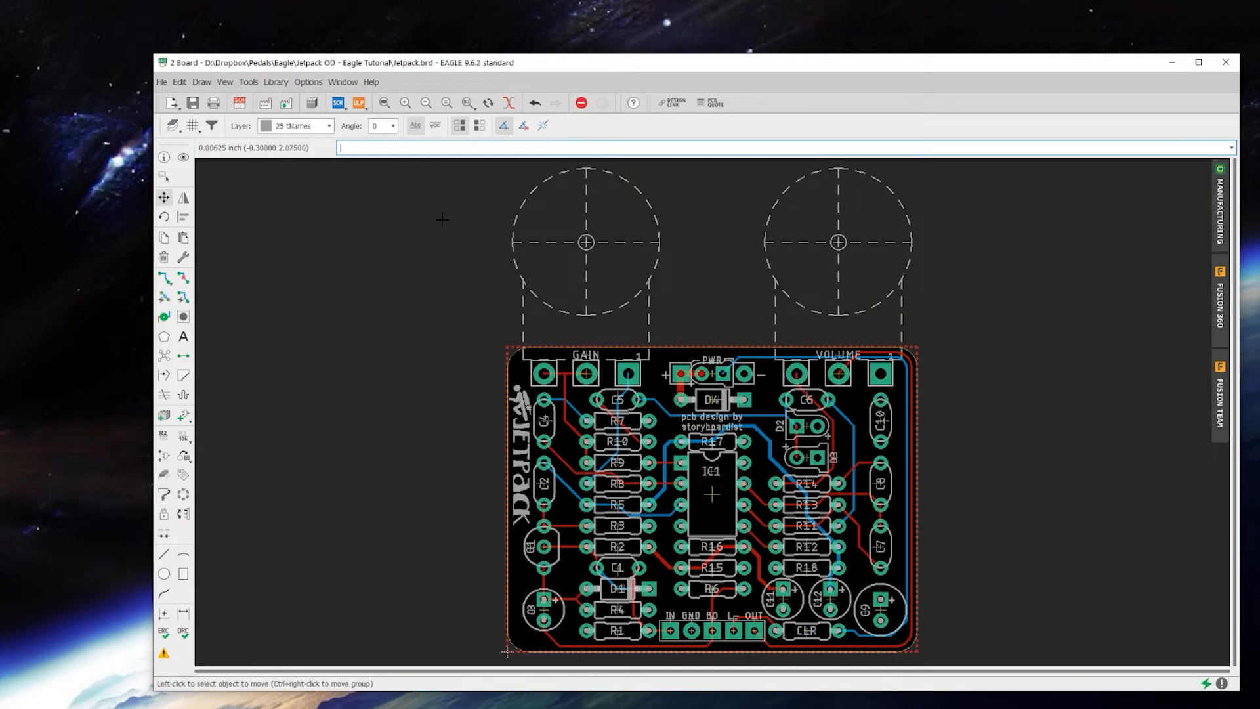
{"action": "mouse_move", "coordinate": [164, 356]}
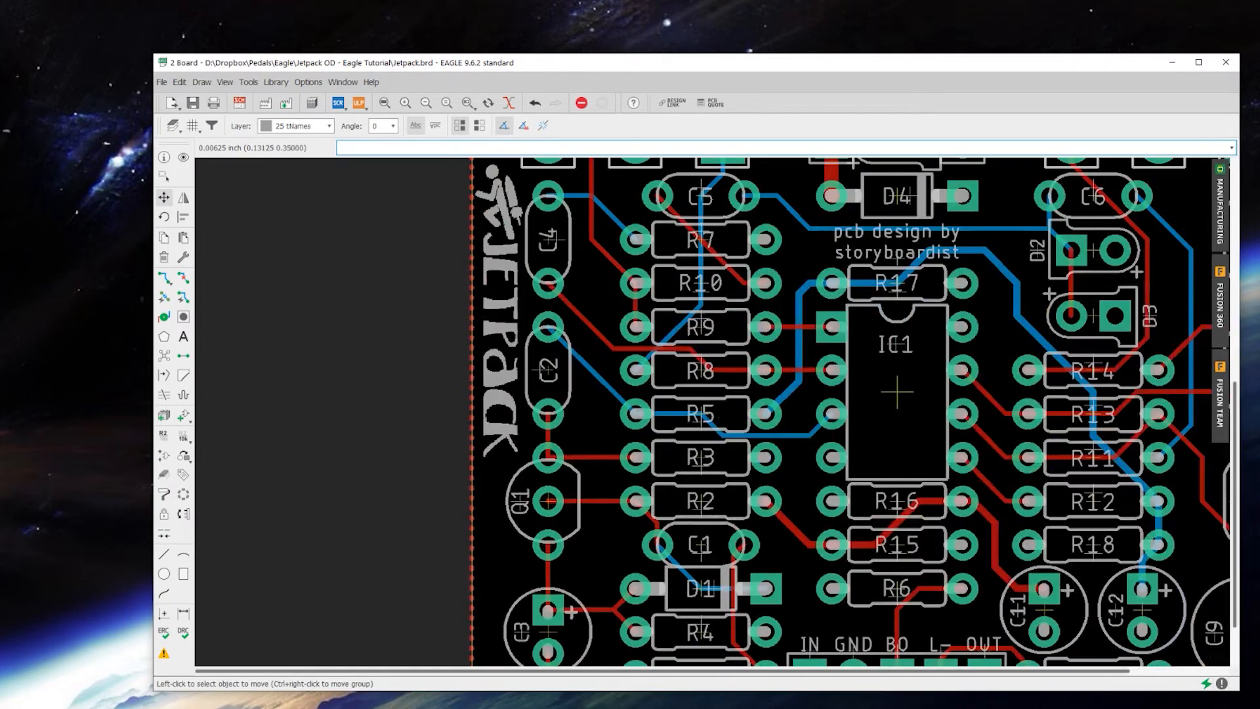
Step: Start a new text label near transistor Q1
{"action": "left_click", "coordinate": [182, 336]}
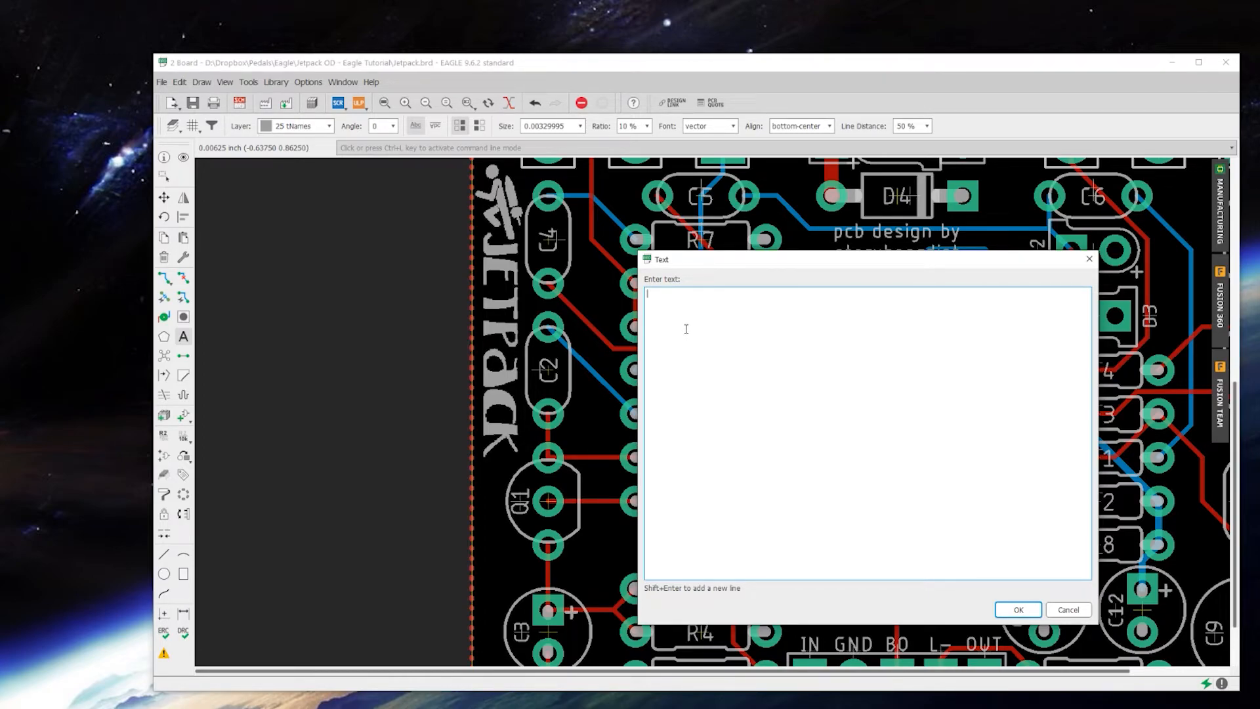
Step: Enter the SGD label text with size 0.032 and center alignment
{"action": "type", "text": "s"}
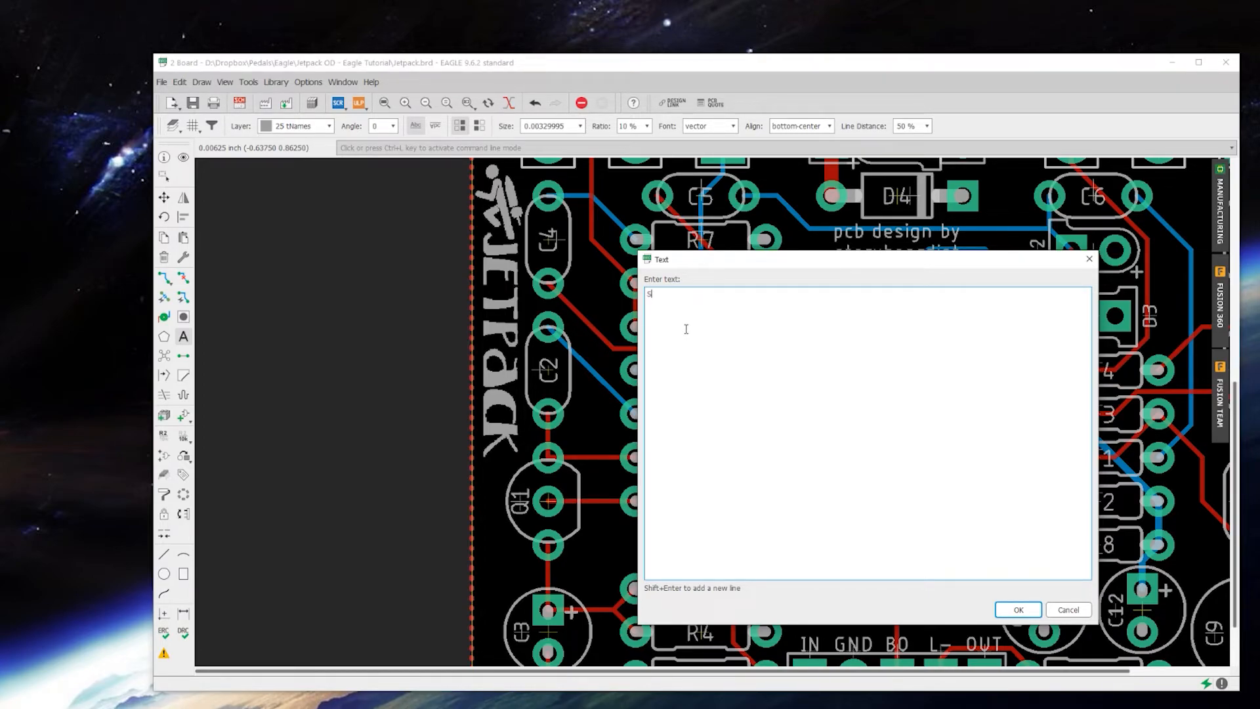
{"action": "left_click", "coordinate": [1018, 609]}
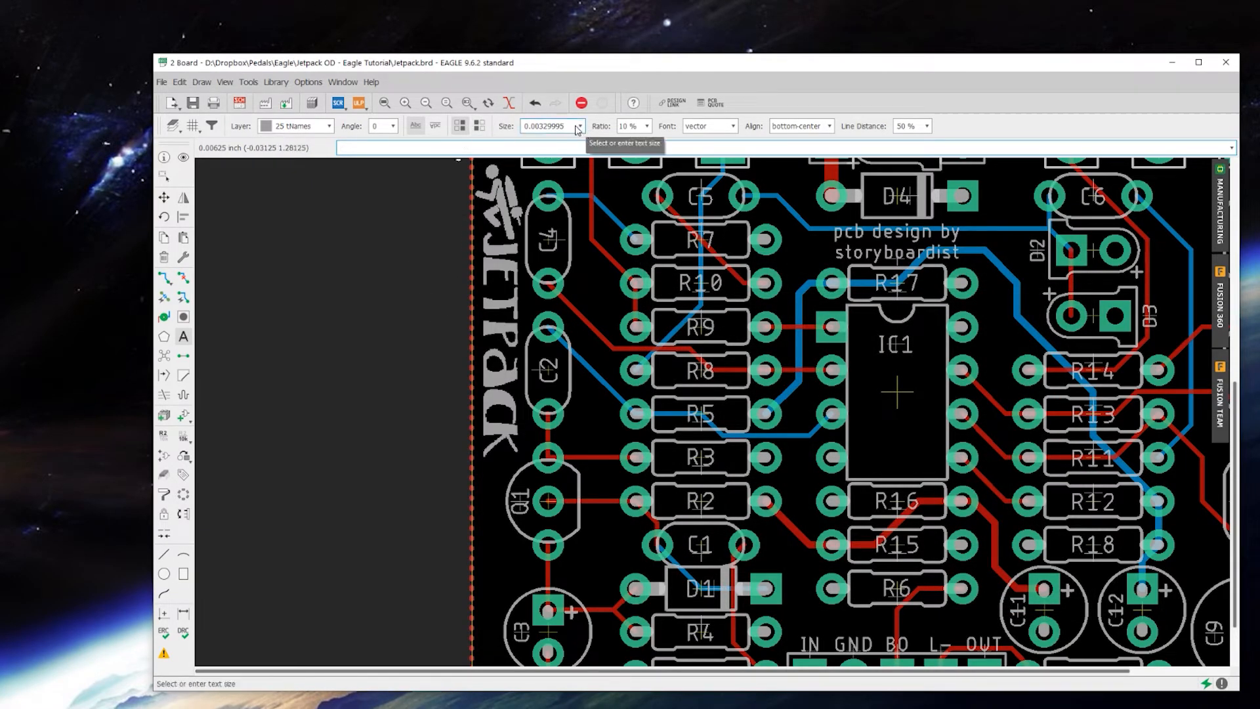
{"action": "type", "text": "0.032"}
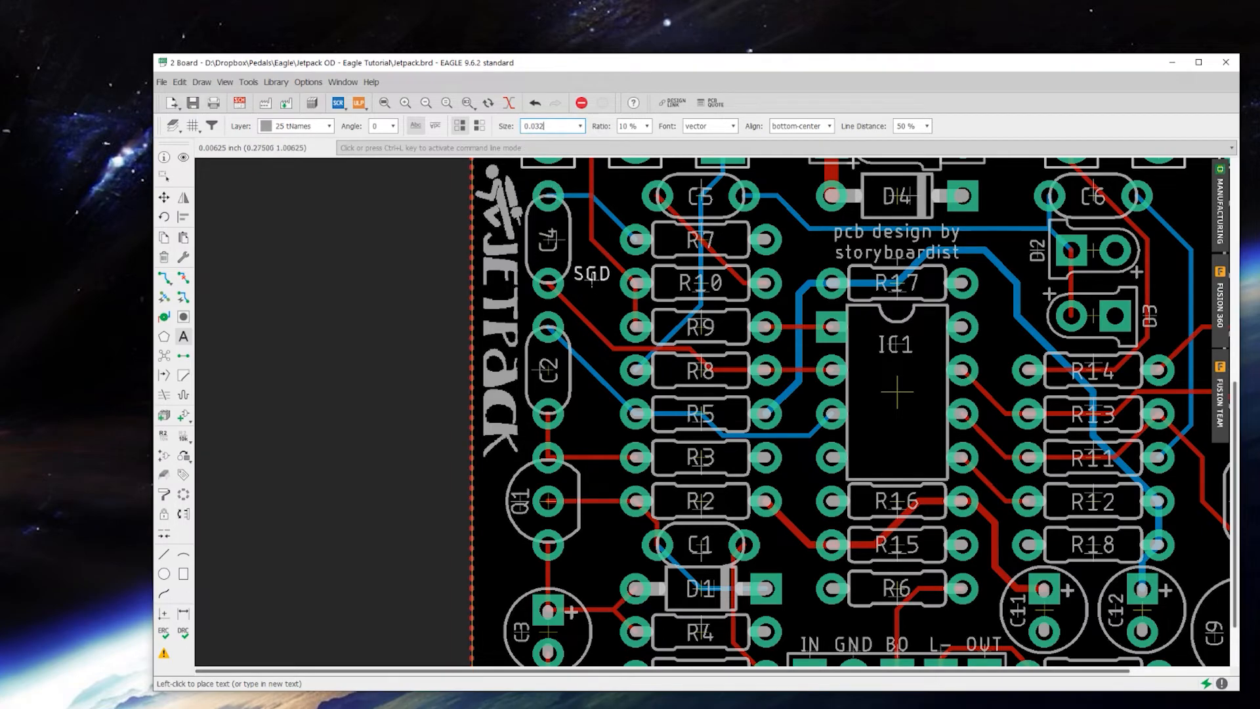
{"action": "left_click", "coordinate": [827, 126]}
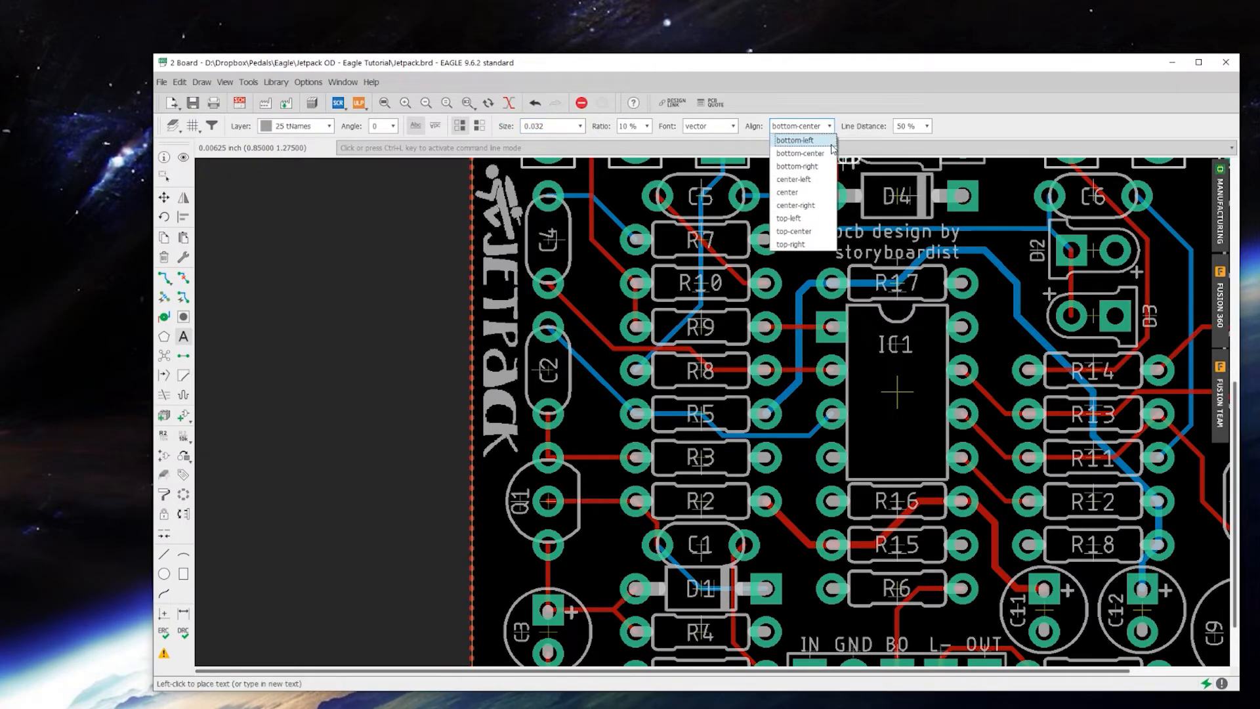
{"action": "left_click", "coordinate": [787, 192]}
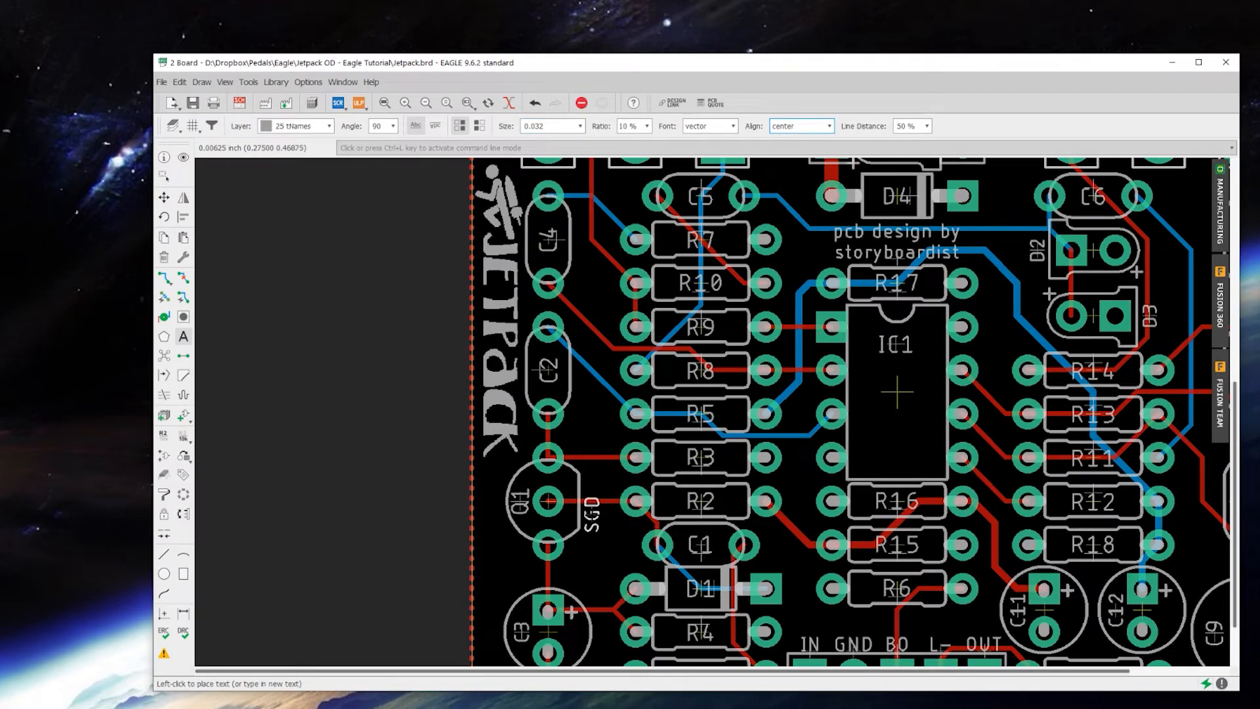
{"action": "scroll", "scroll_direction": "up", "scroll_amount": 3}
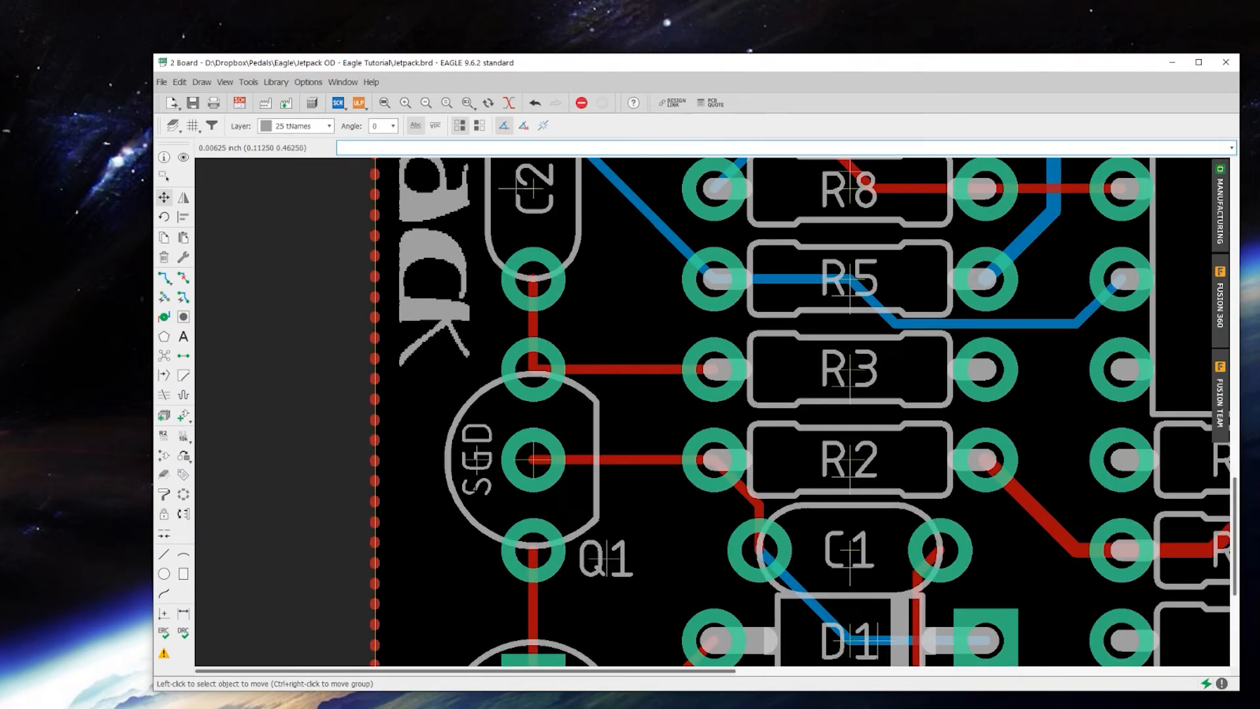
{"action": "mouse_move", "coordinate": [548, 459]}
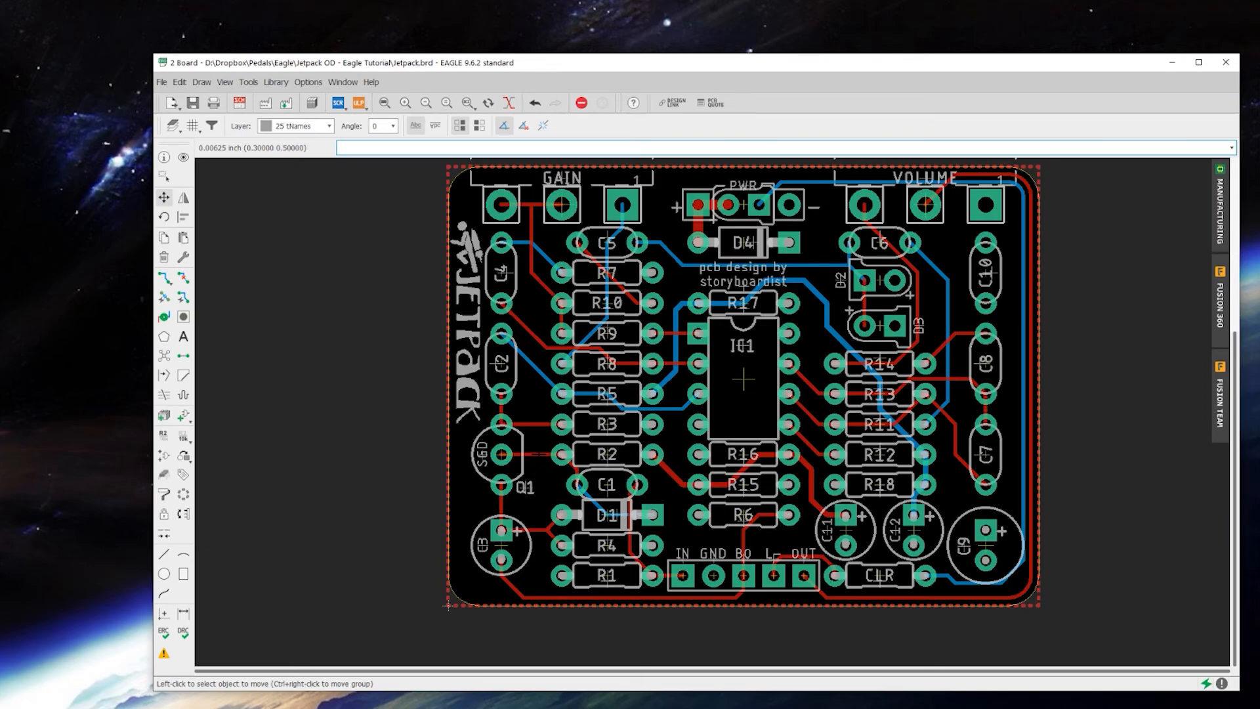
{"action": "mouse_move", "coordinate": [273, 387]}
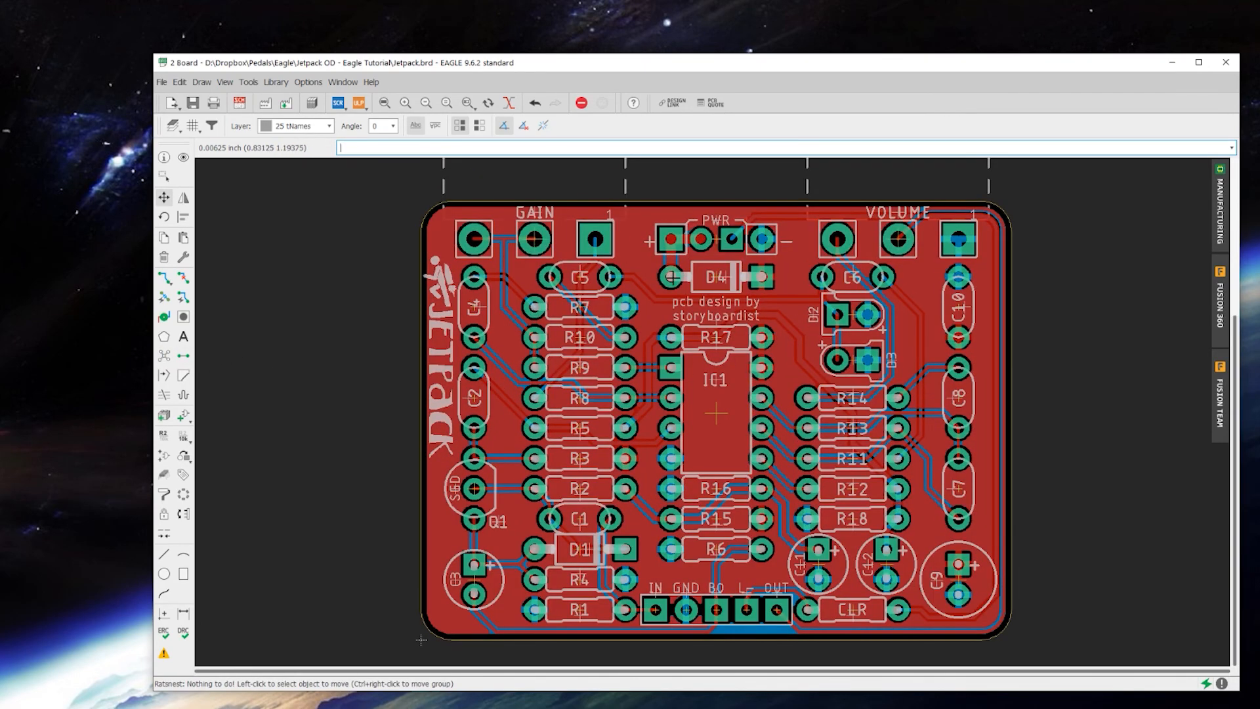
{"action": "mouse_move", "coordinate": [394, 217]}
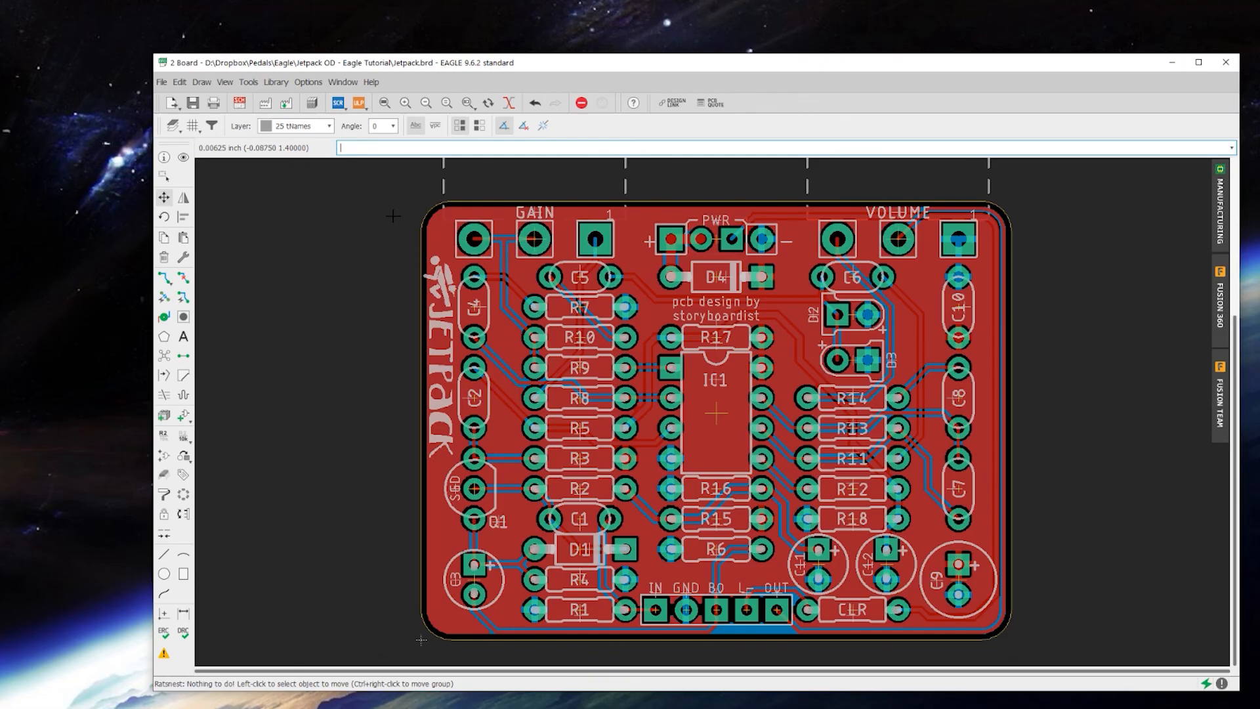